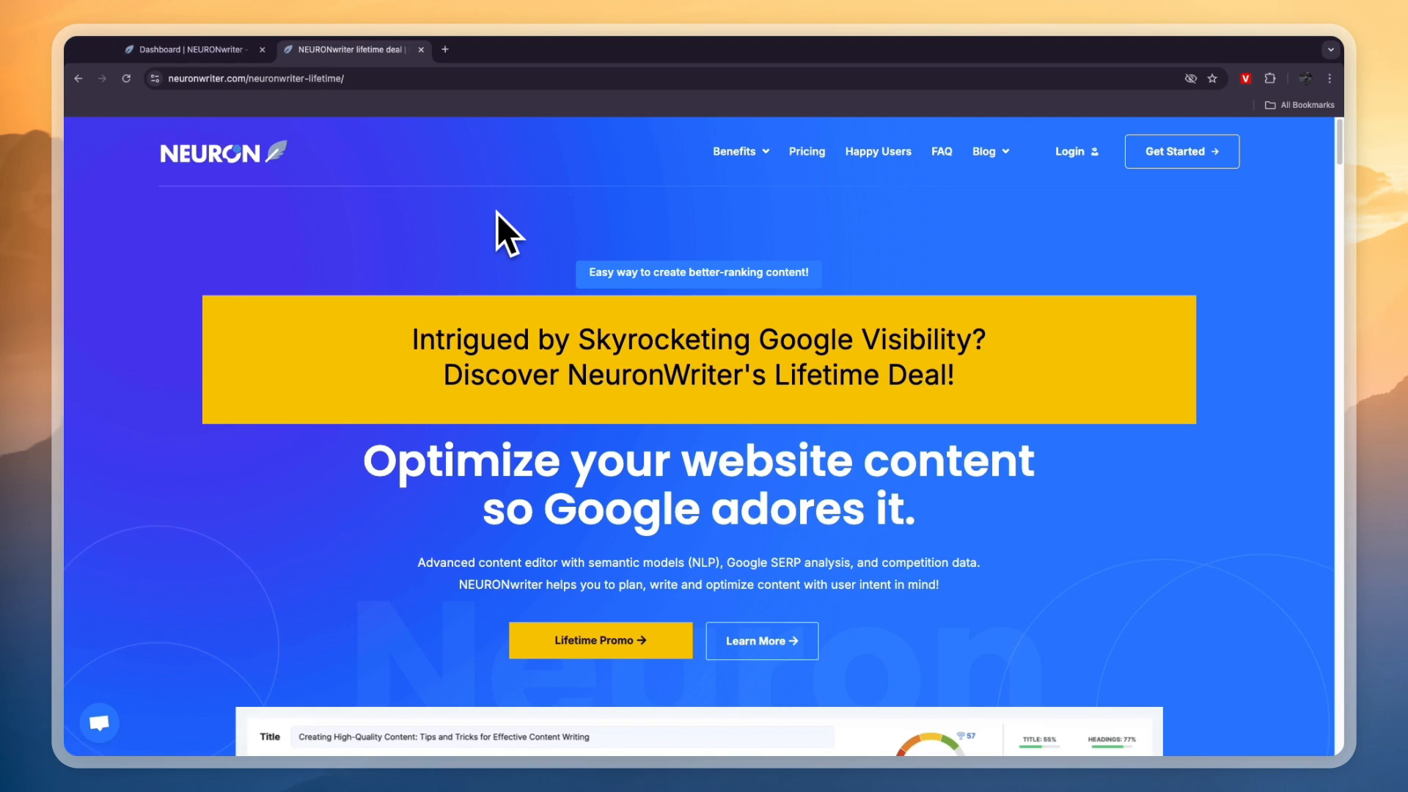
mouse_move(528, 333)
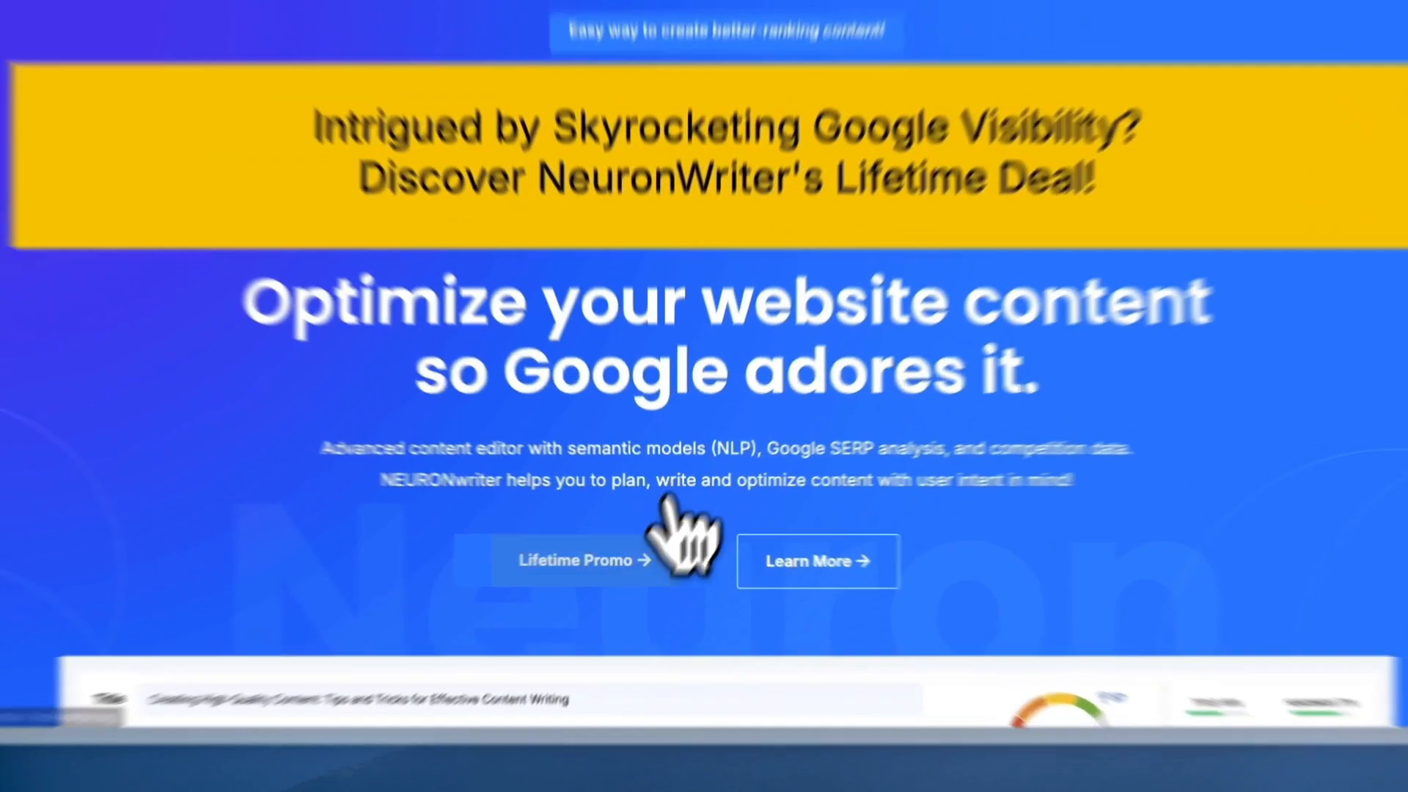
Jump to Lifetime Promo and scroll through the Neuron pricing cards, Bronze to Diamond ($89–$445).
click(575, 561)
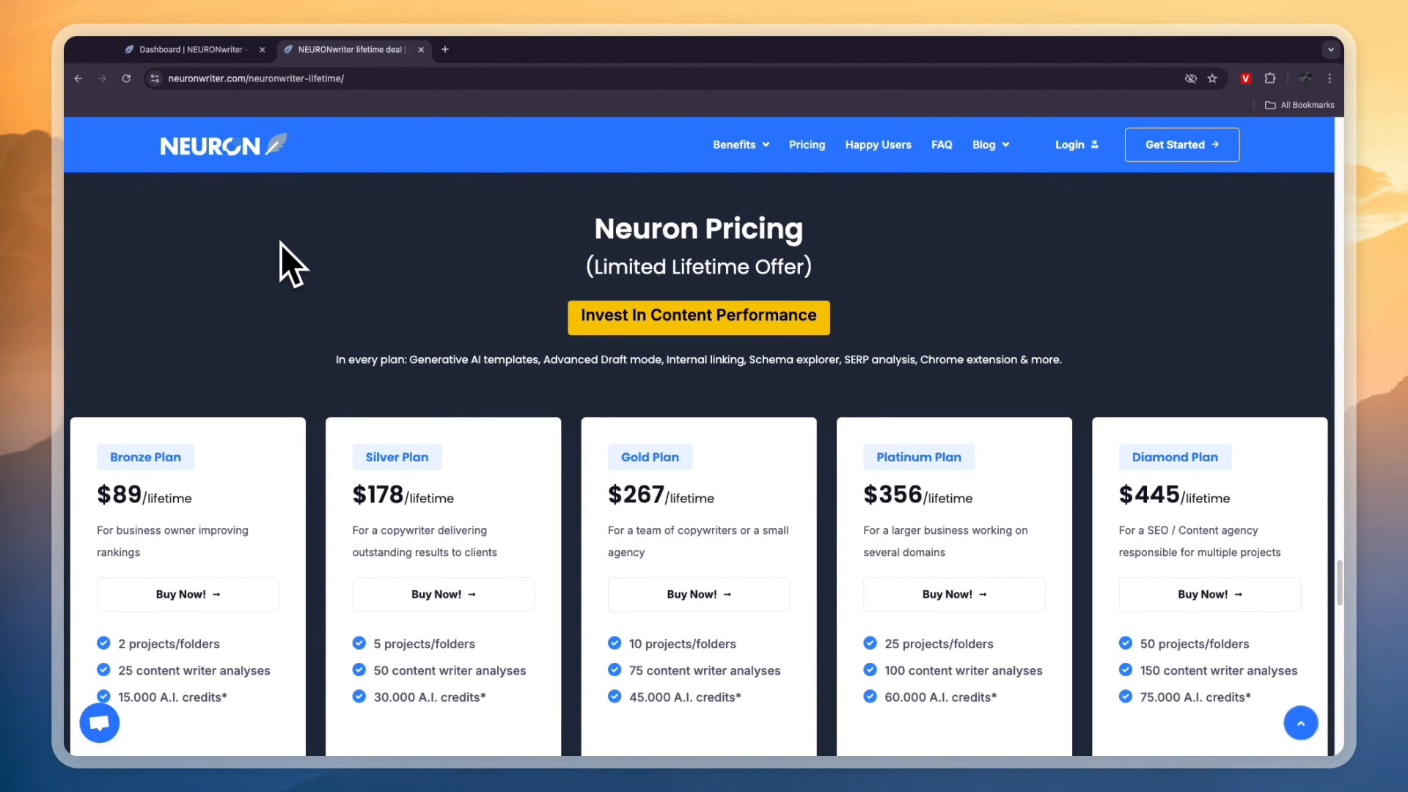
scroll(down, 3)
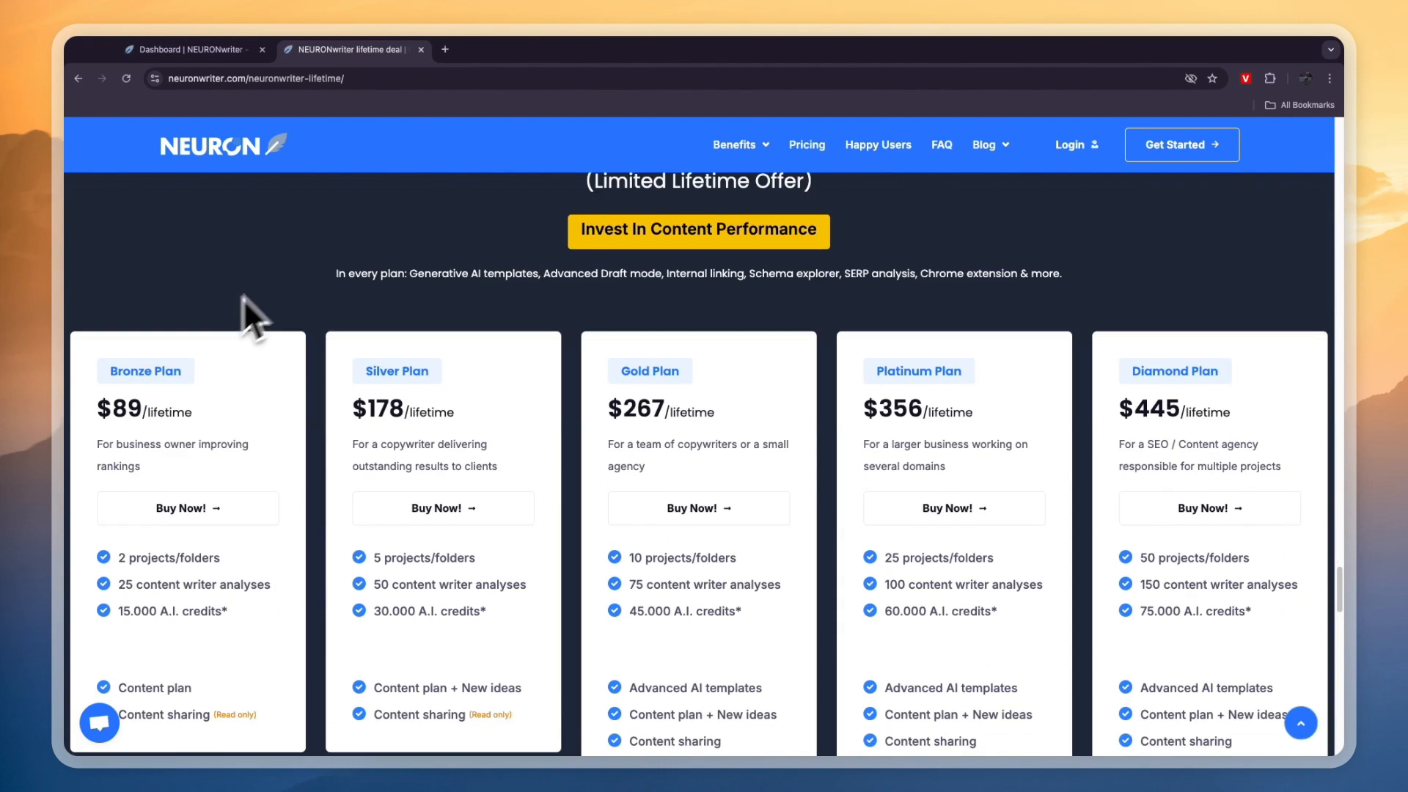
scroll(down, 3)
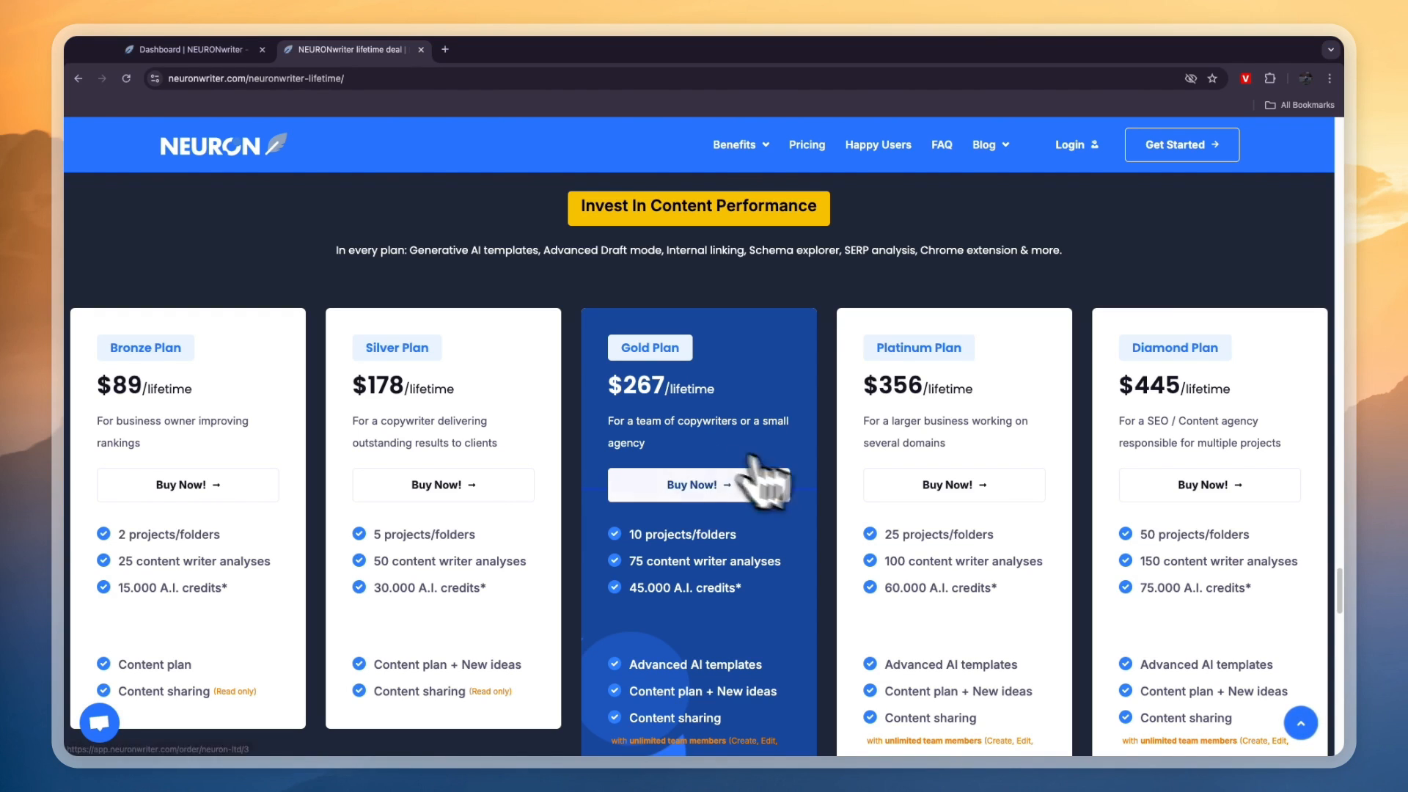
mouse_move(701, 377)
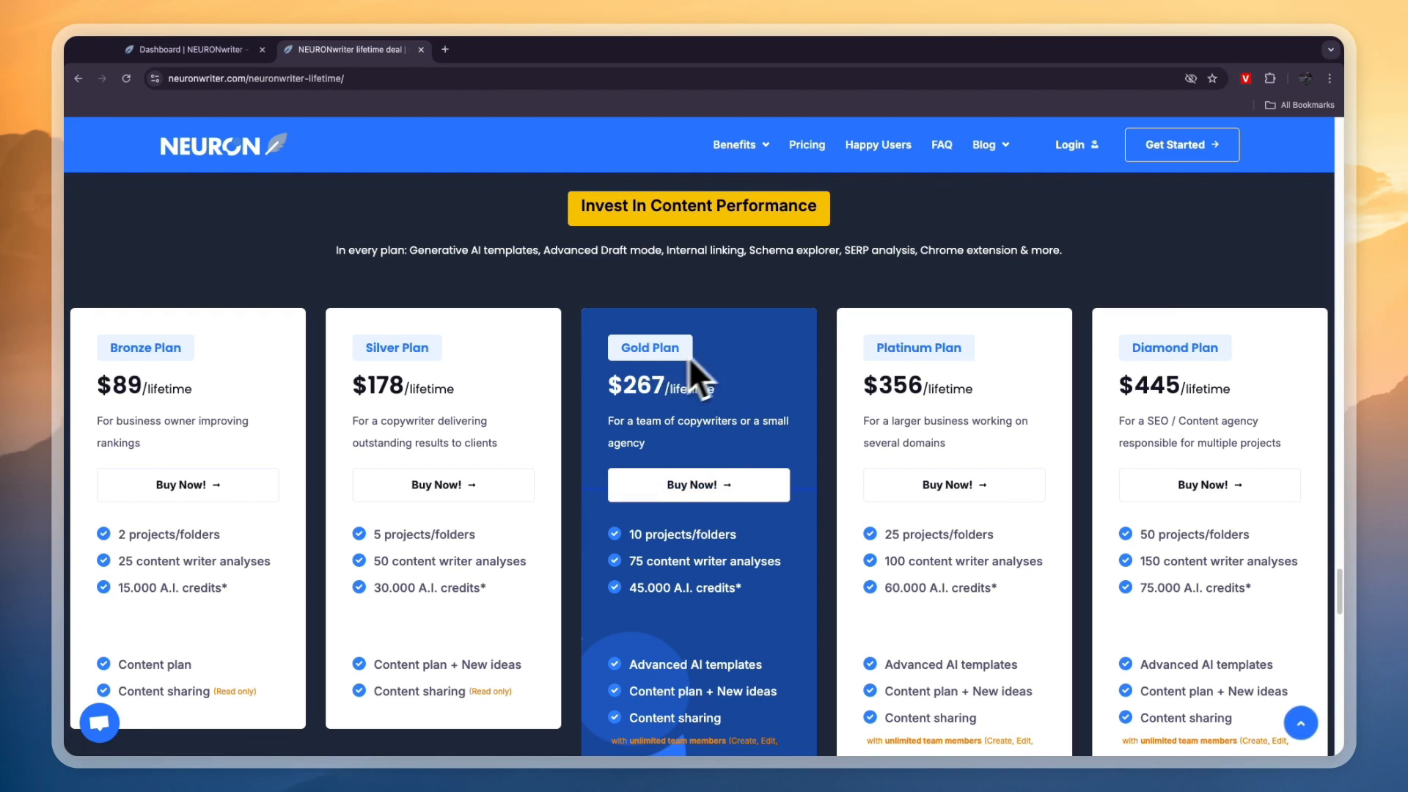
scroll(down, 3)
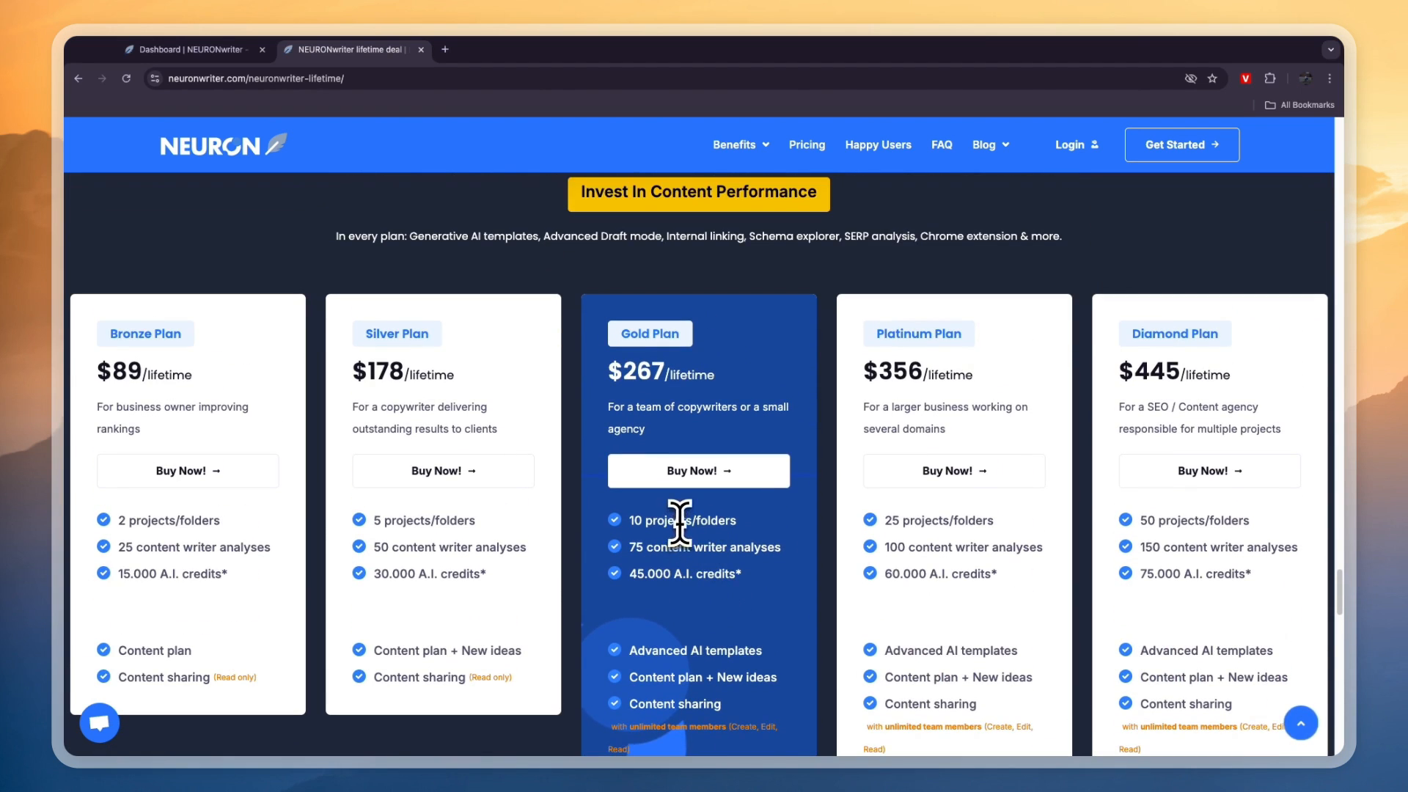
scroll(up, 3)
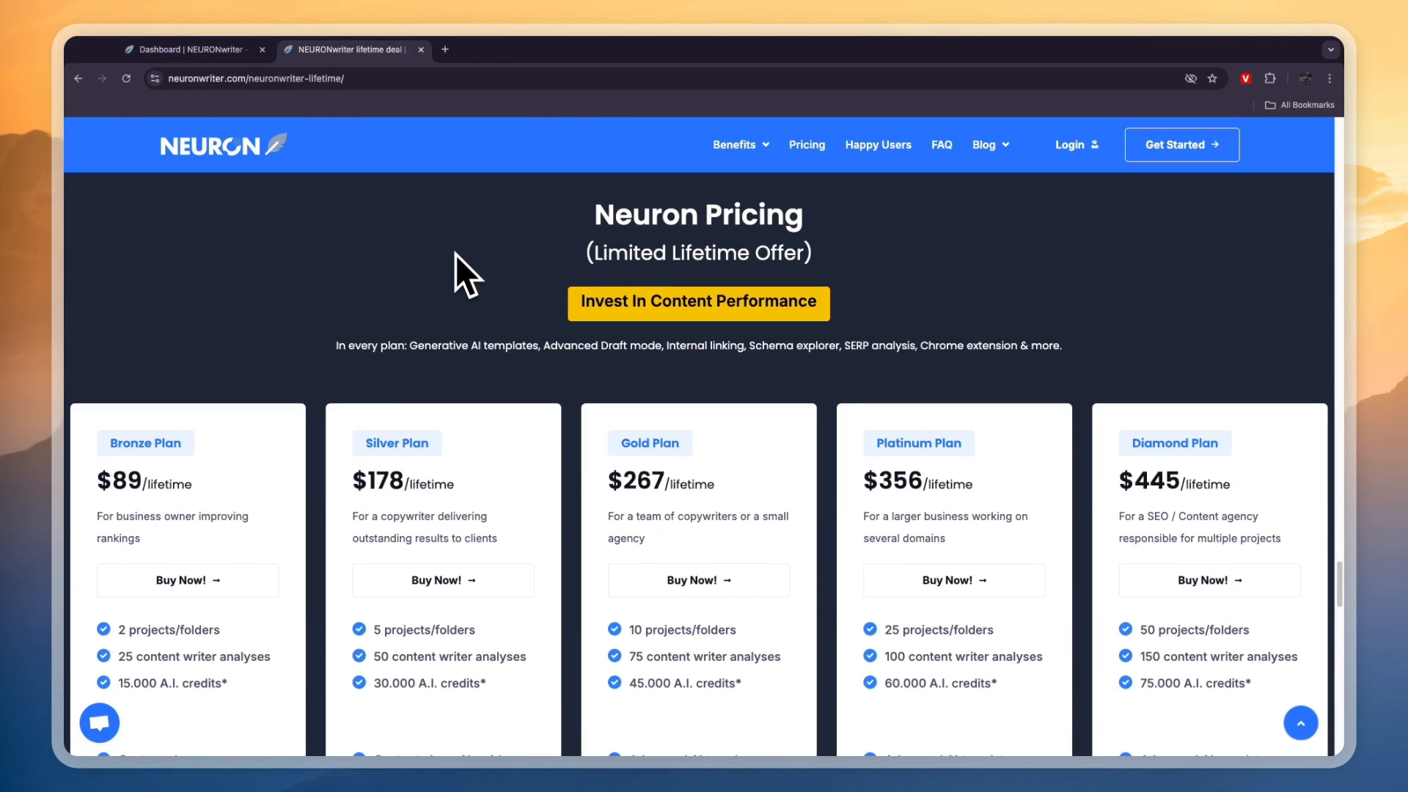
From the dashboard, create a domain-independent project named '1' and continue to the next step.
click(186, 50)
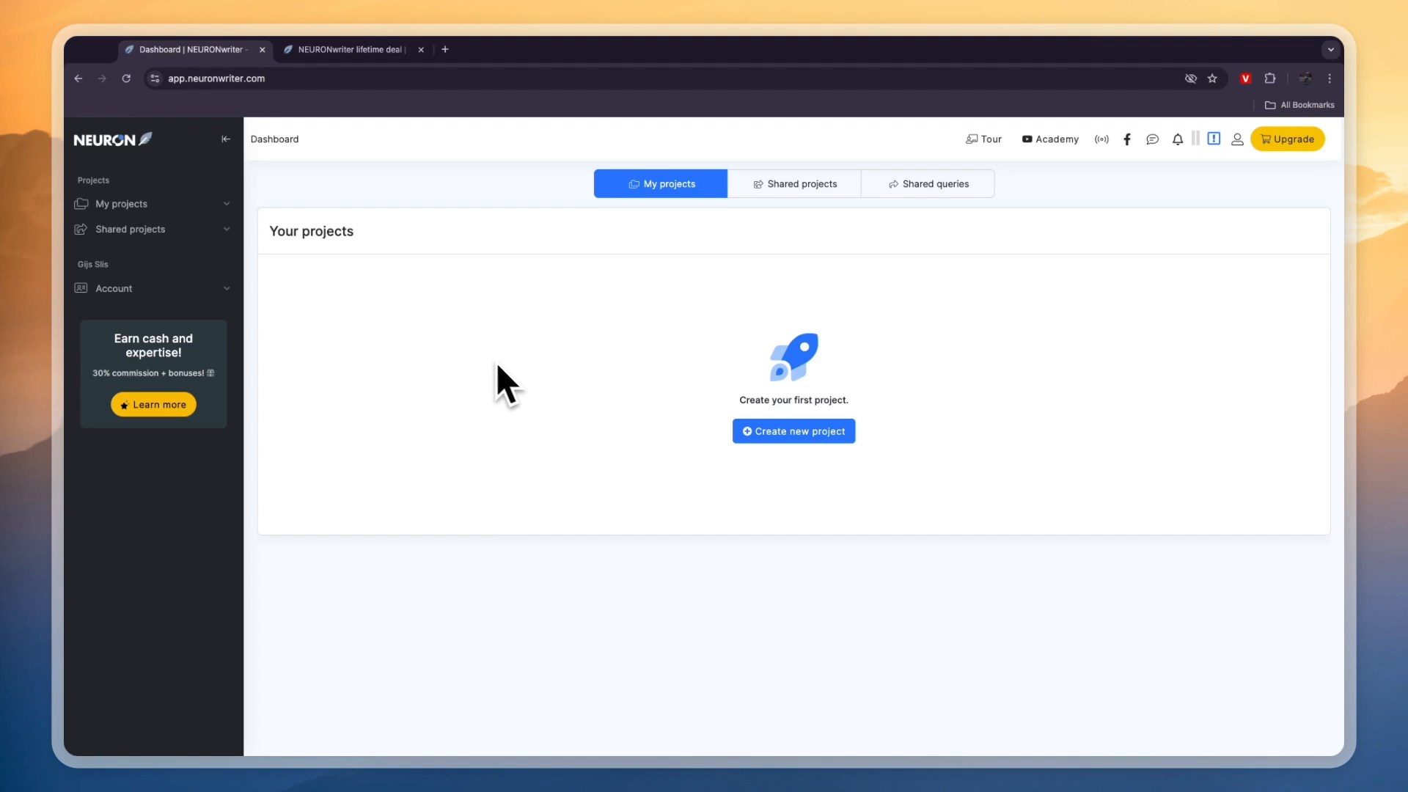
mouse_move(450, 314)
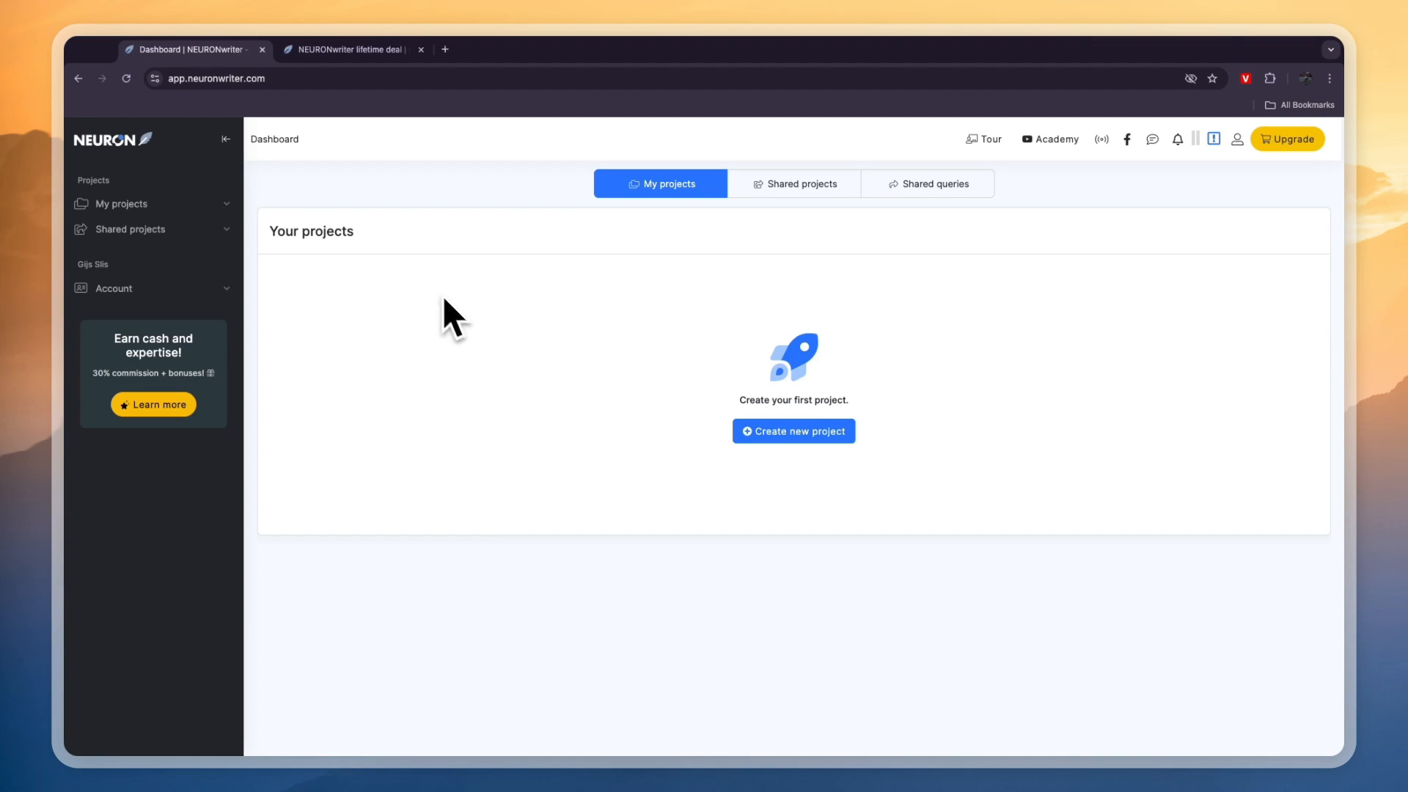
click(793, 432)
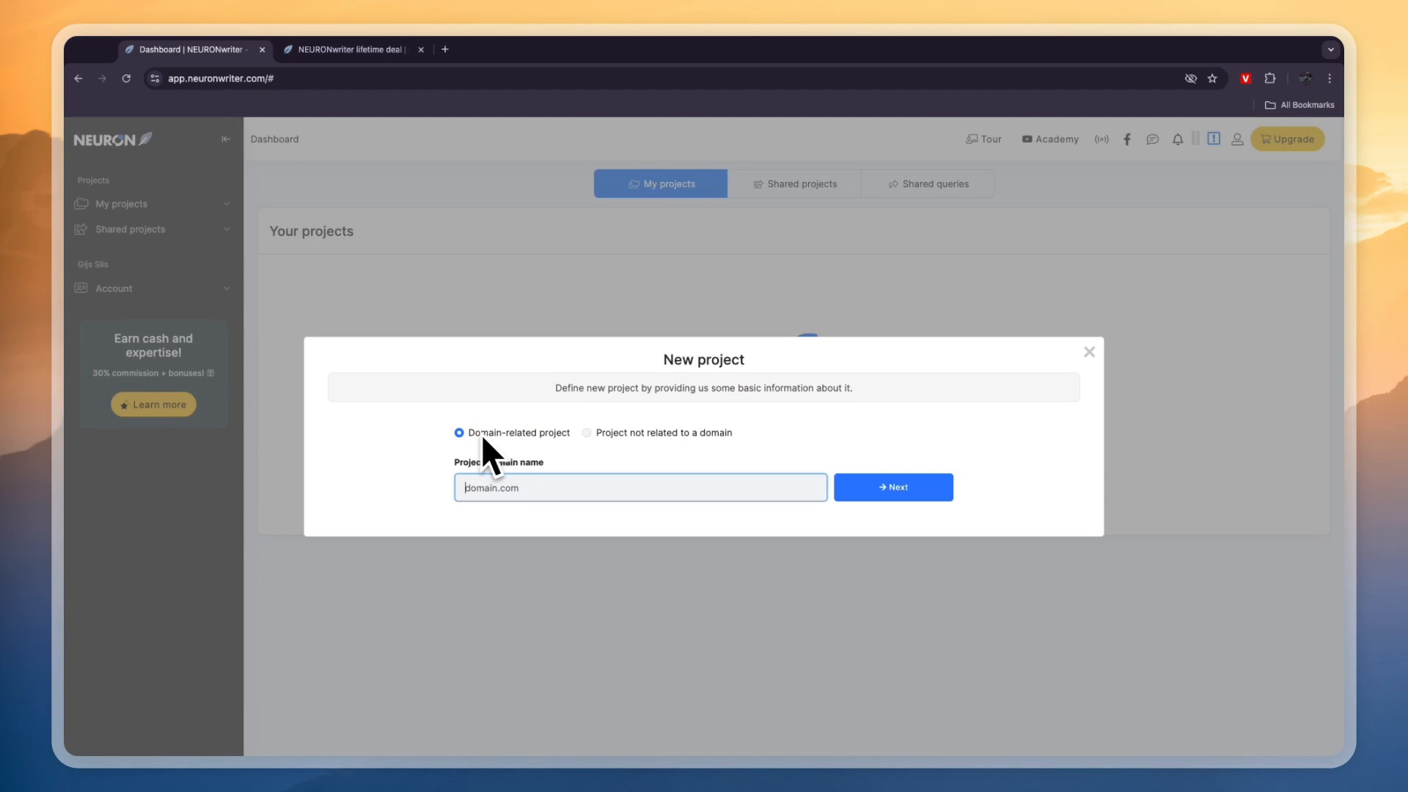
click(586, 431)
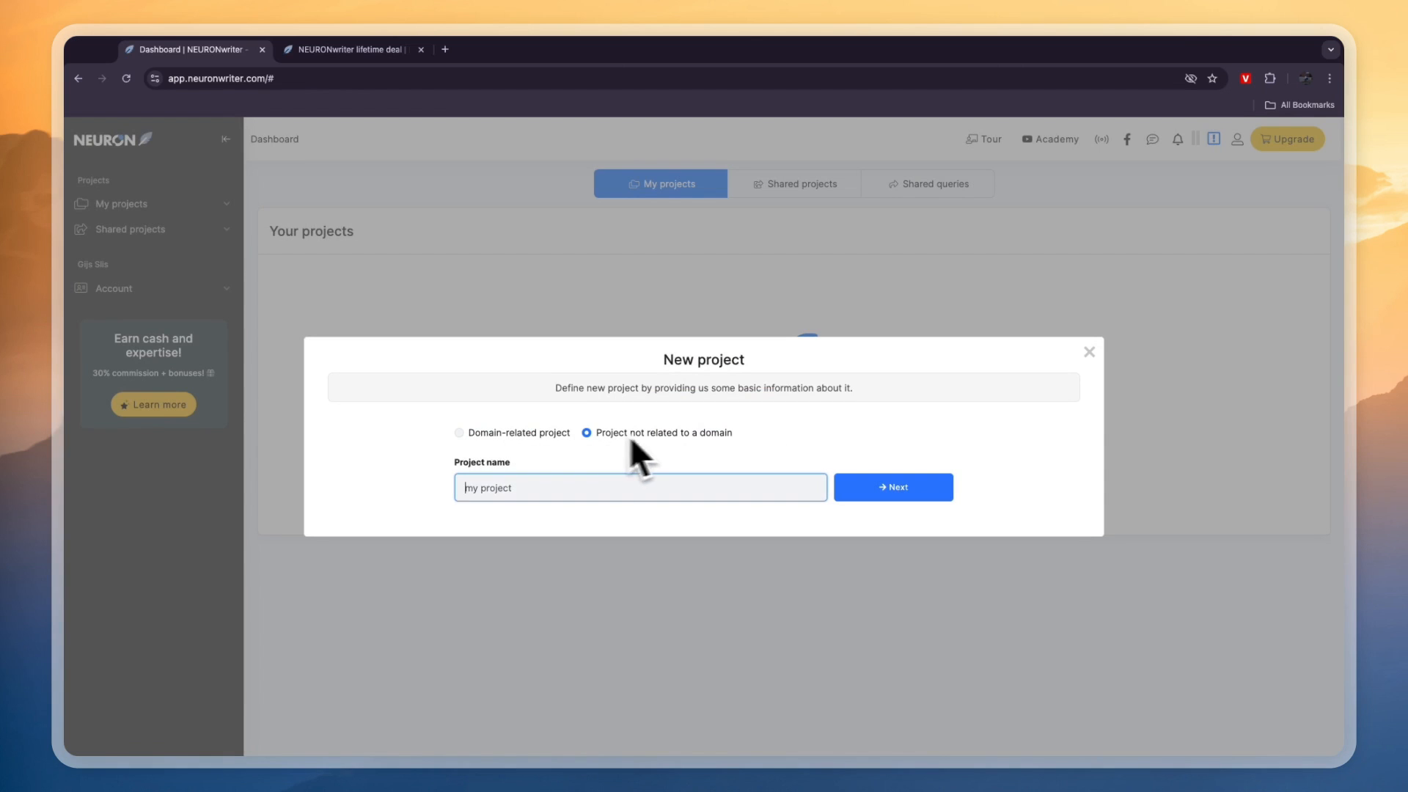
mouse_move(682, 462)
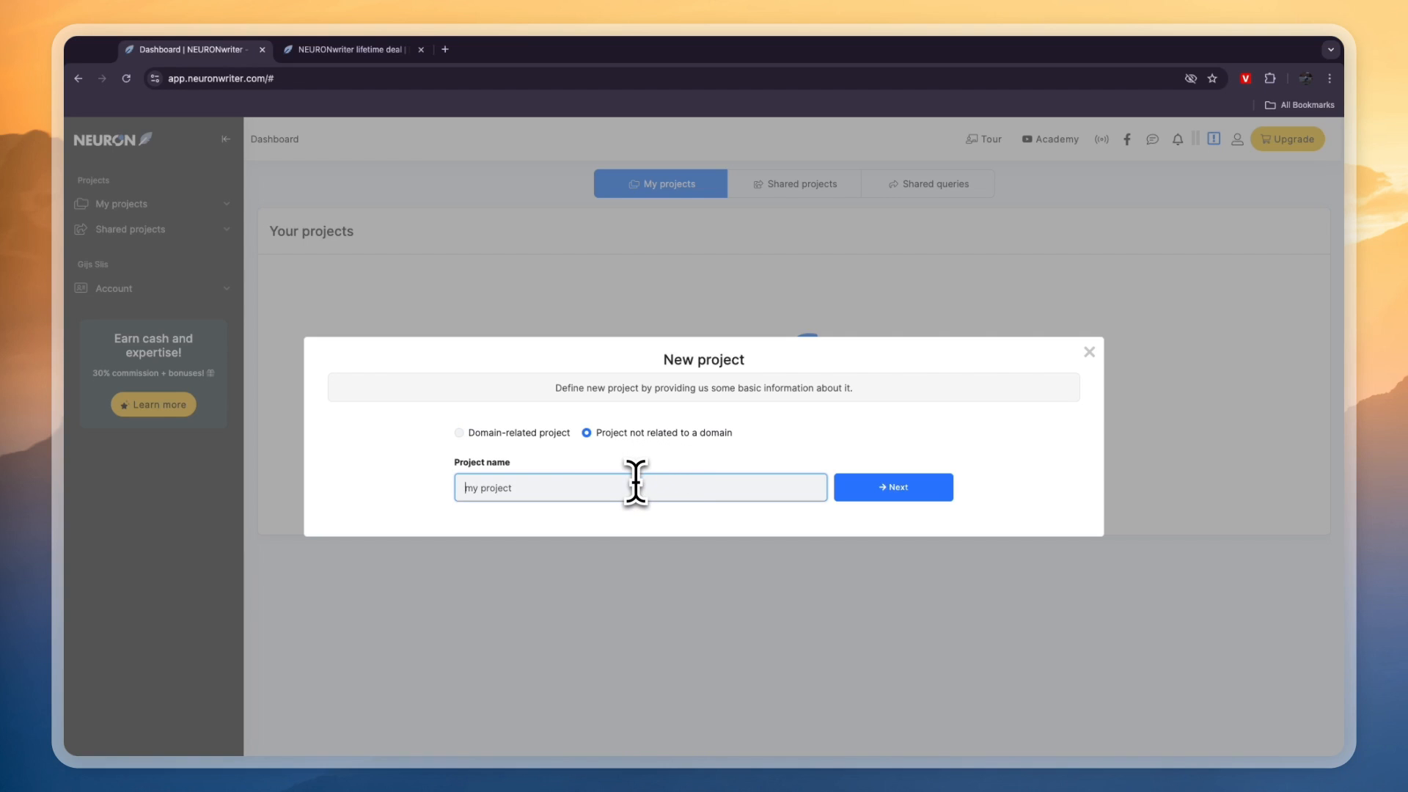
text(1)
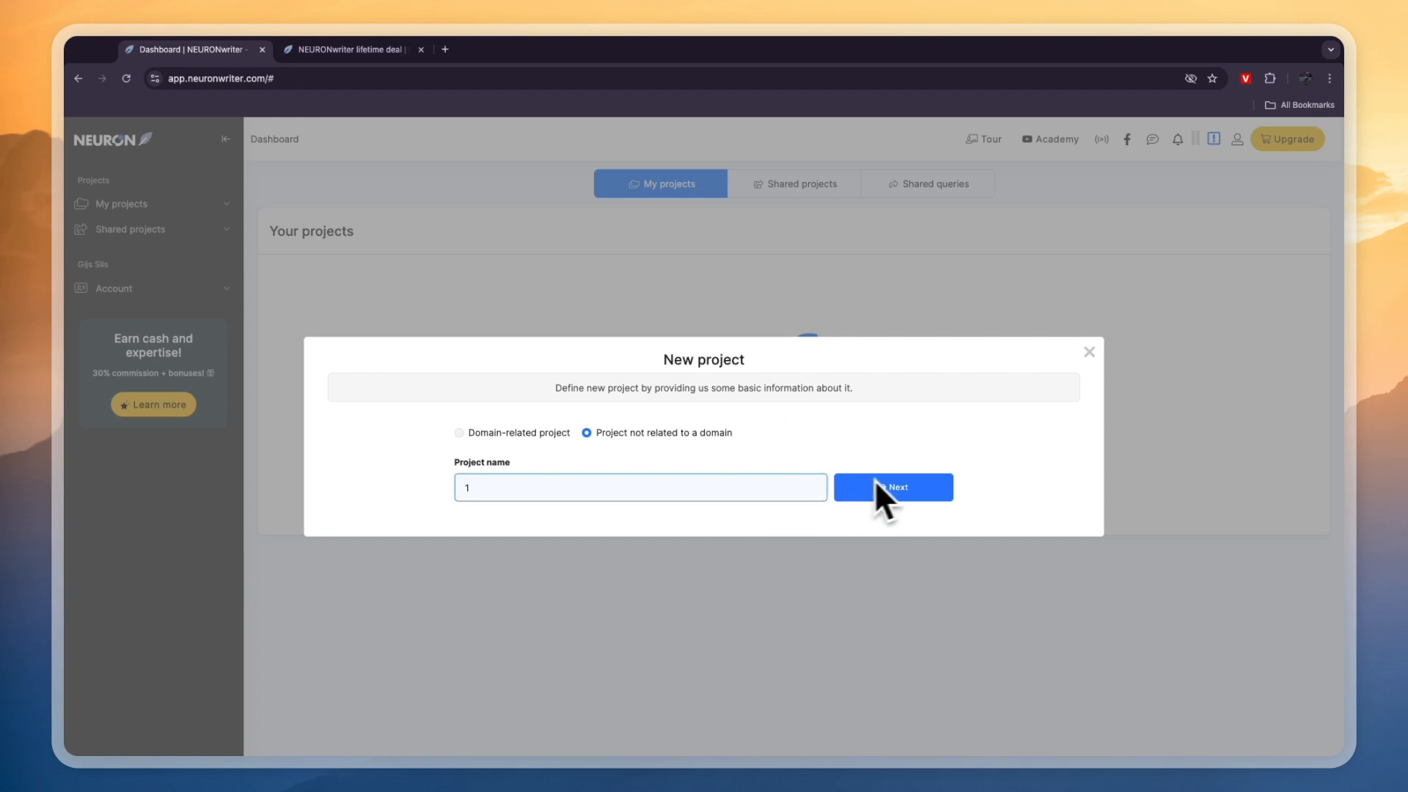
click(890, 487)
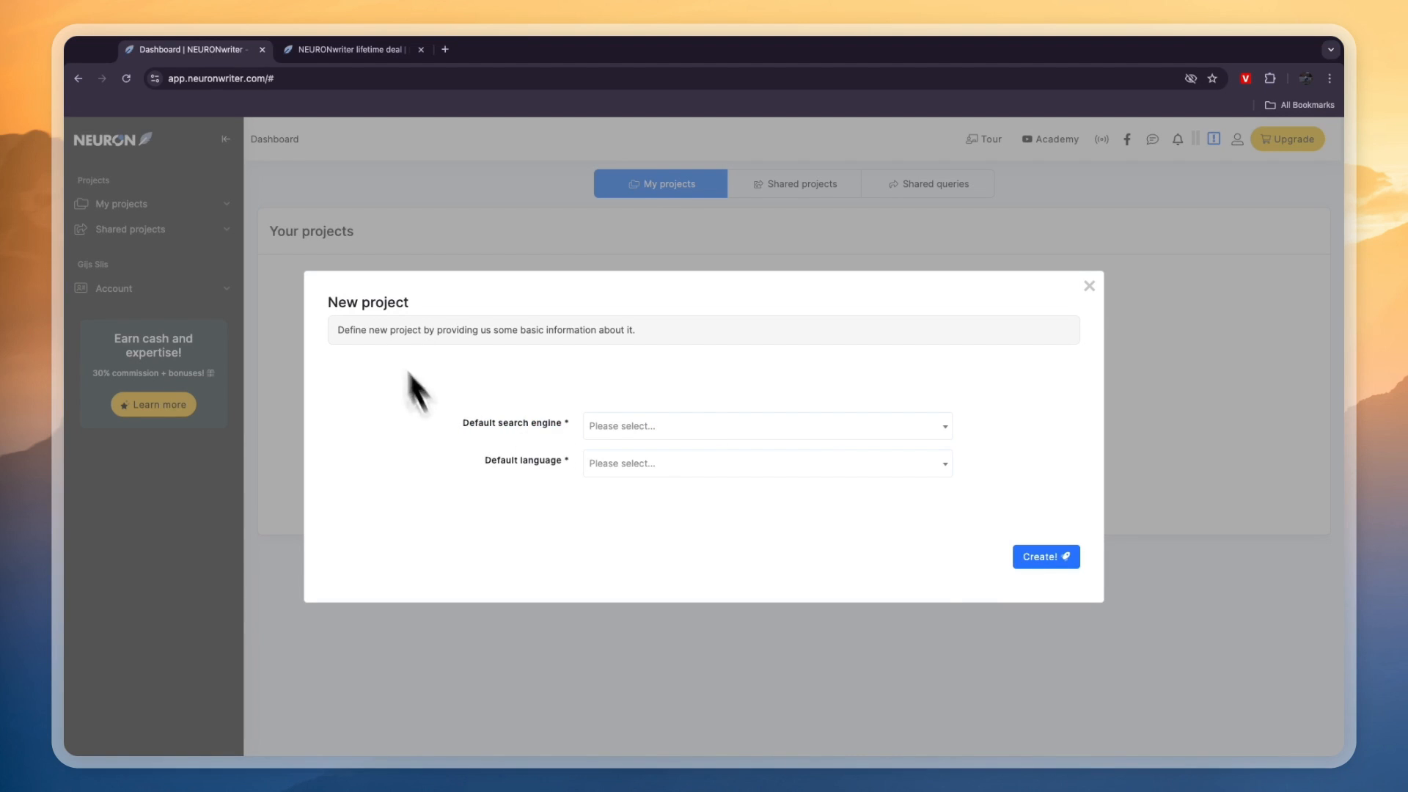
Choose NETHERLANDS | google.NL as default search engine and Dutch ('dut') as default language.
click(765, 425)
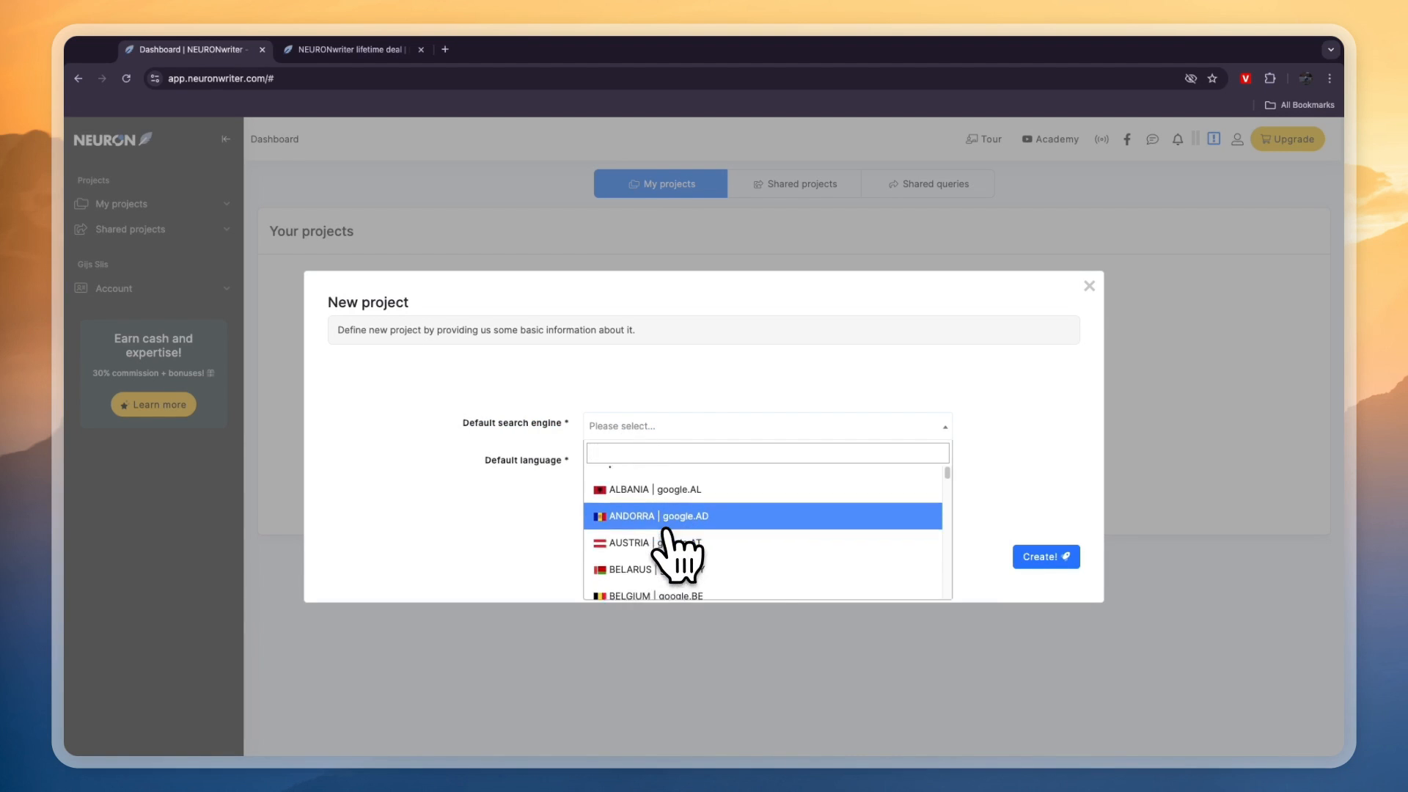
scroll(down, 3)
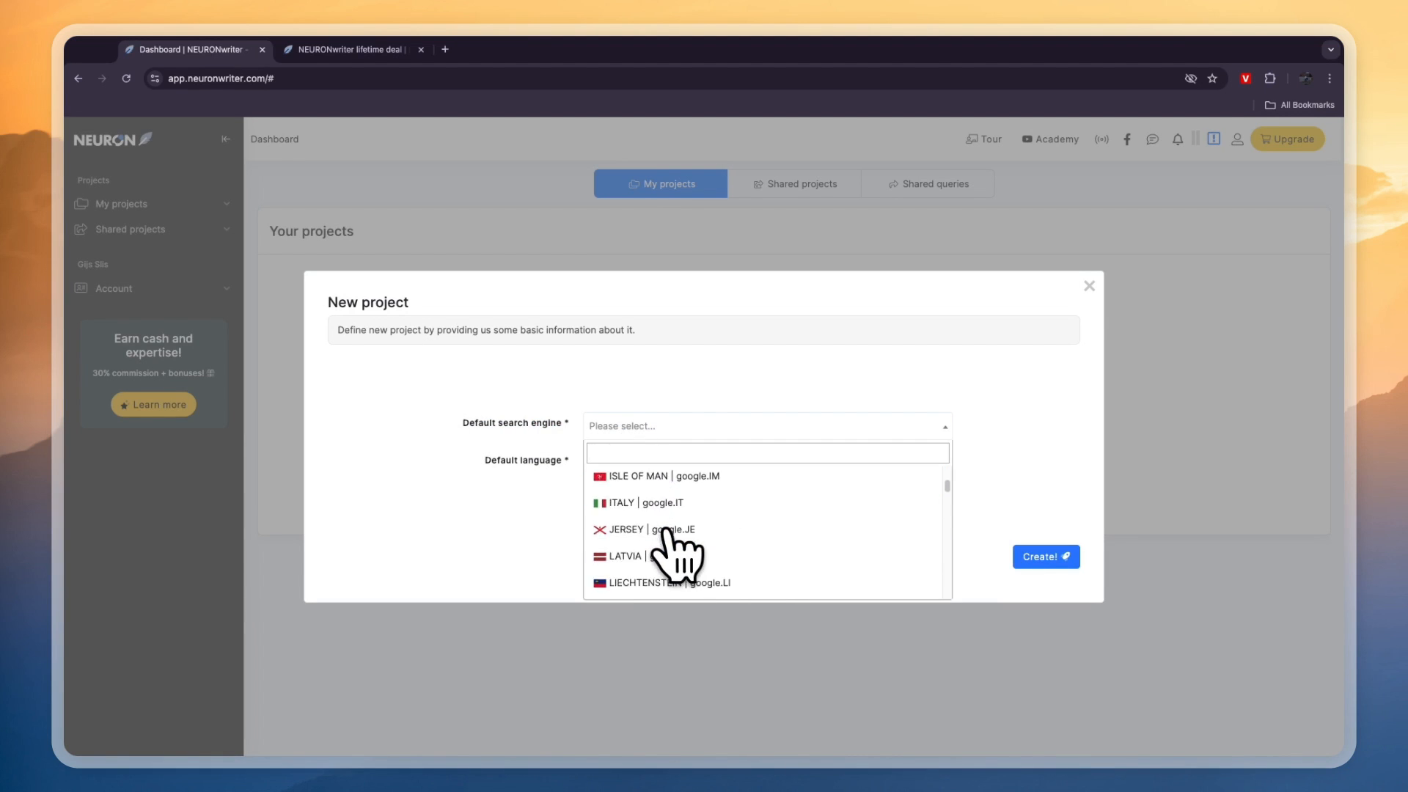
scroll(down, 3)
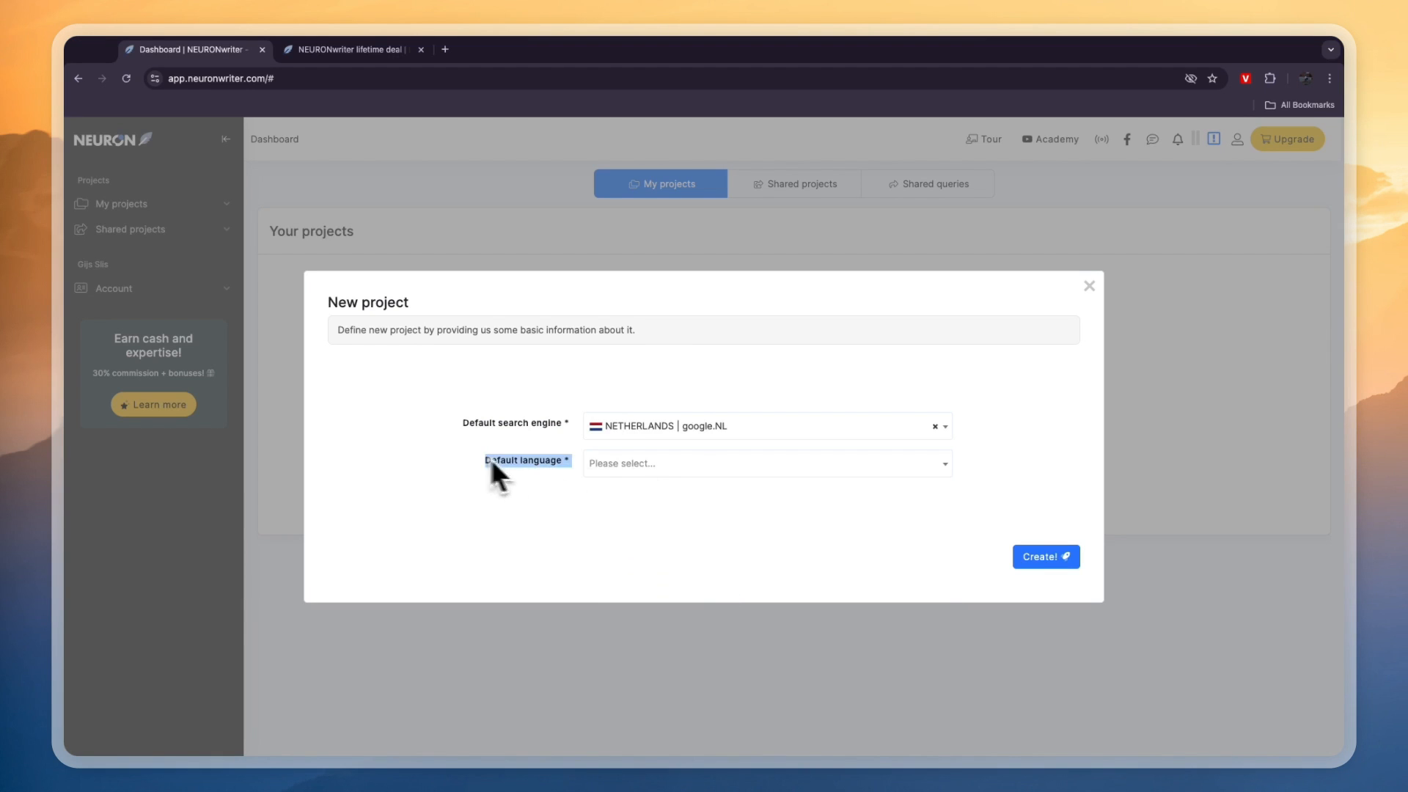
click(766, 462)
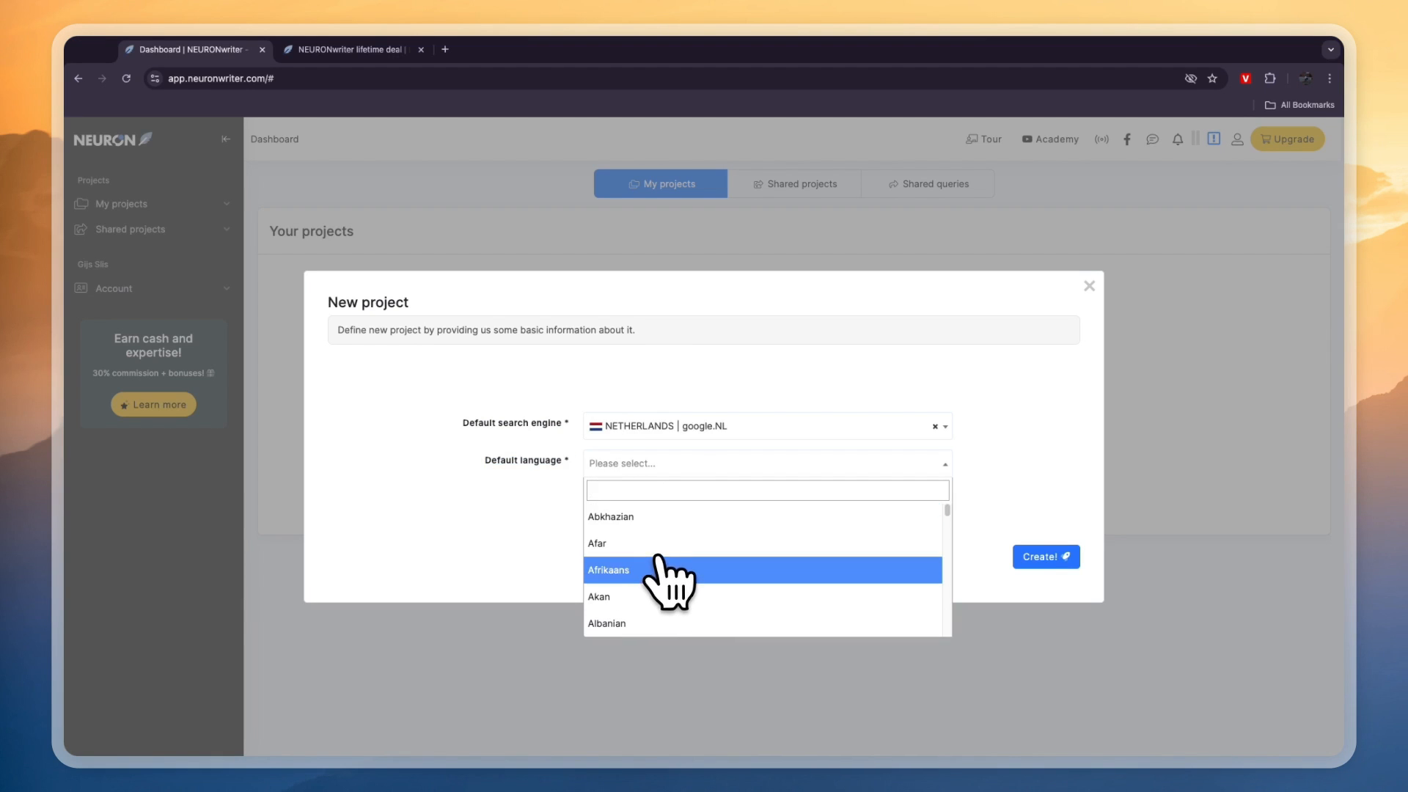
text(dut)
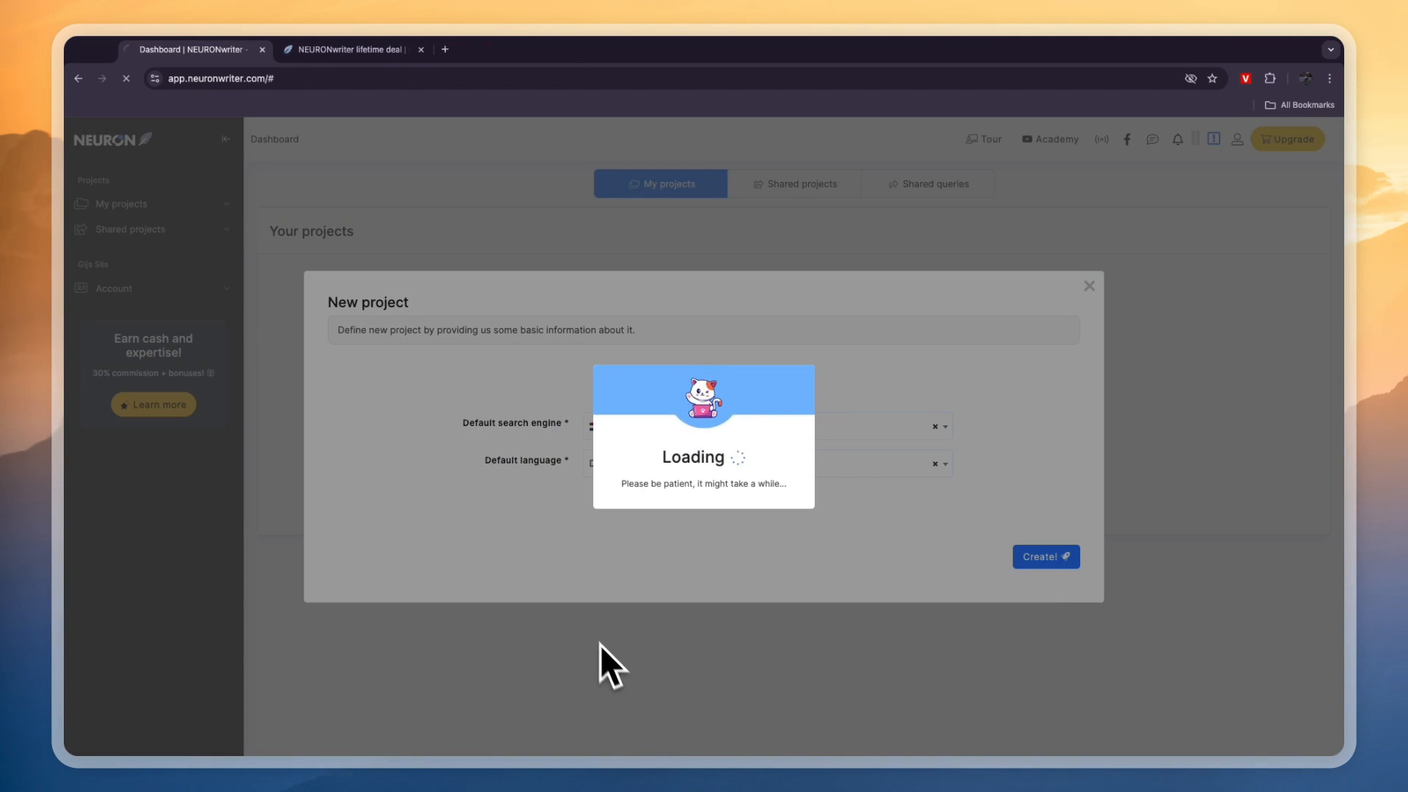
Create the project and start a New content query after glancing at Optimize content.
click(1044, 557)
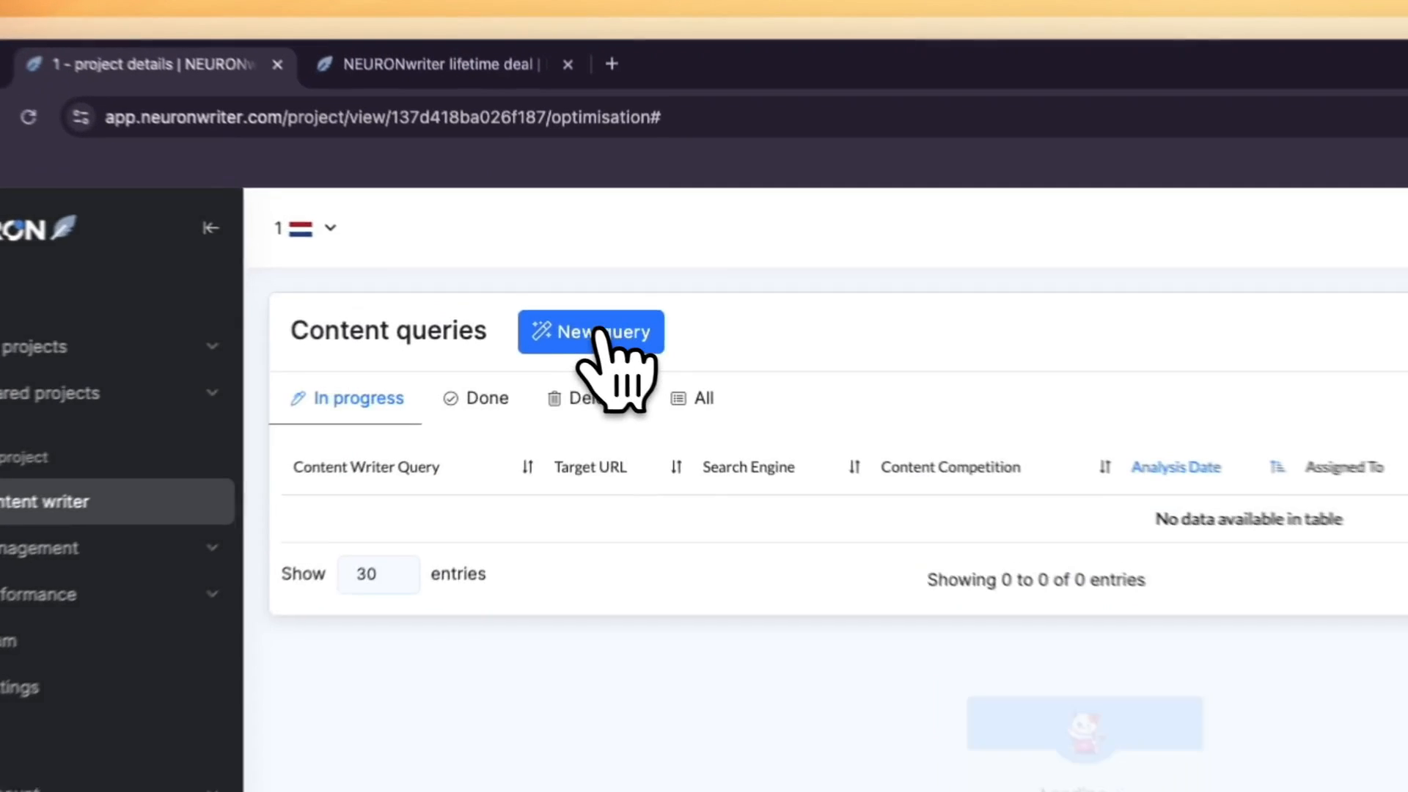
click(591, 332)
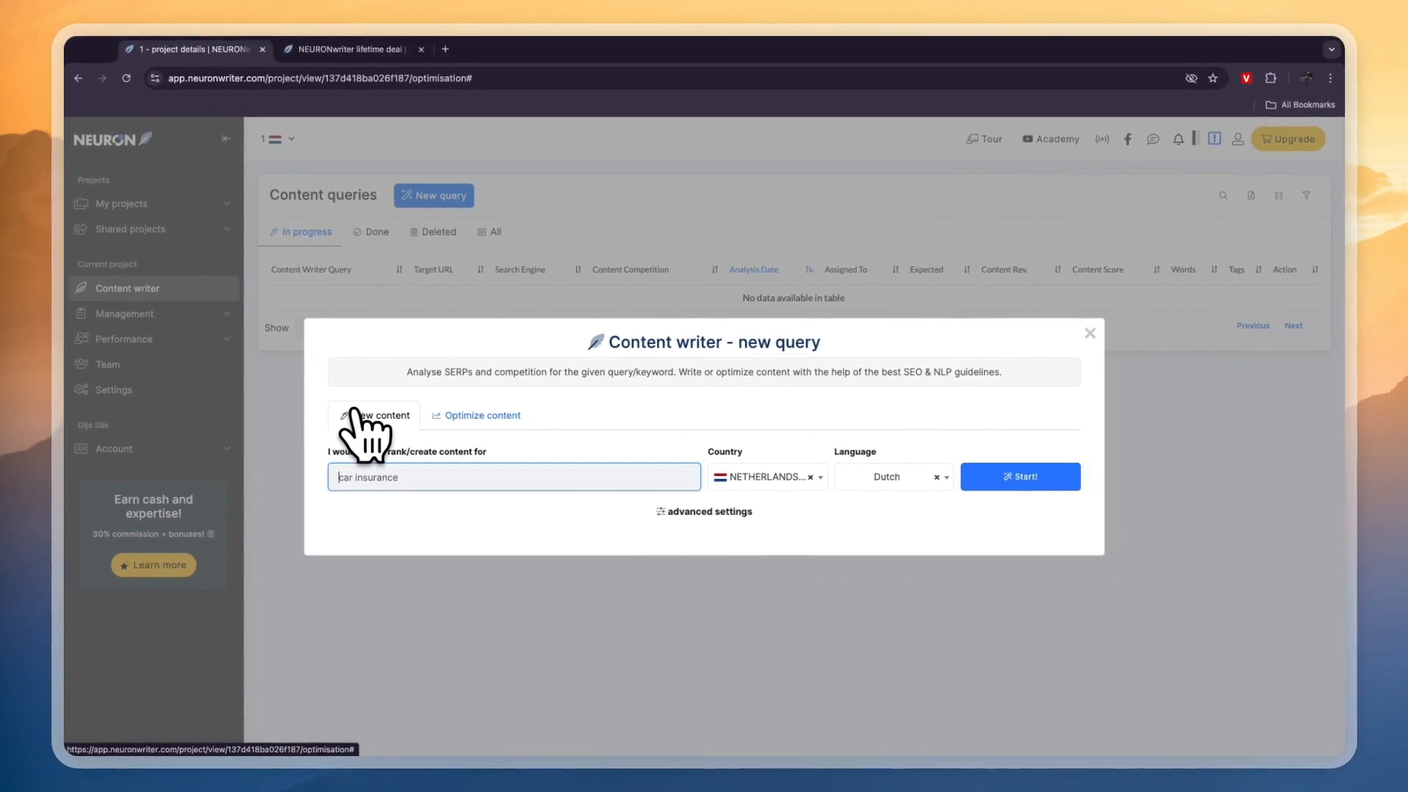
click(483, 415)
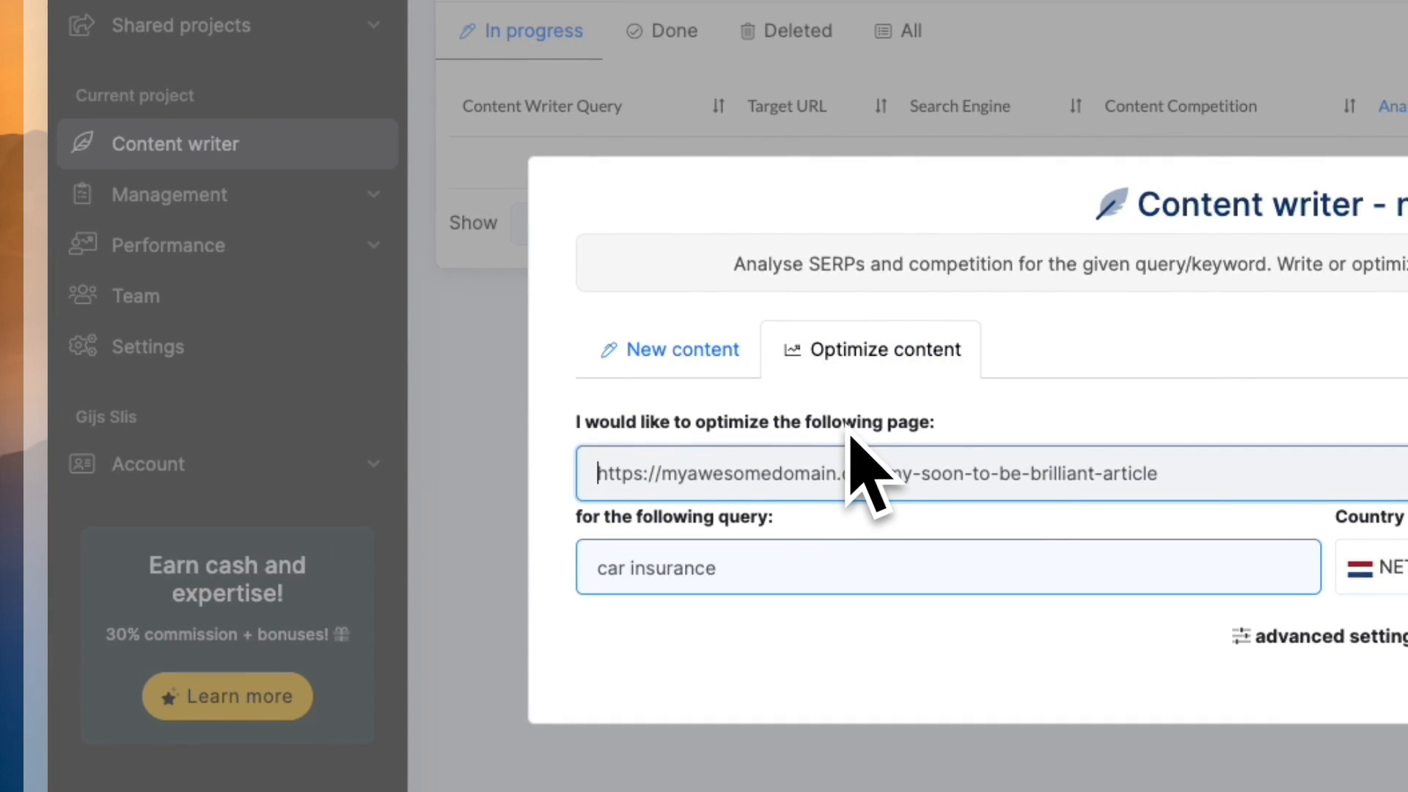
click(679, 349)
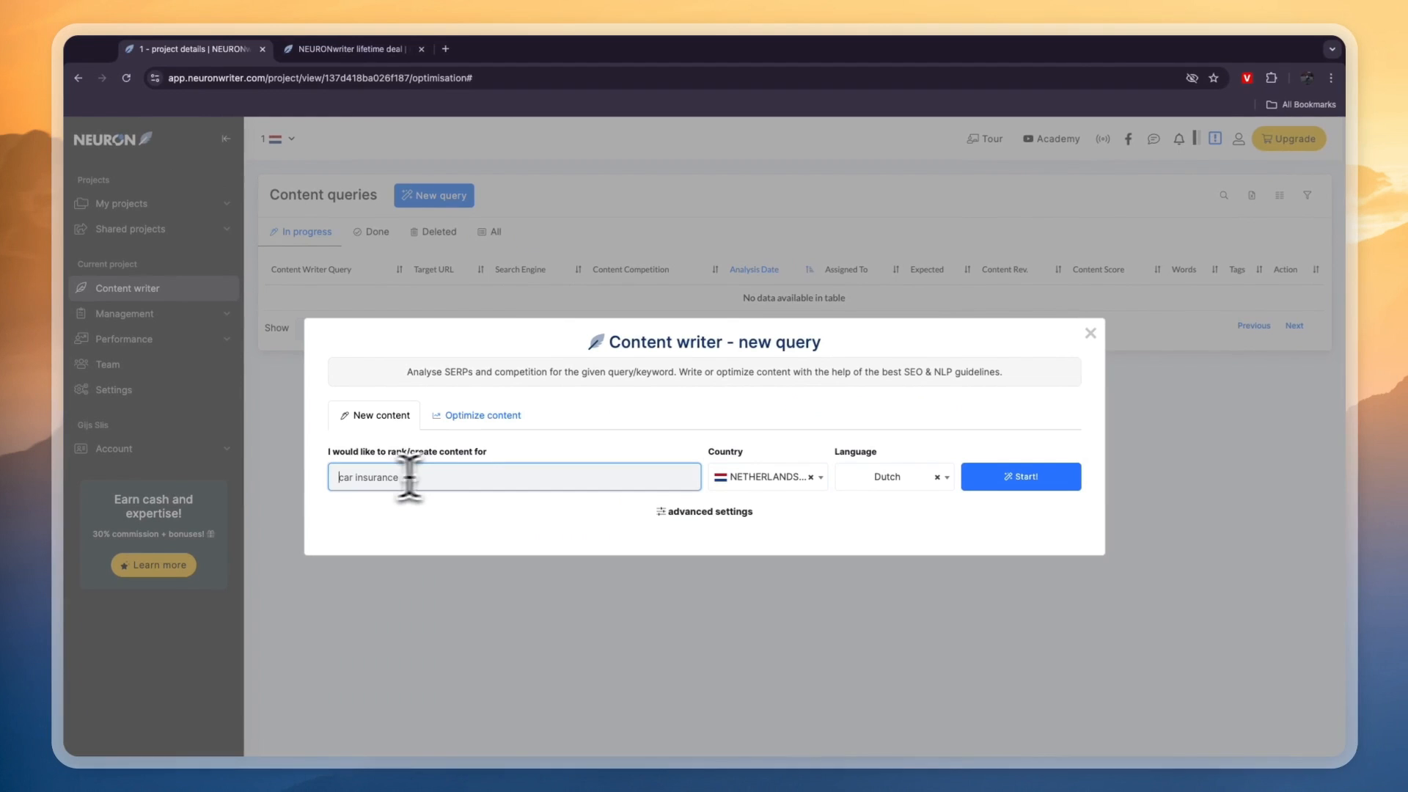
Enter the keyword 'car insurance for high-end cars' and launch its analysis.
text(c)
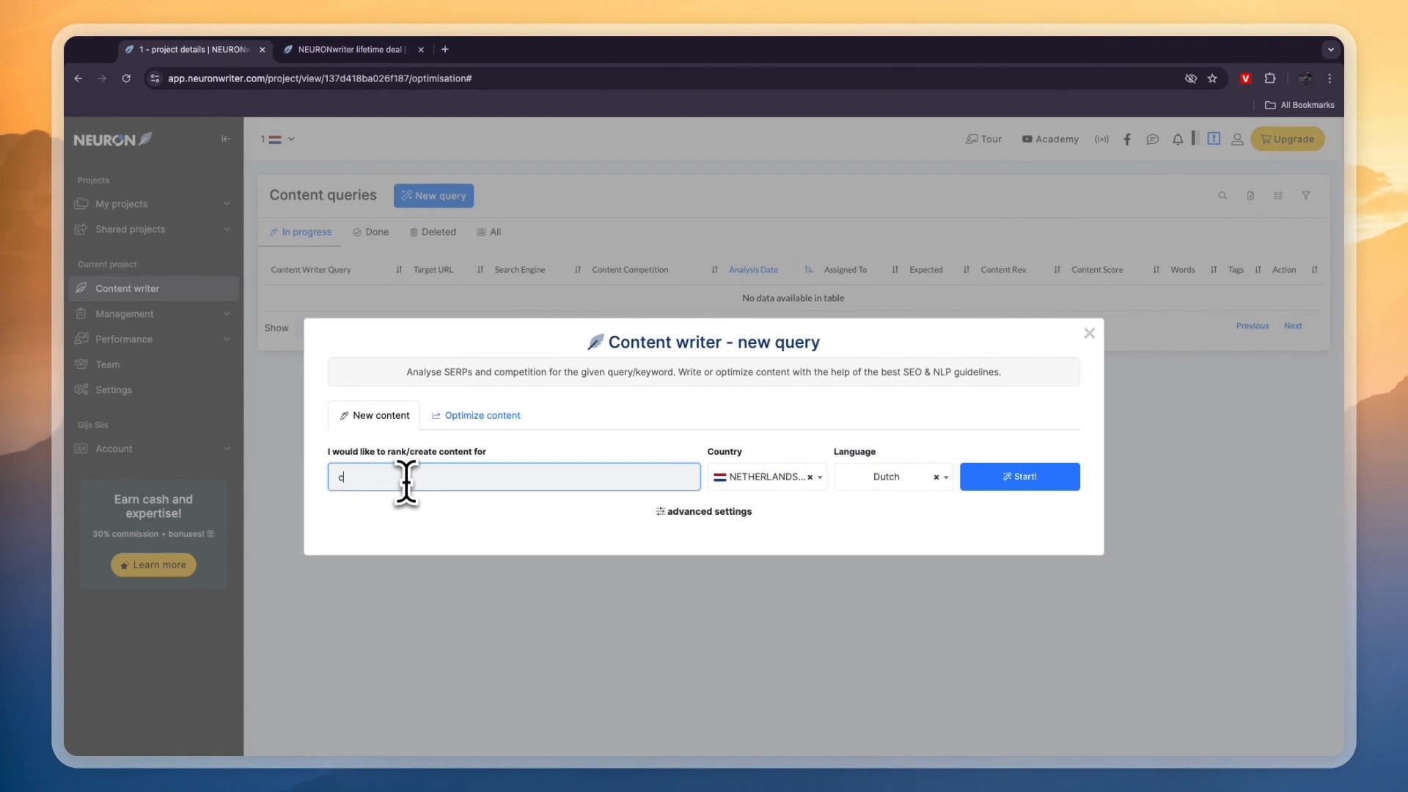
text(car in)
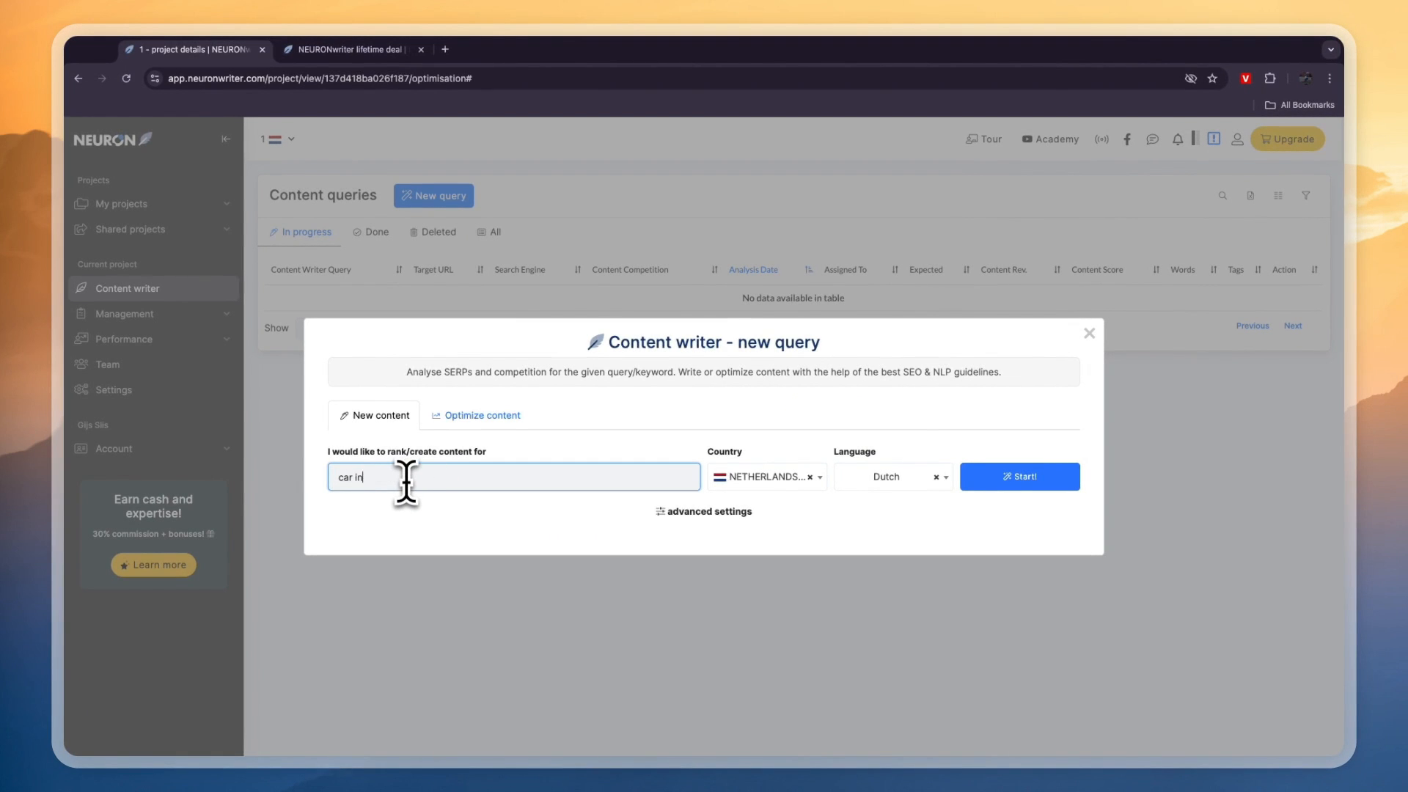
text(surance)
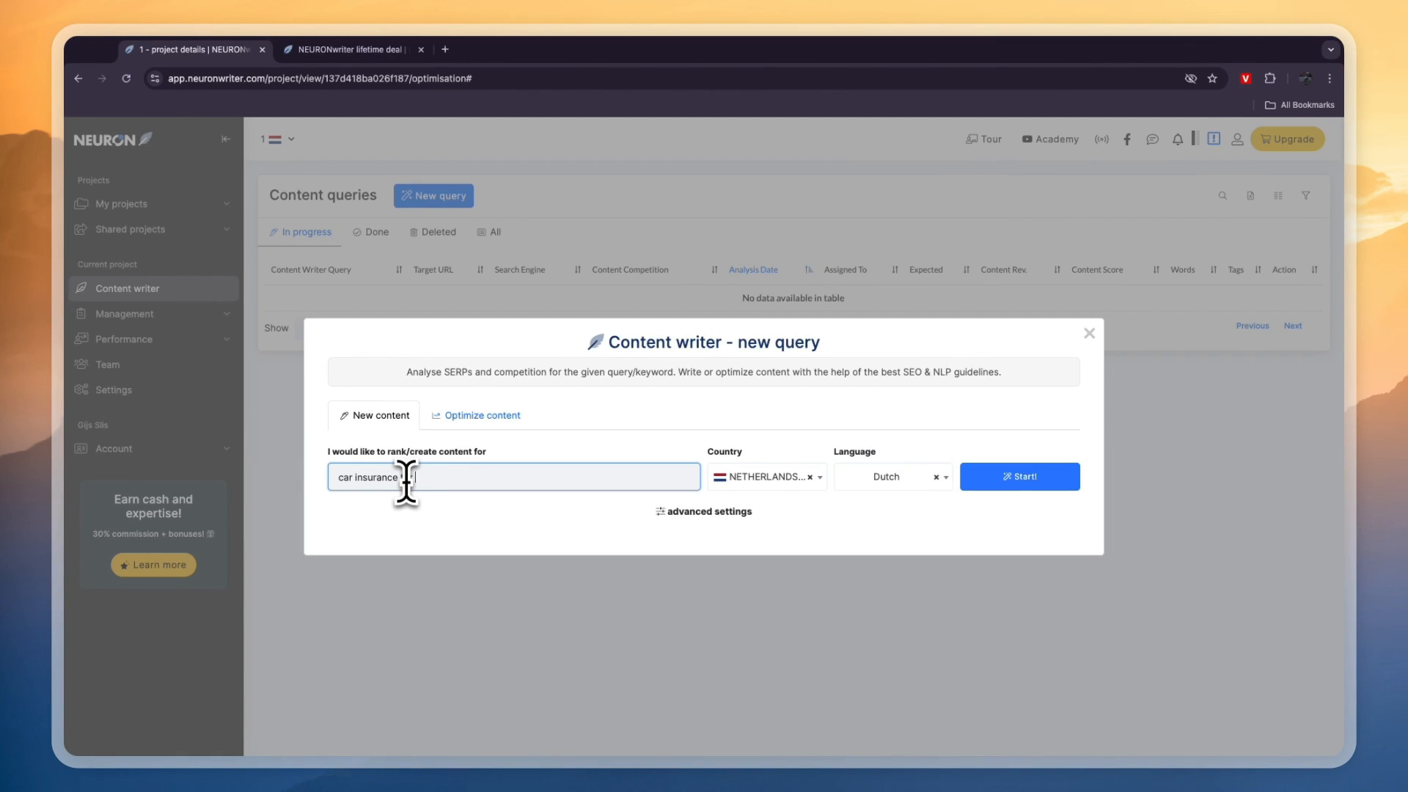
text(high-end cars)
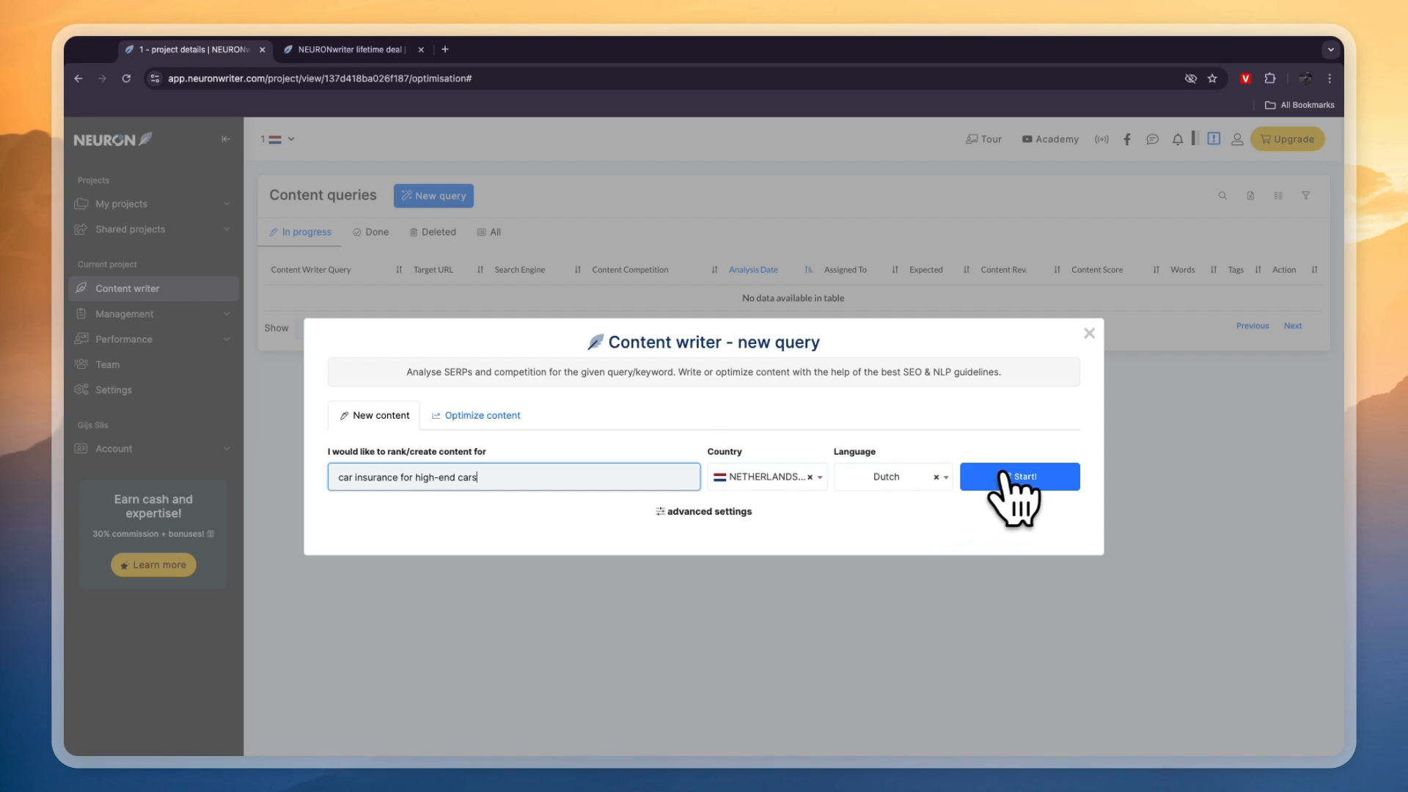
click(1019, 475)
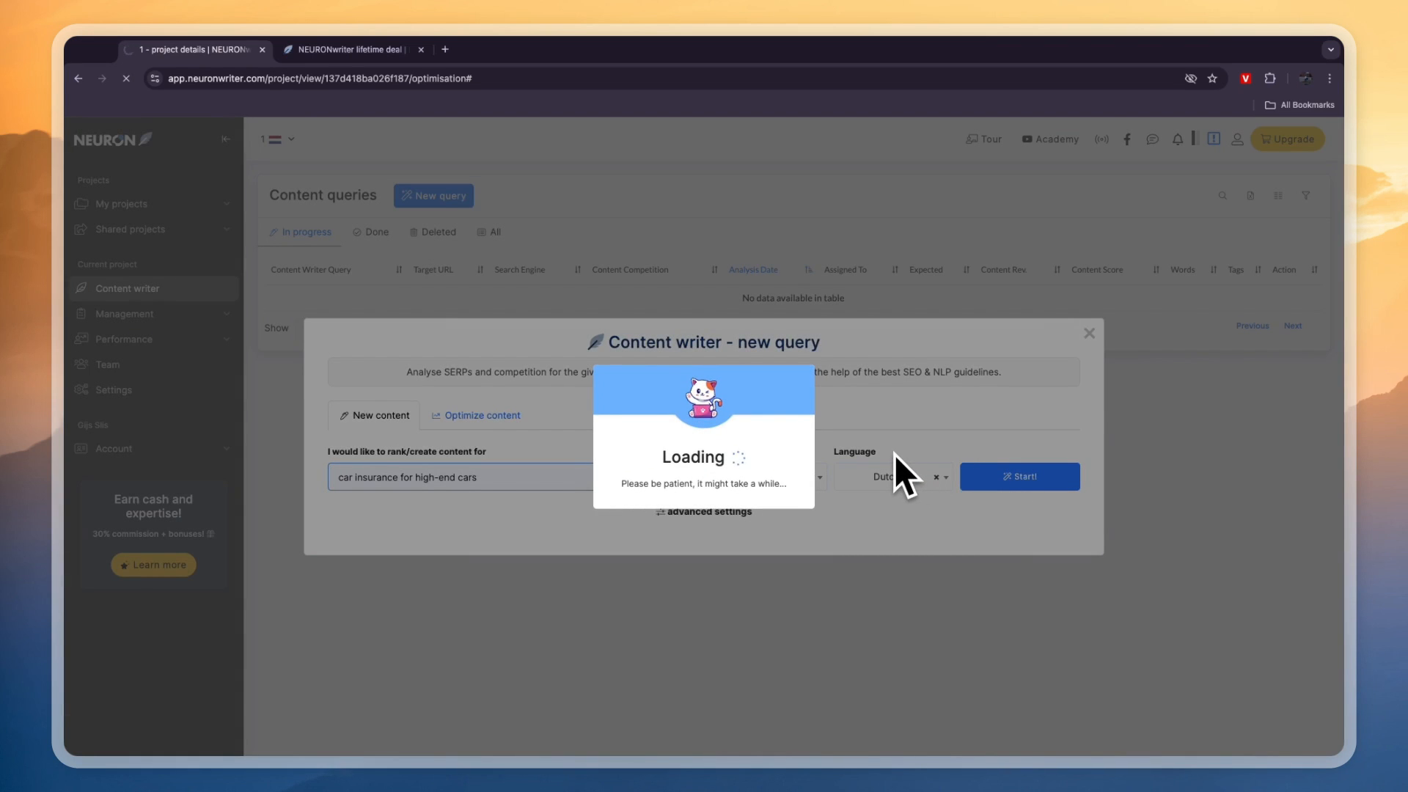
click(1018, 475)
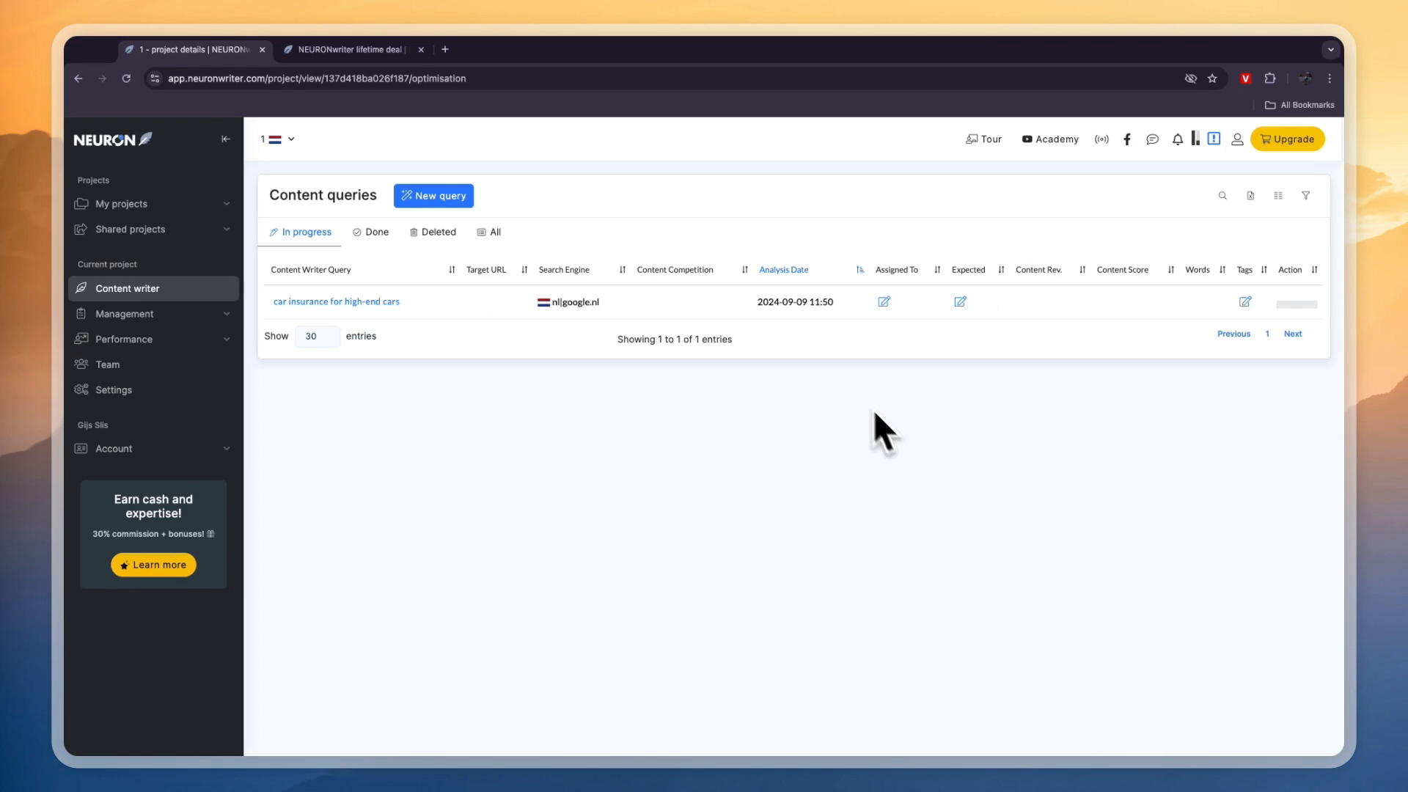
mouse_move(444, 368)
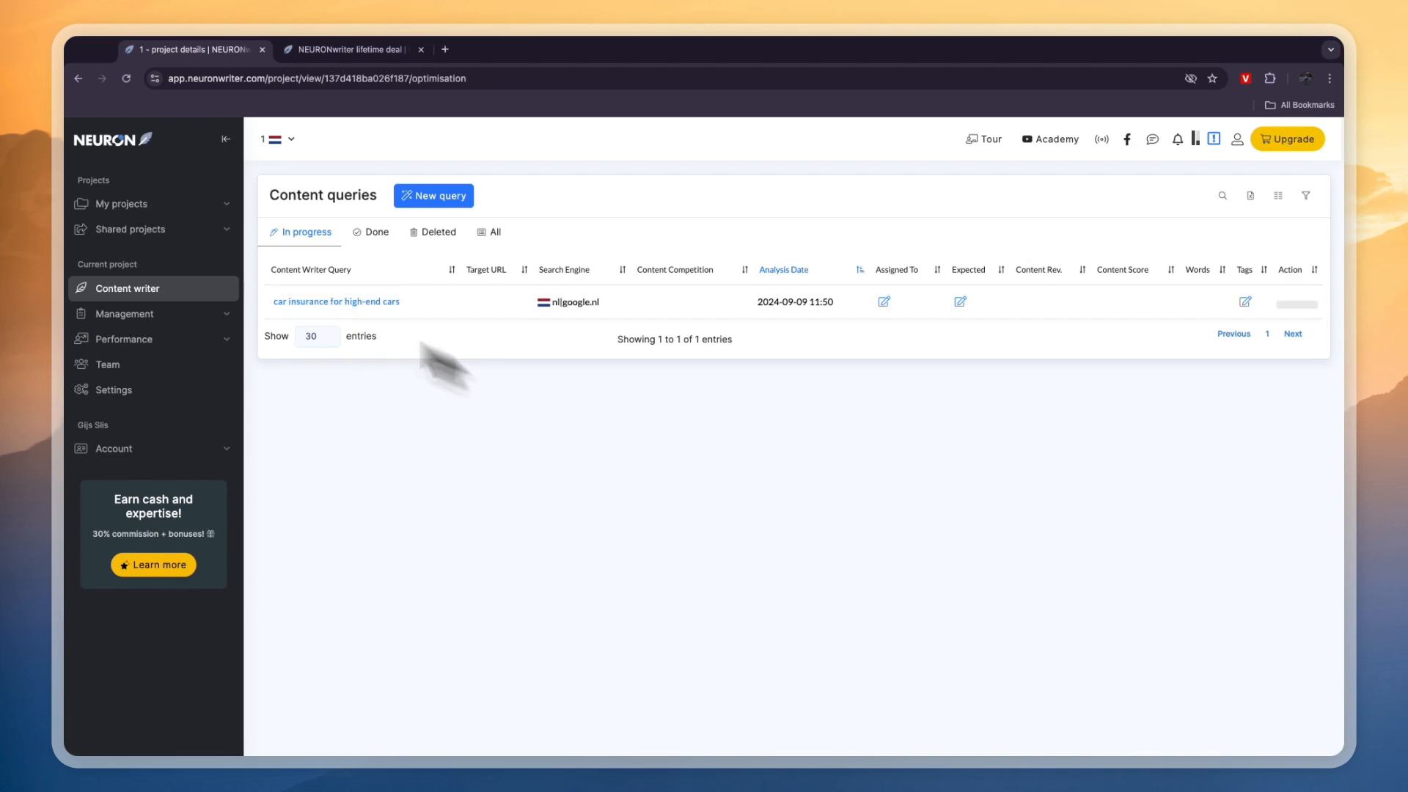
Open the 'car insurance for high-end cars' analysis and wait for it to load.
click(336, 301)
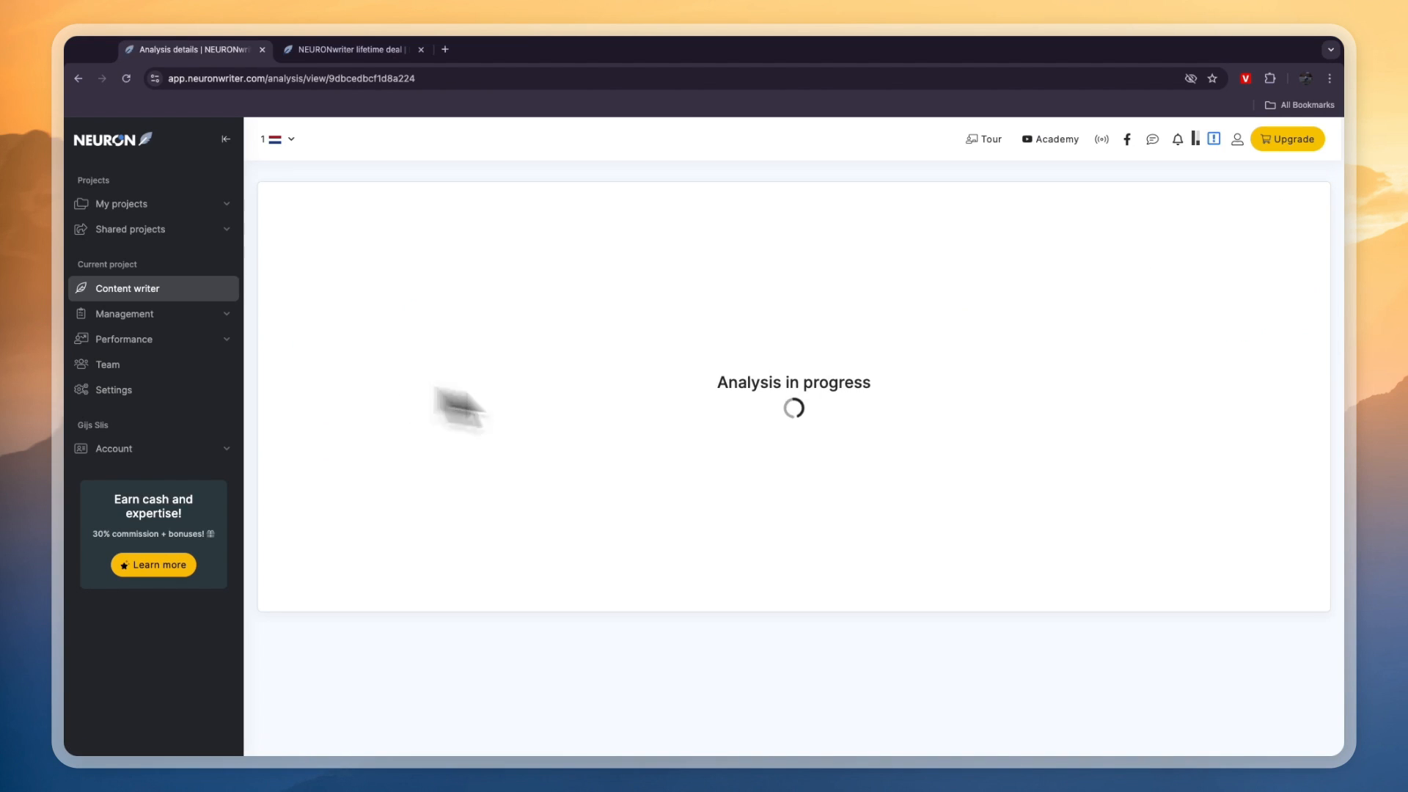
mouse_move(422, 375)
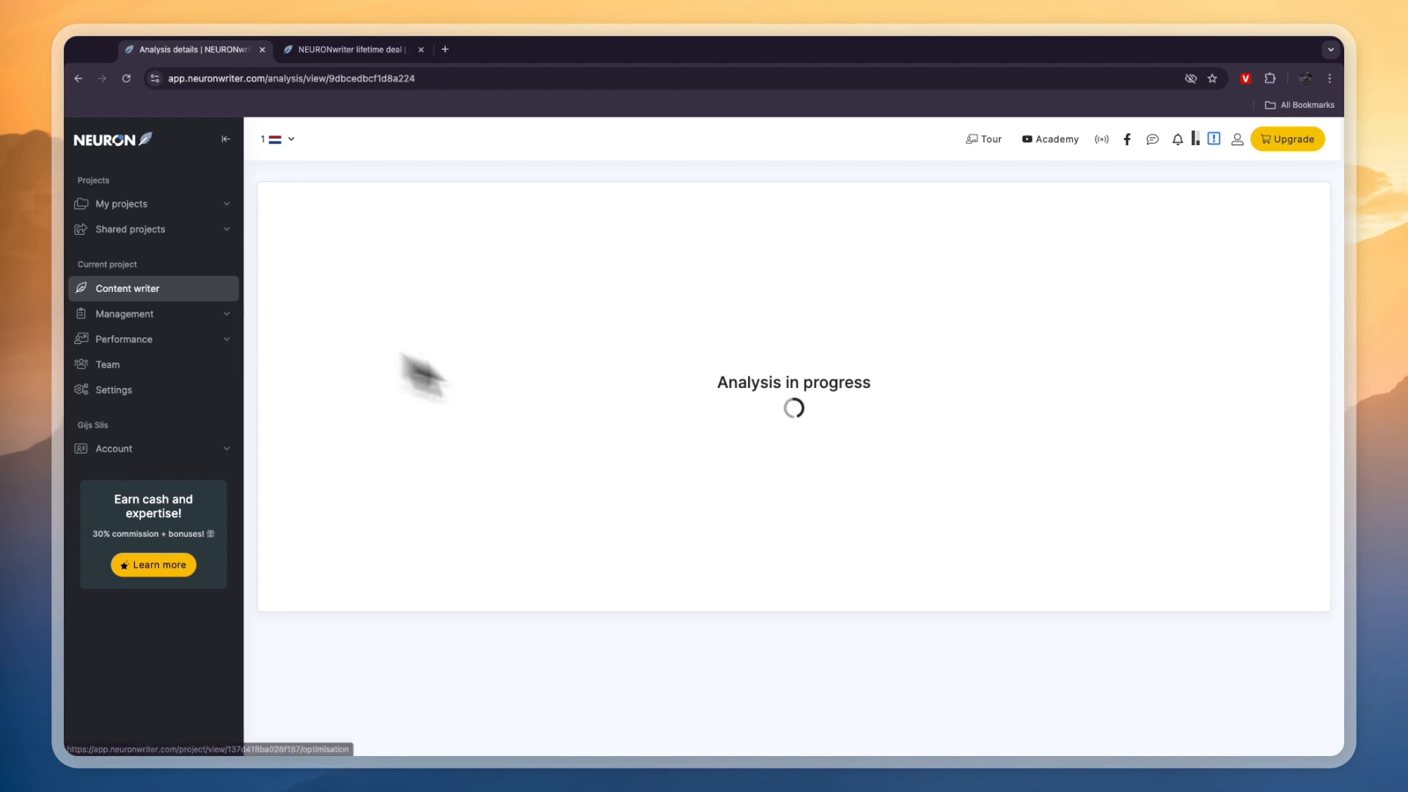
mouse_move(626, 393)
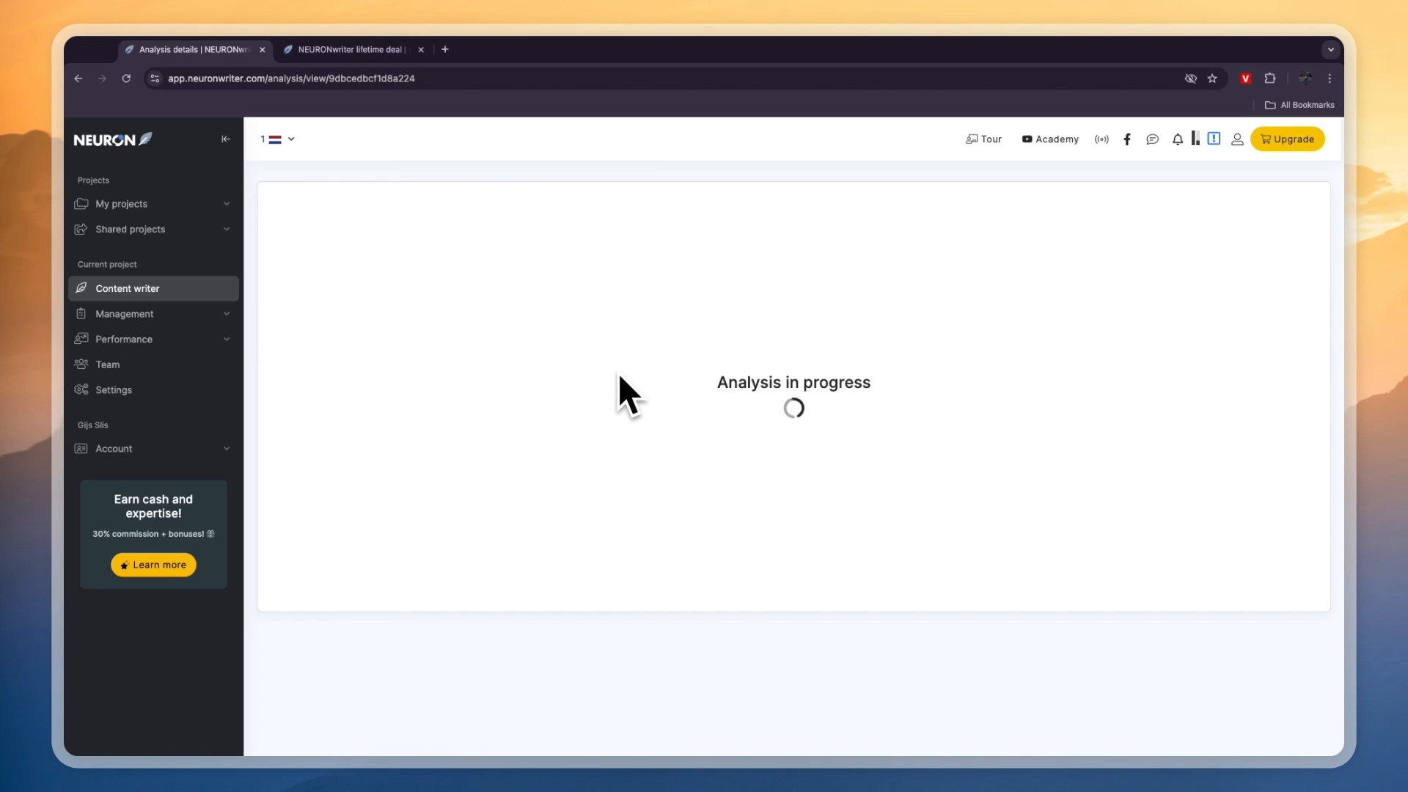
mouse_move(793, 418)
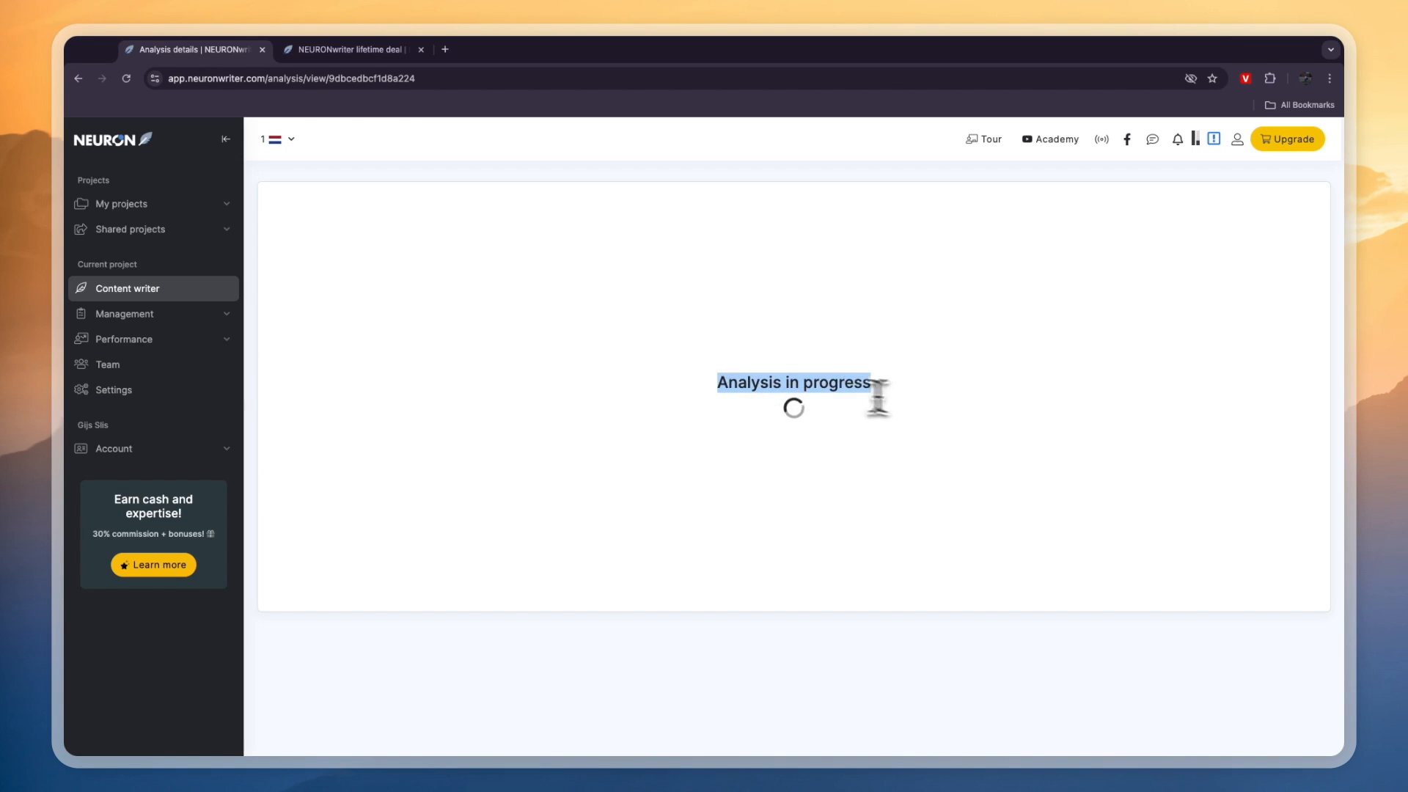
mouse_move(909, 420)
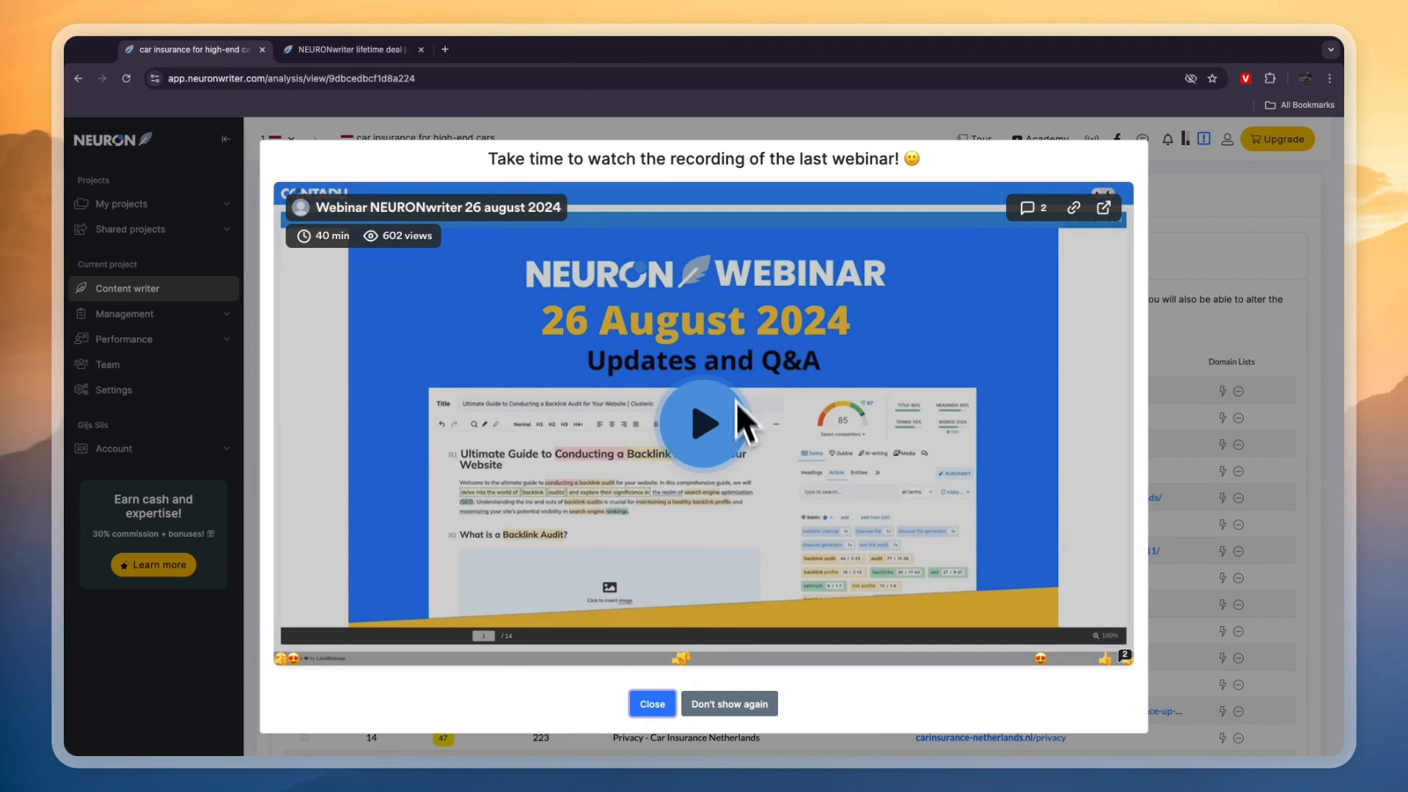
Close the webinar popup and continue with the top 10 competitors as reference pages.
click(651, 703)
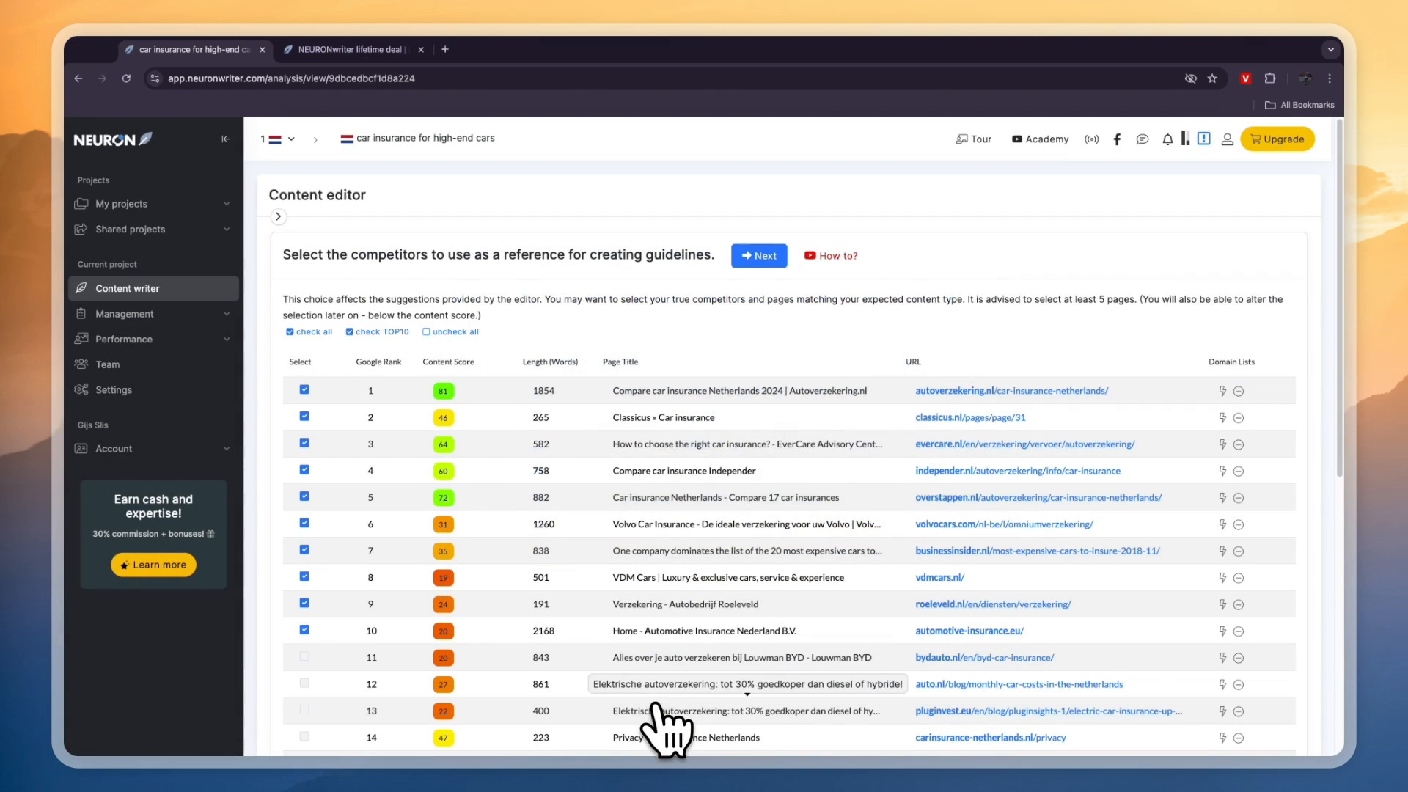
mouse_move(690, 346)
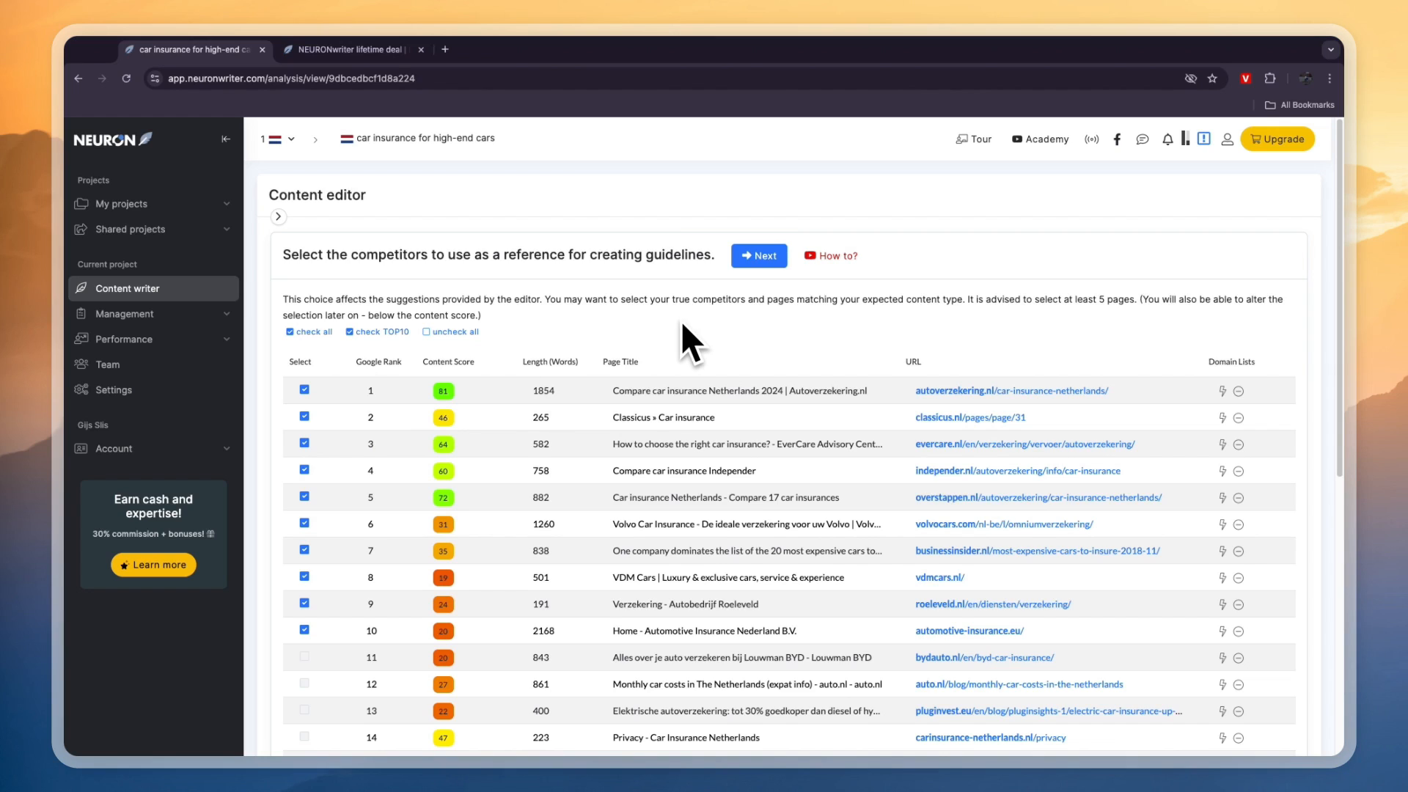
mouse_move(758, 359)
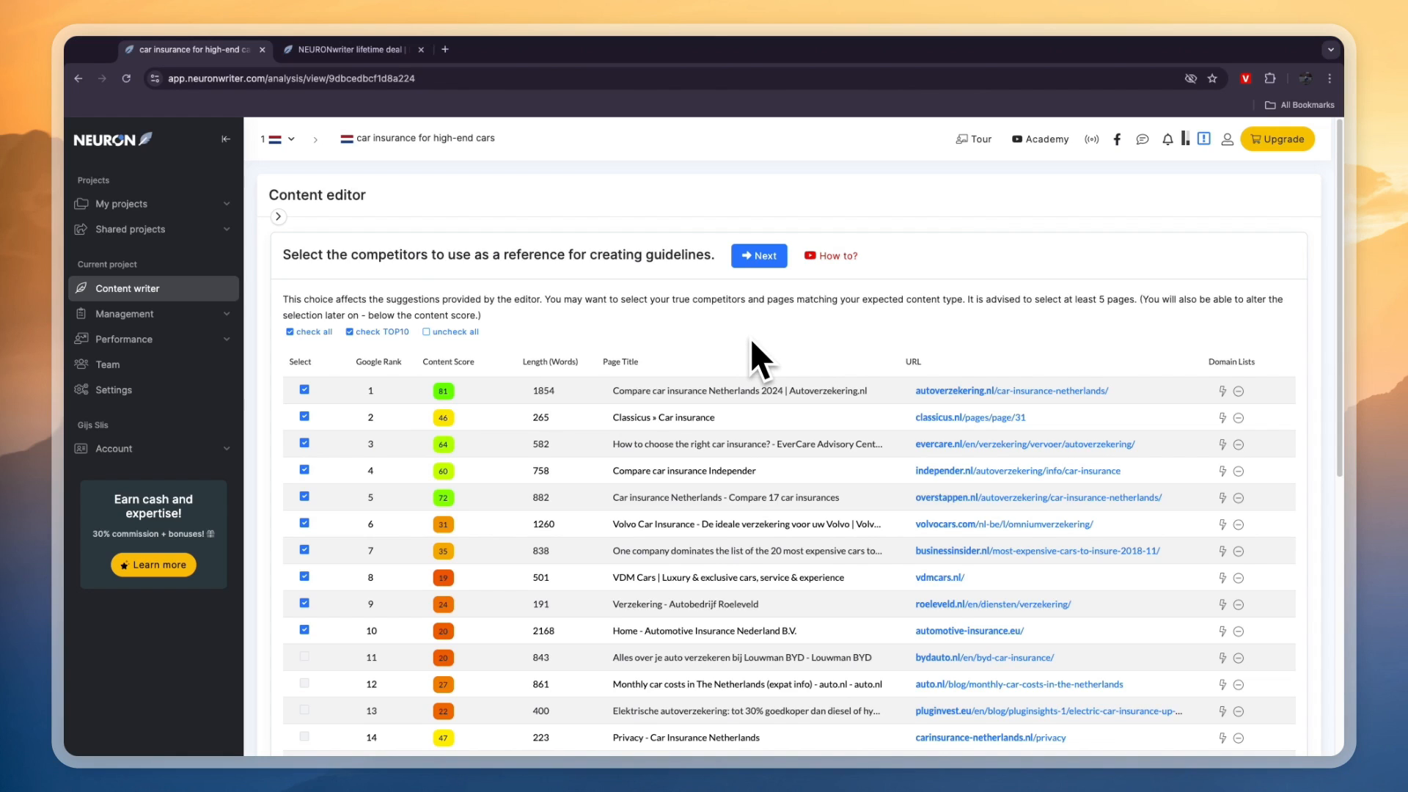
mouse_move(737, 399)
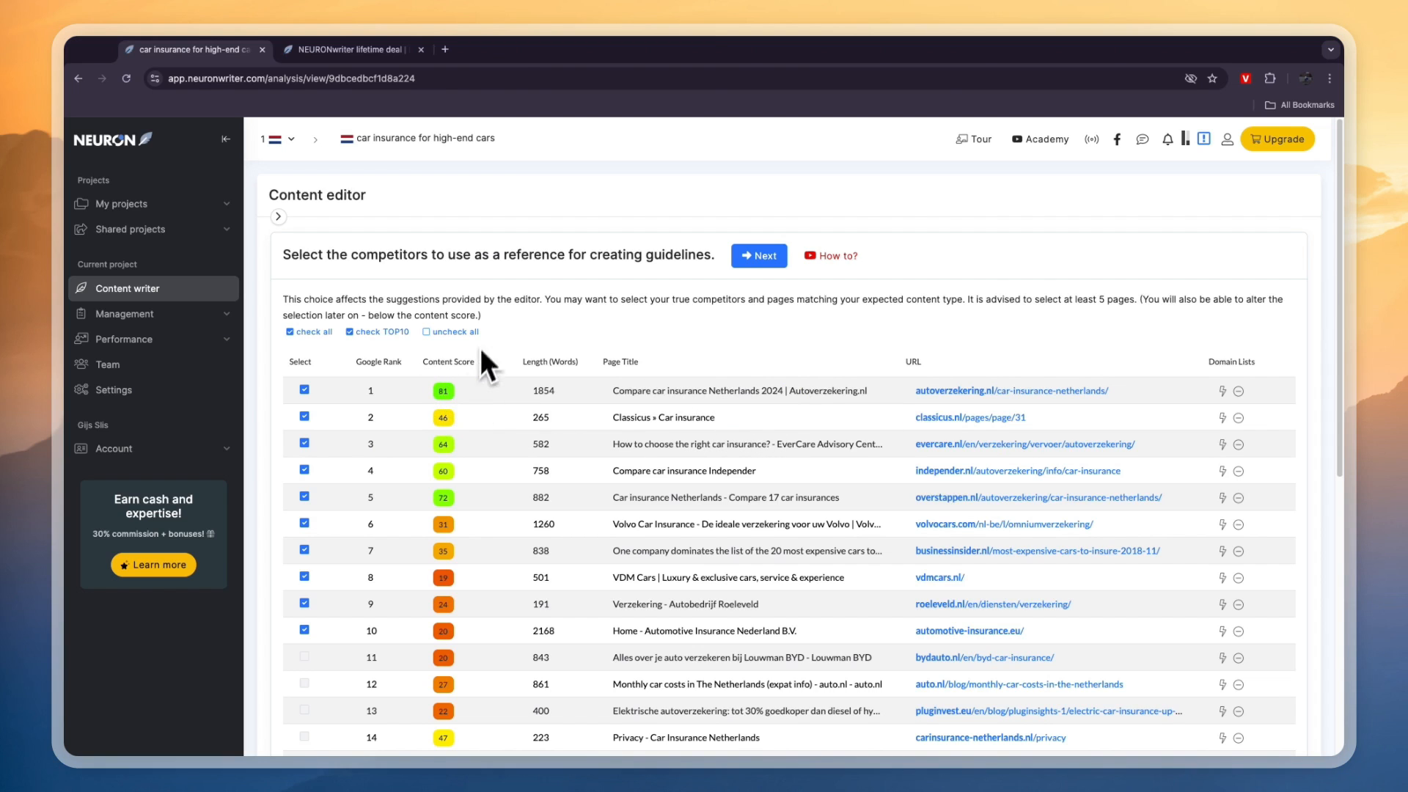
mouse_move(525, 390)
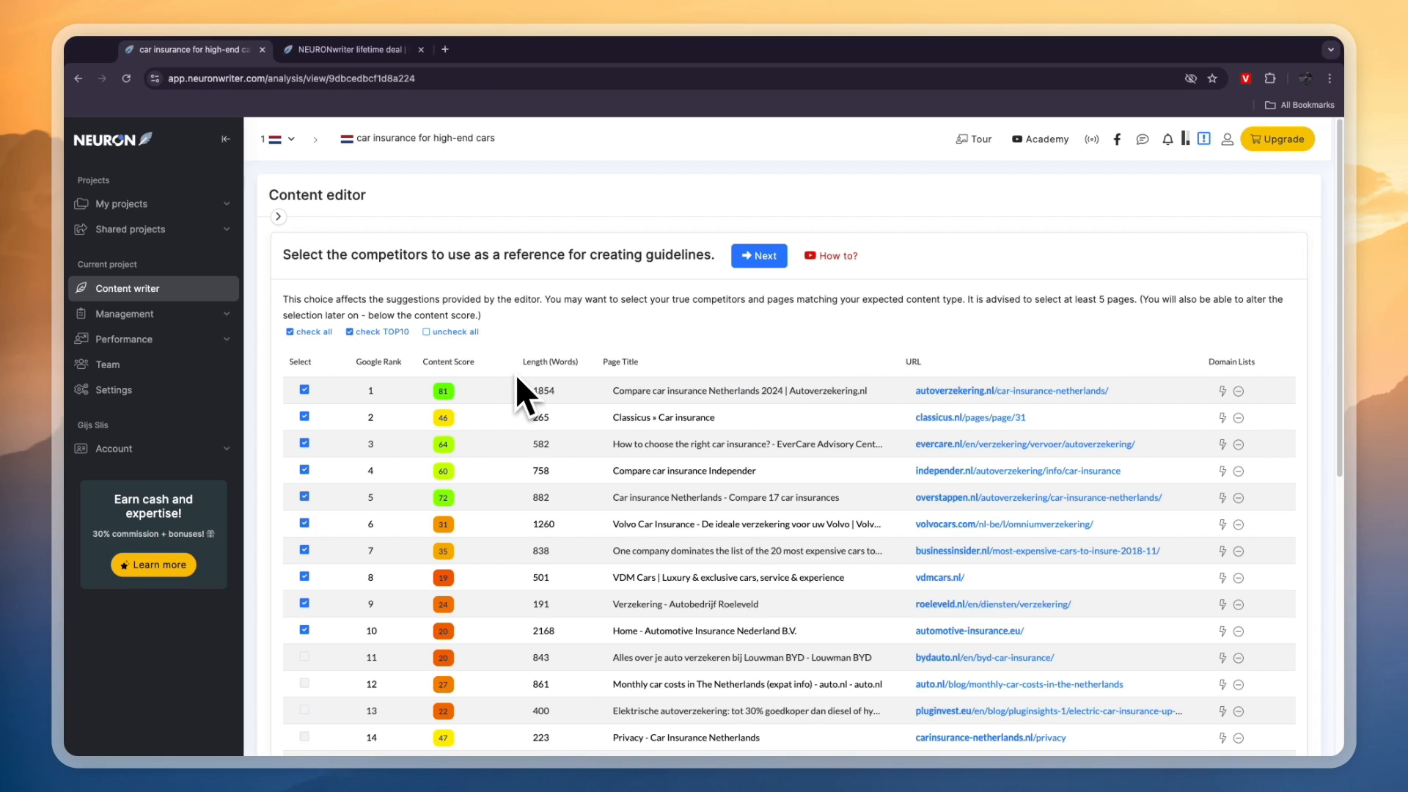
mouse_move(613, 391)
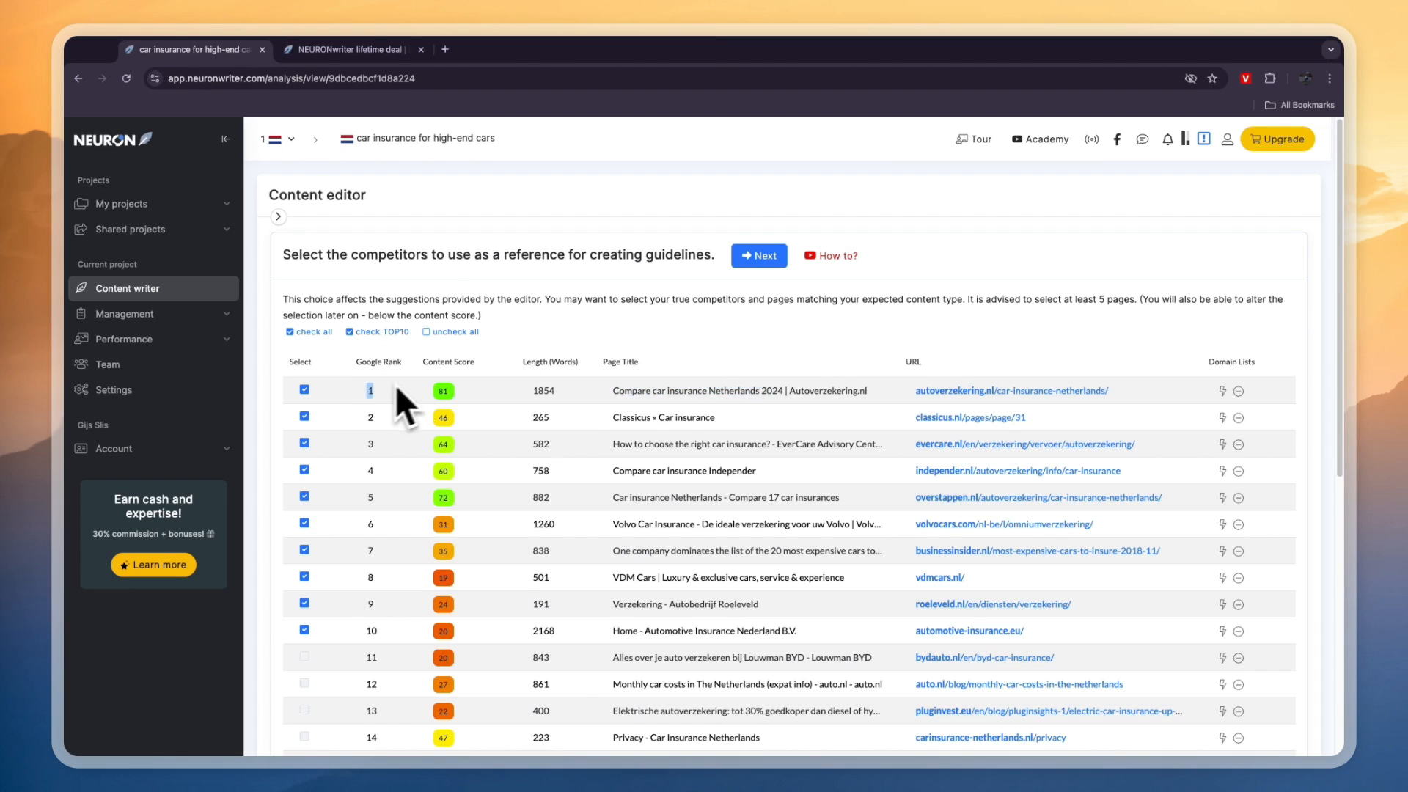
click(758, 255)
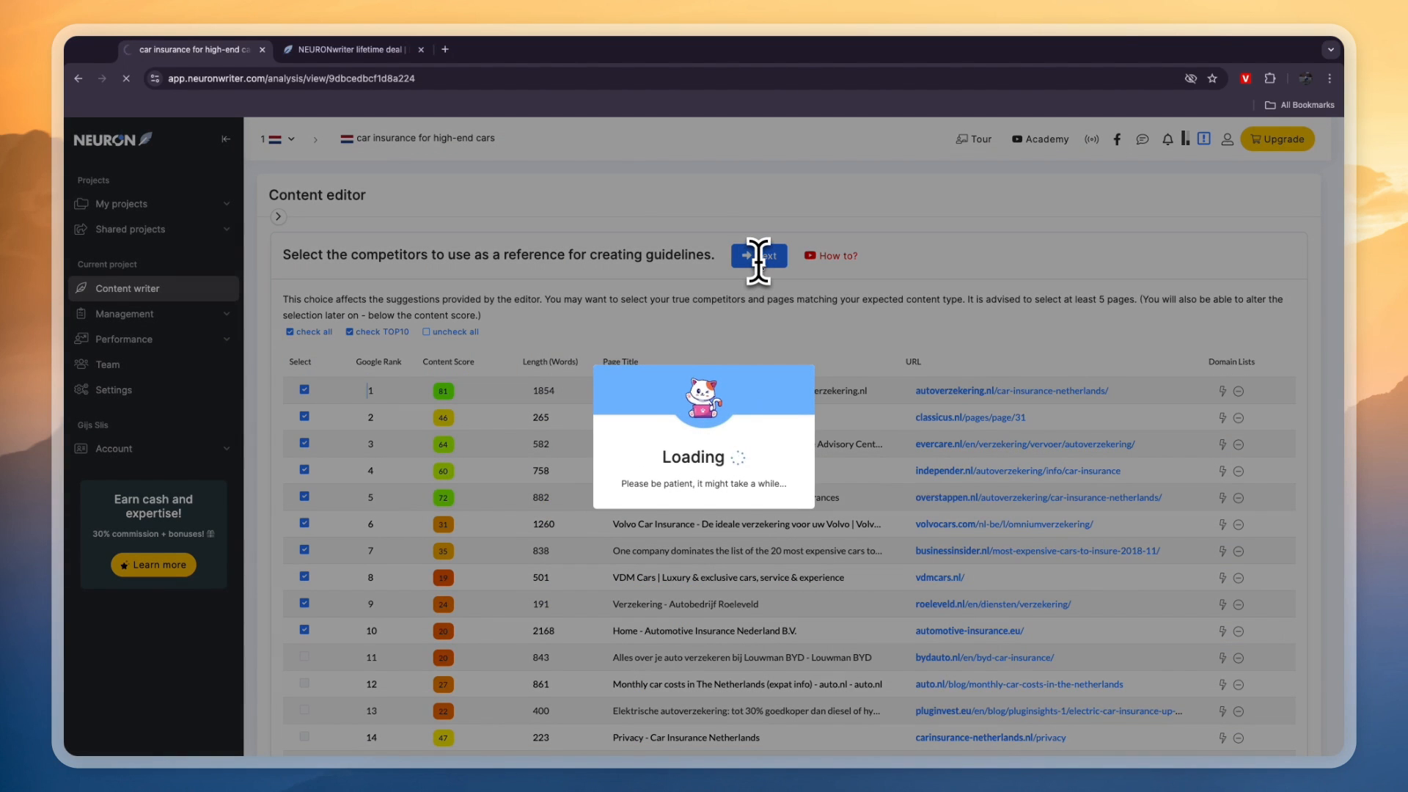
Close the webinar popup again to reveal the Title and Description dialog.
click(759, 255)
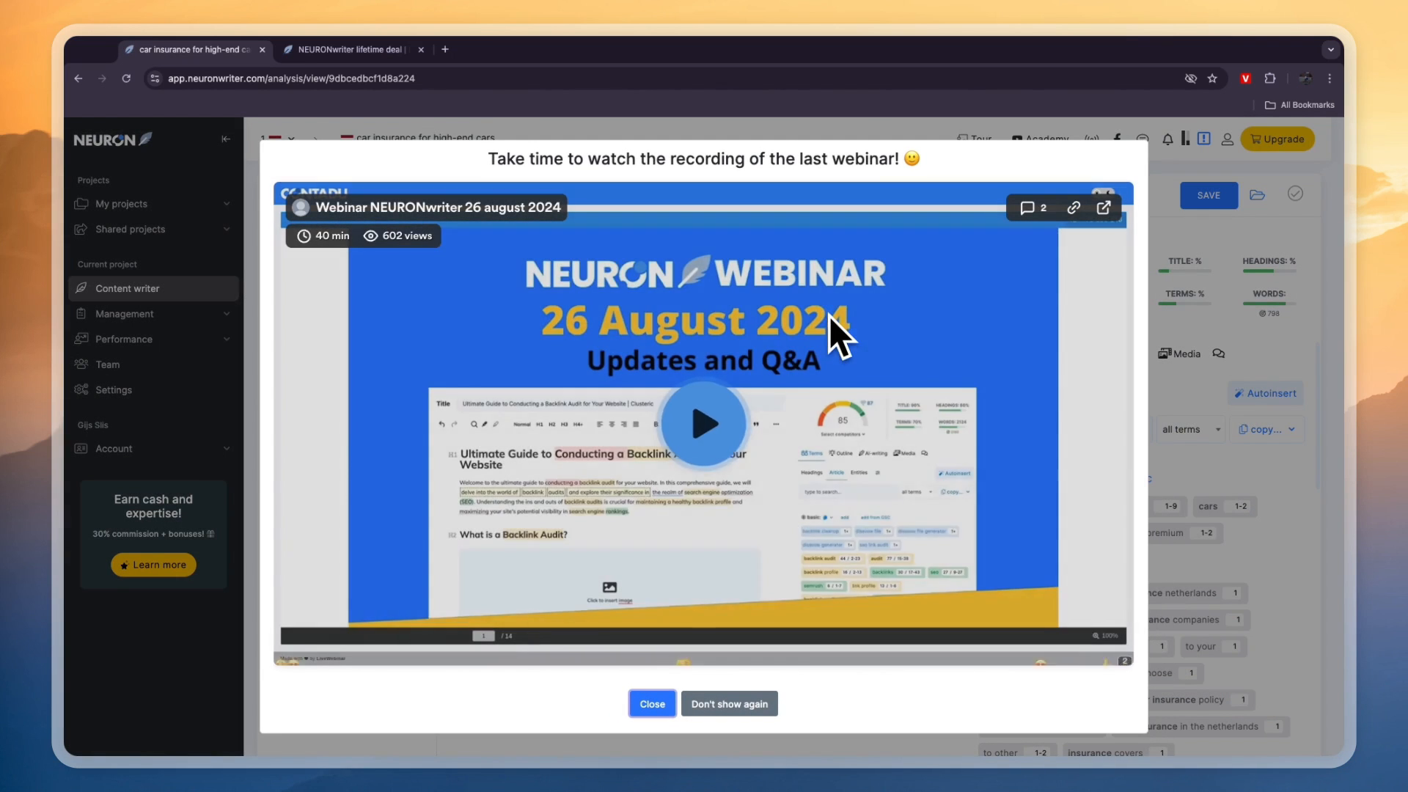
click(651, 702)
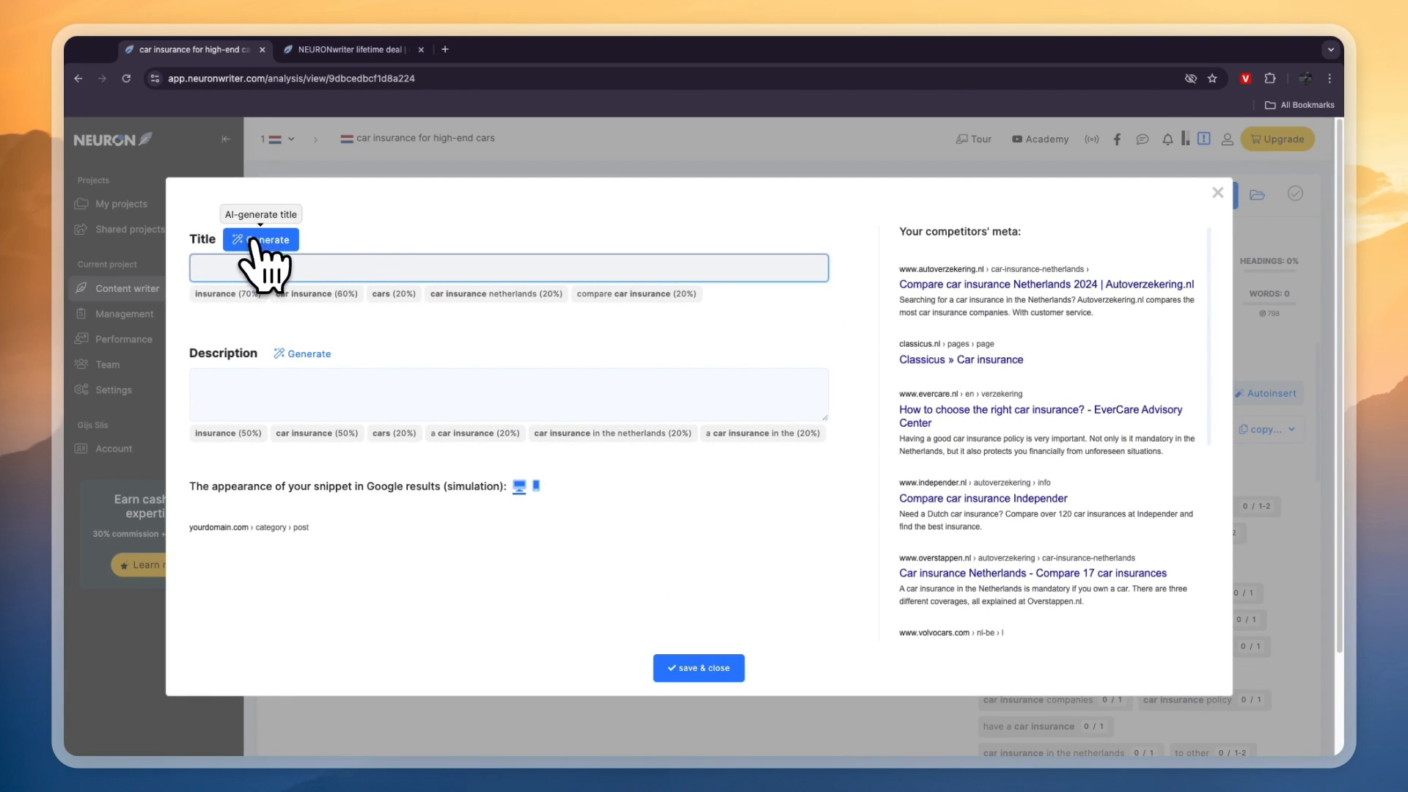
Generate a Dutch title, trim it to 'Vergelijk autoverzekeringen in Nederland 2024', and generate a description.
click(266, 239)
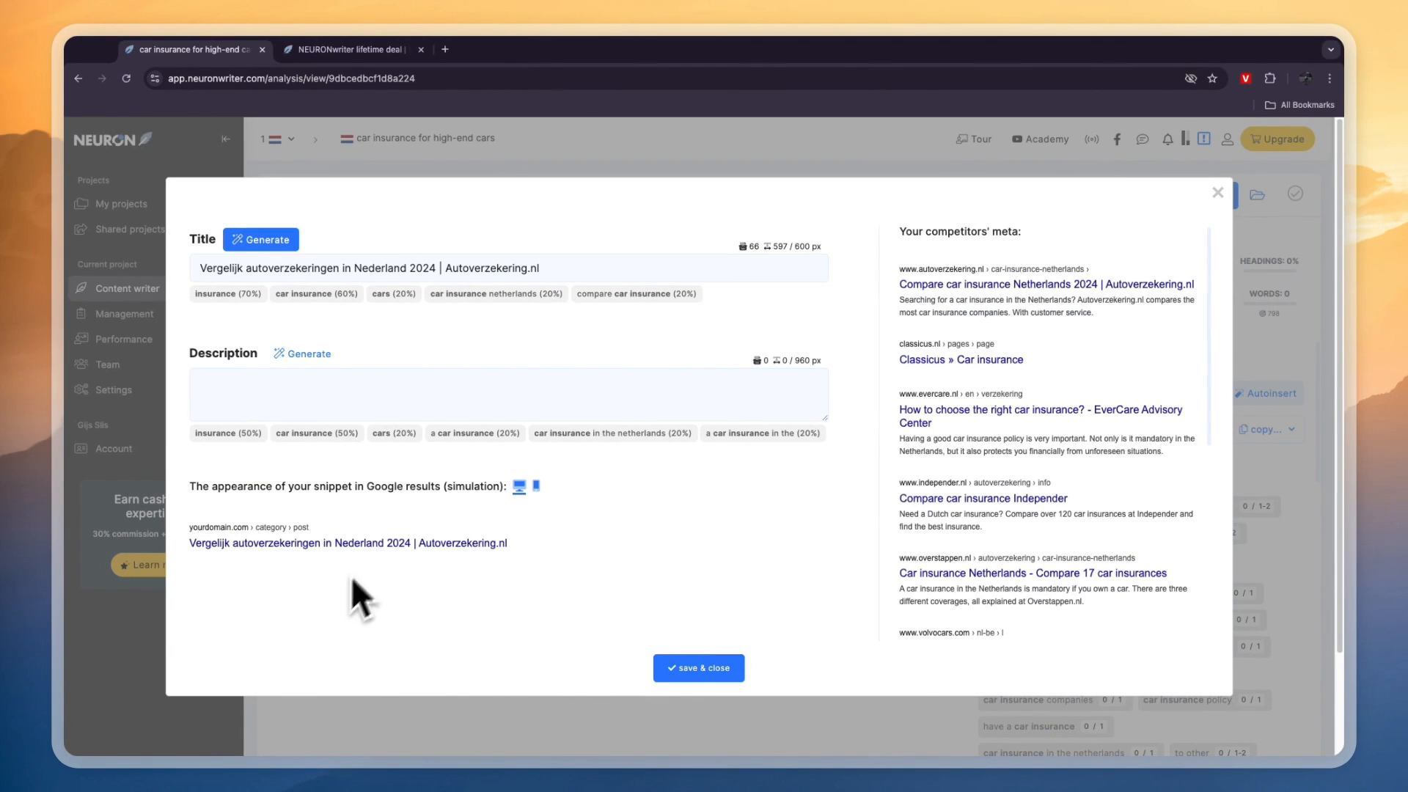
click(445, 267)
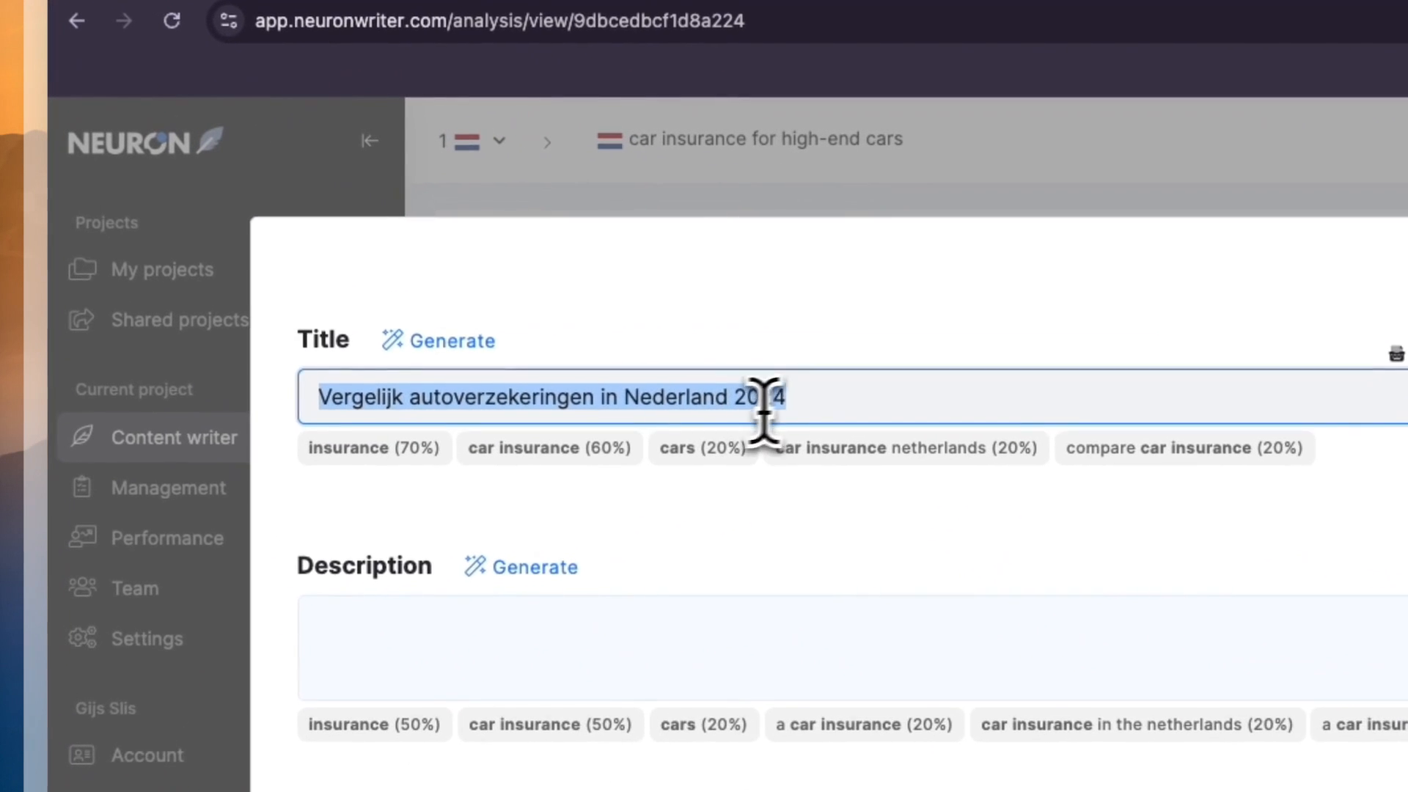
mouse_move(525, 569)
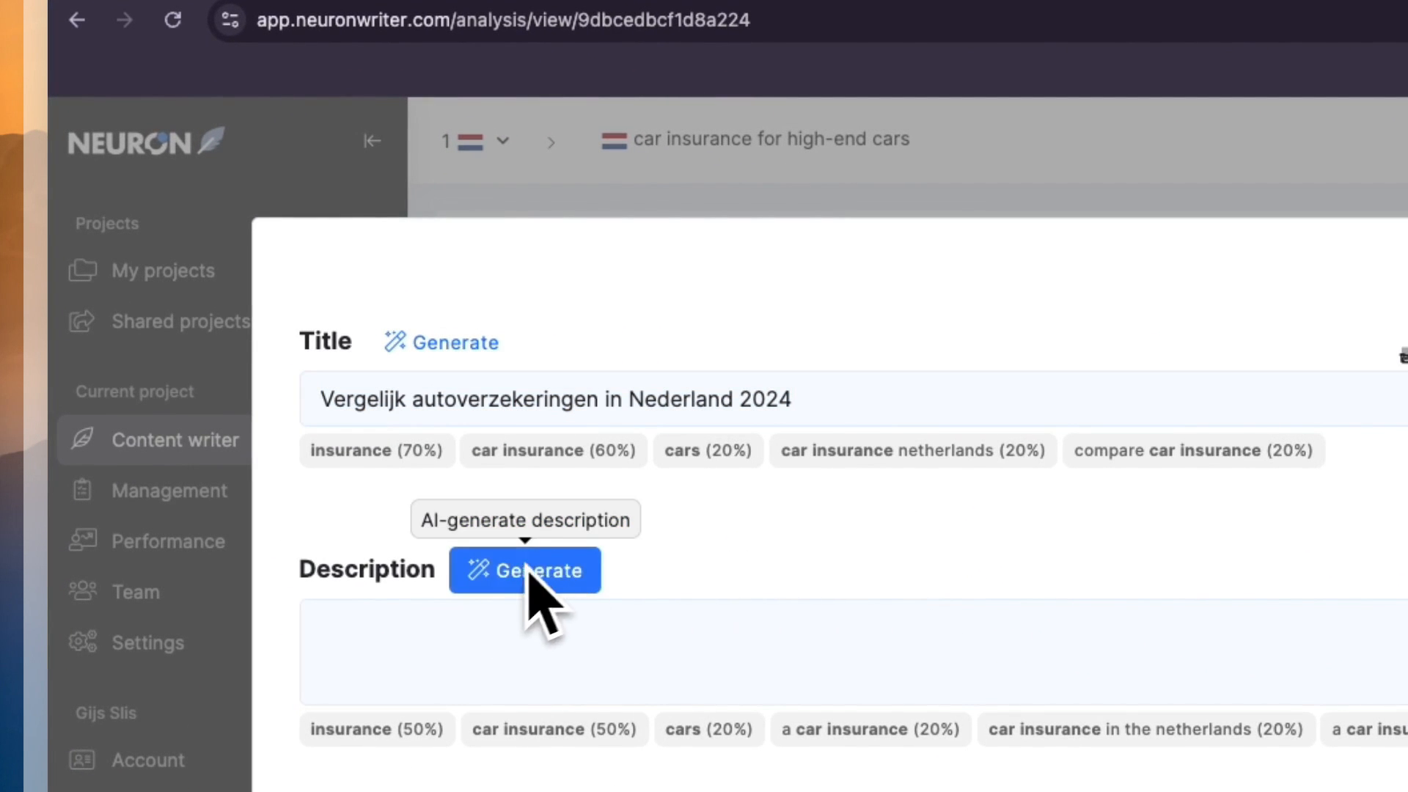
click(523, 569)
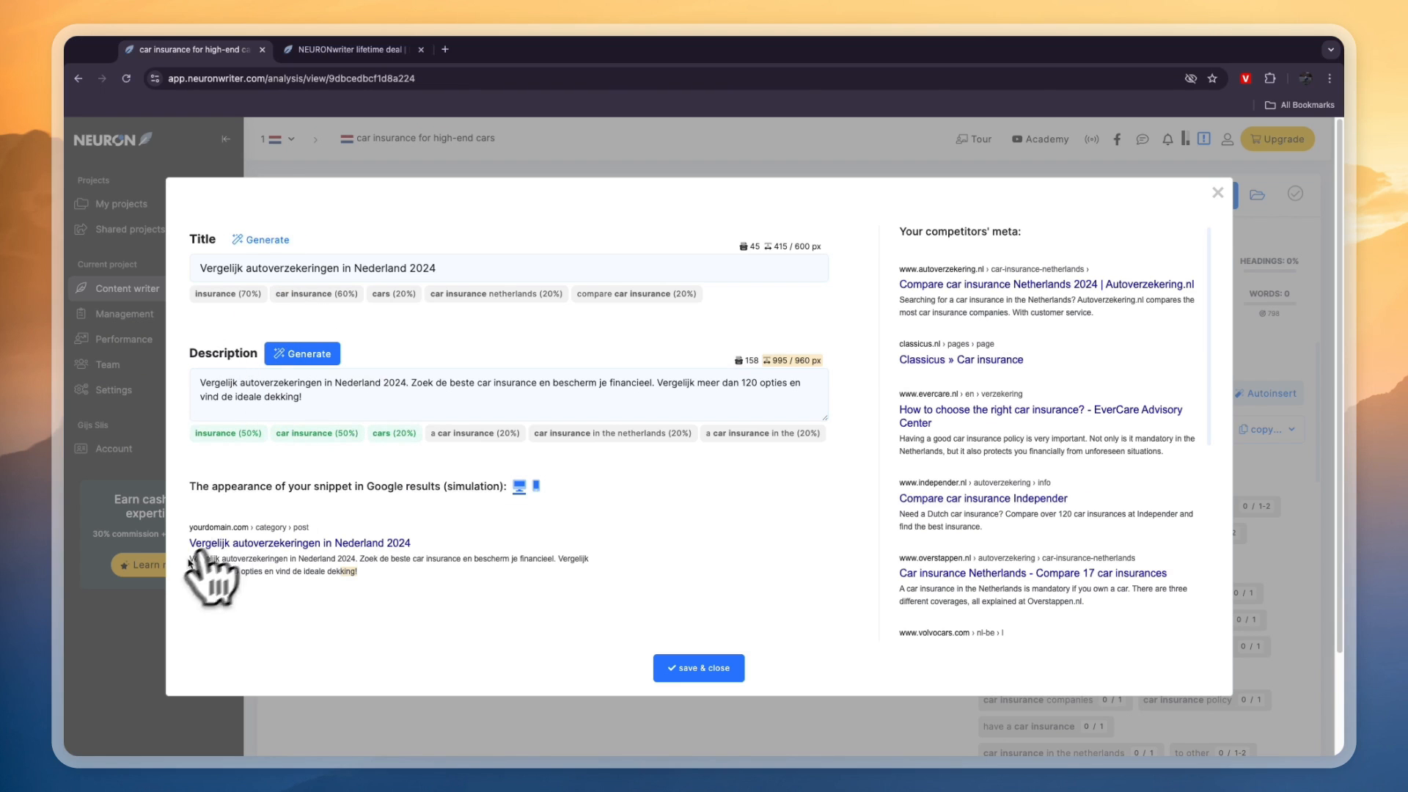
drag(193, 561, 355, 572)
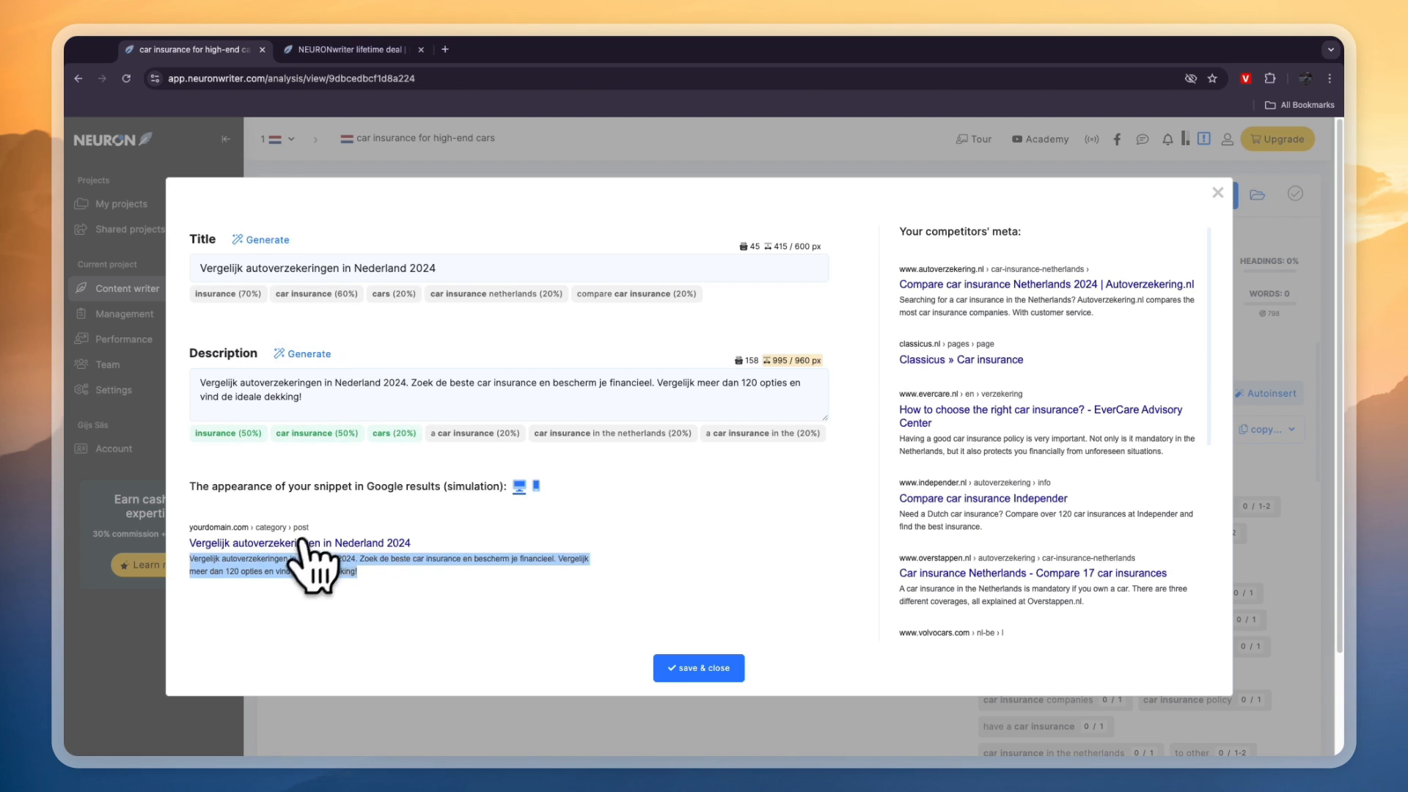
mouse_move(235, 561)
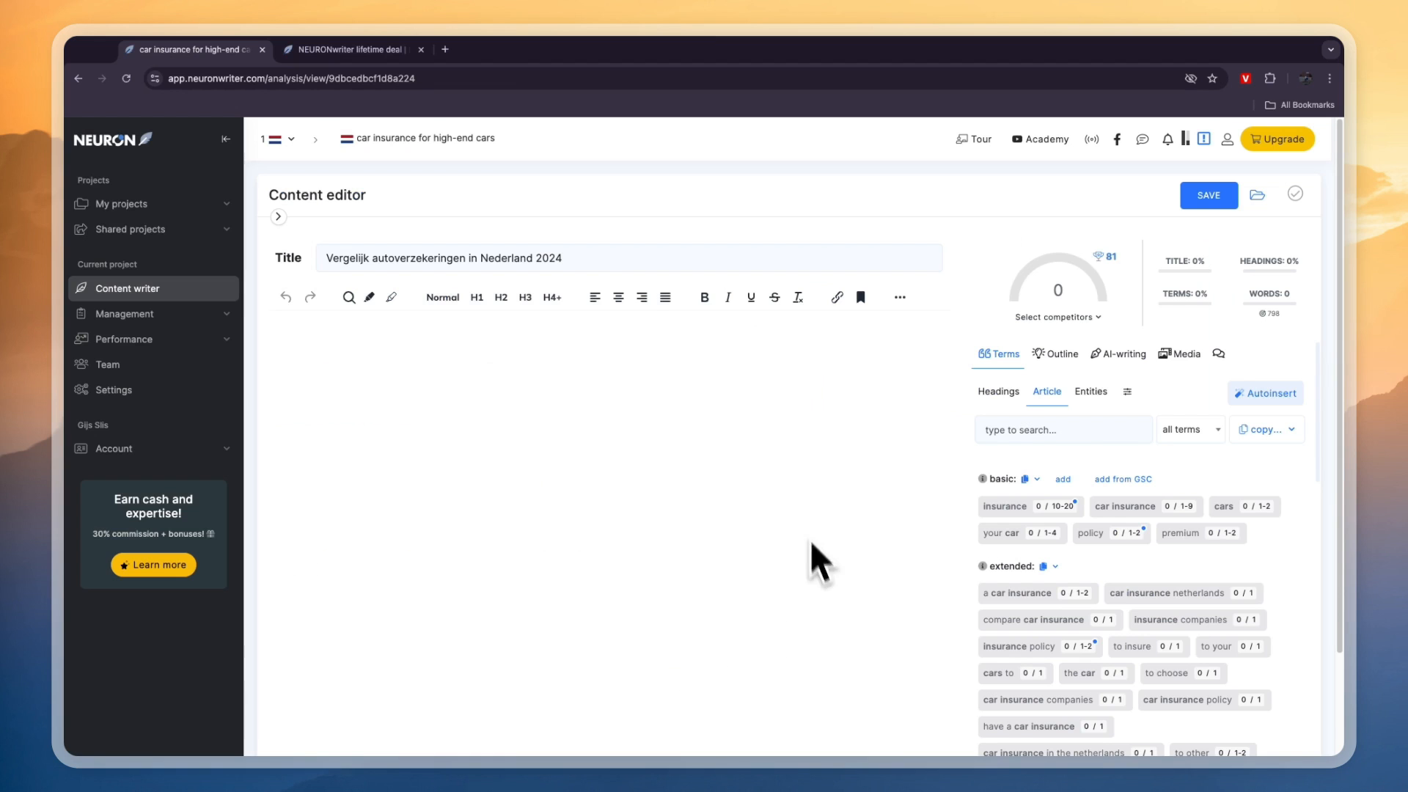
mouse_move(430, 368)
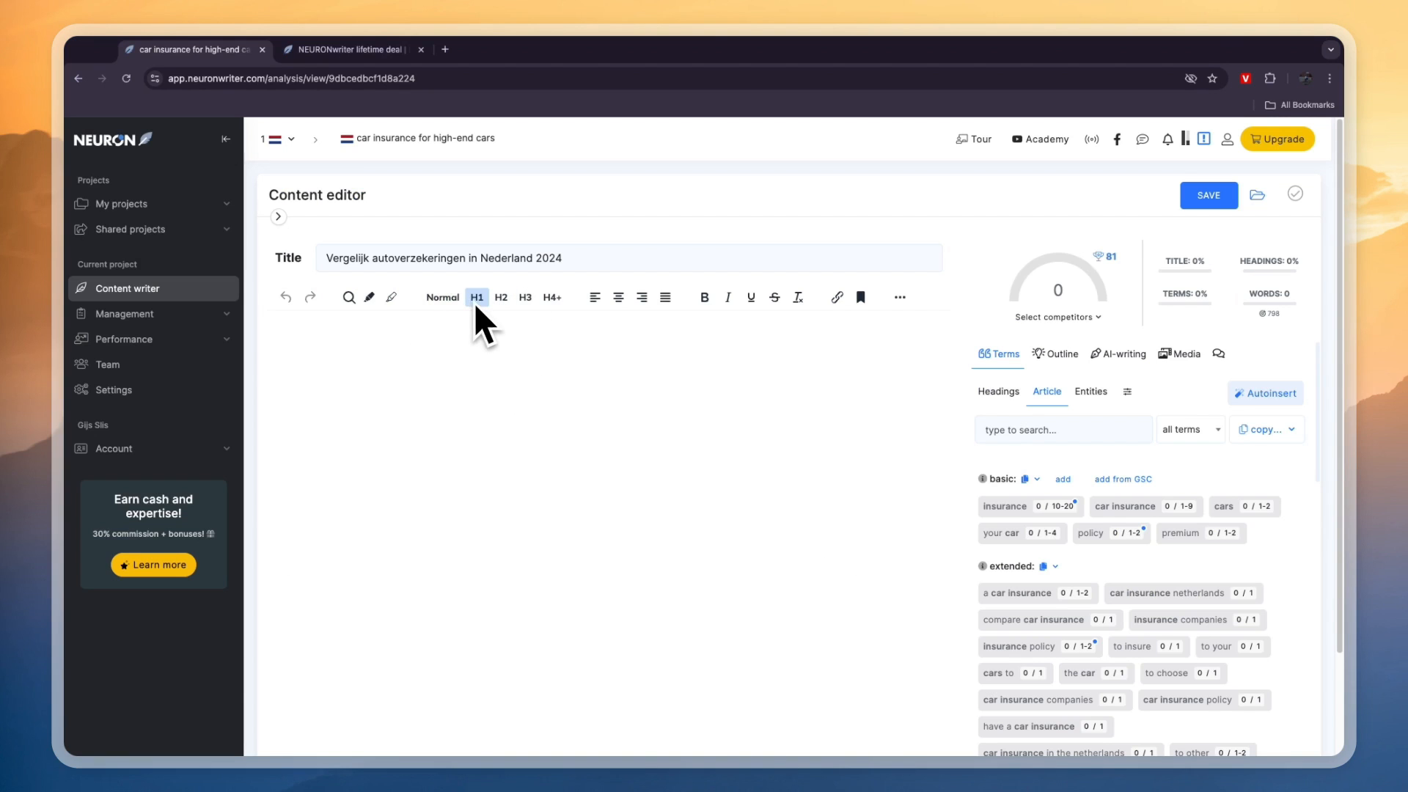
Start an H1 heading in the editor and show the competitors' Outline panel.
click(477, 297)
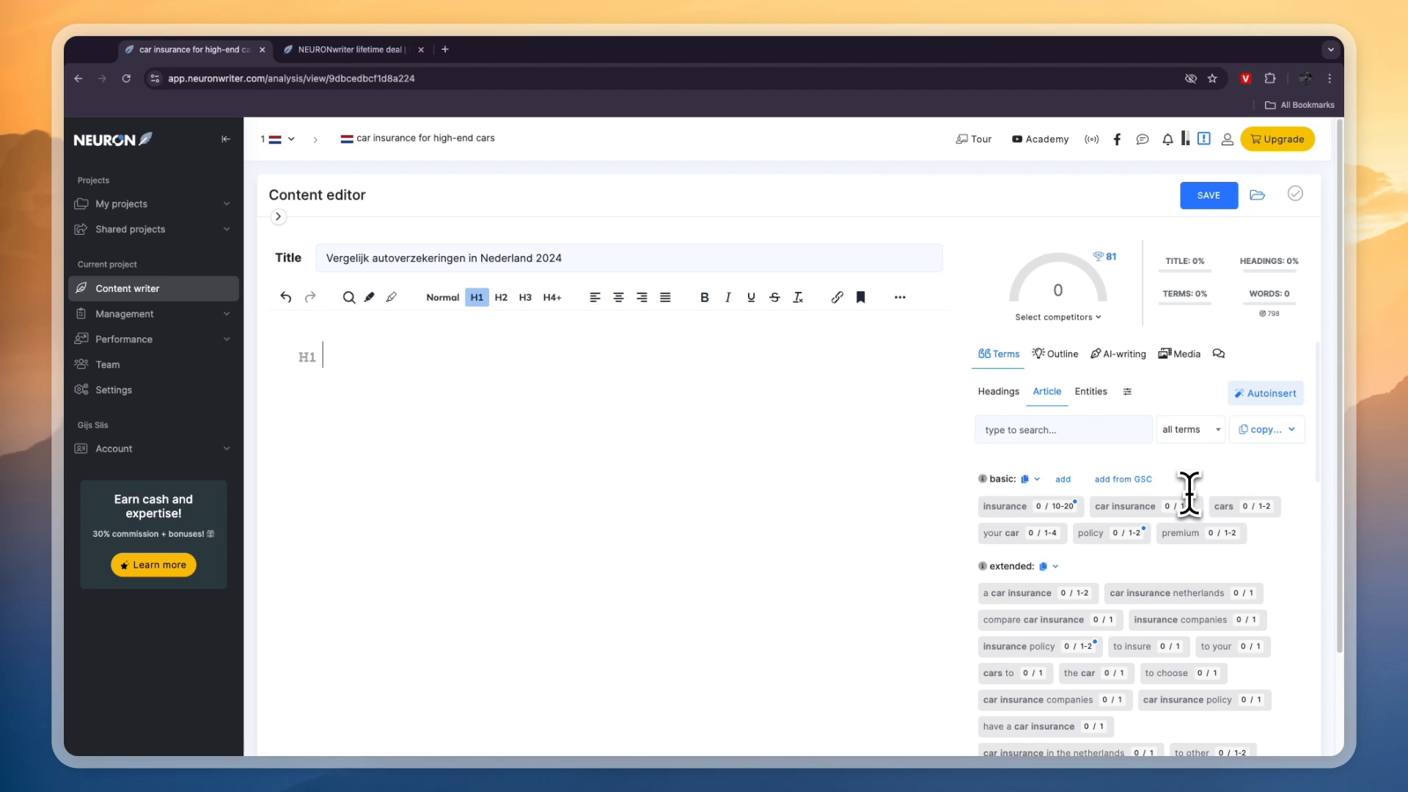
click(1061, 346)
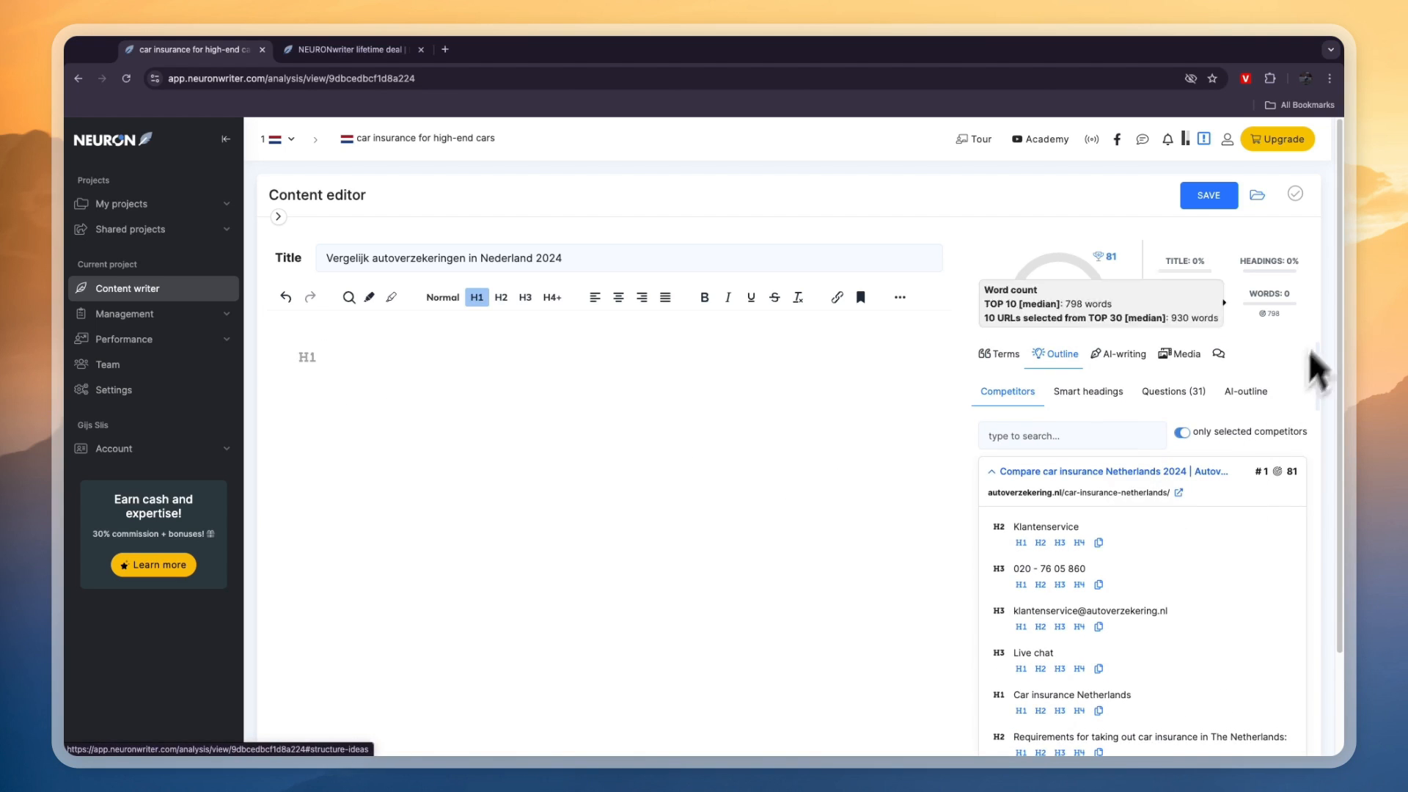
Insert five Smart headings as H2s: insurance requirements, saving, mandatory insurance, coverages NL, three coverages.
scroll(down, 3)
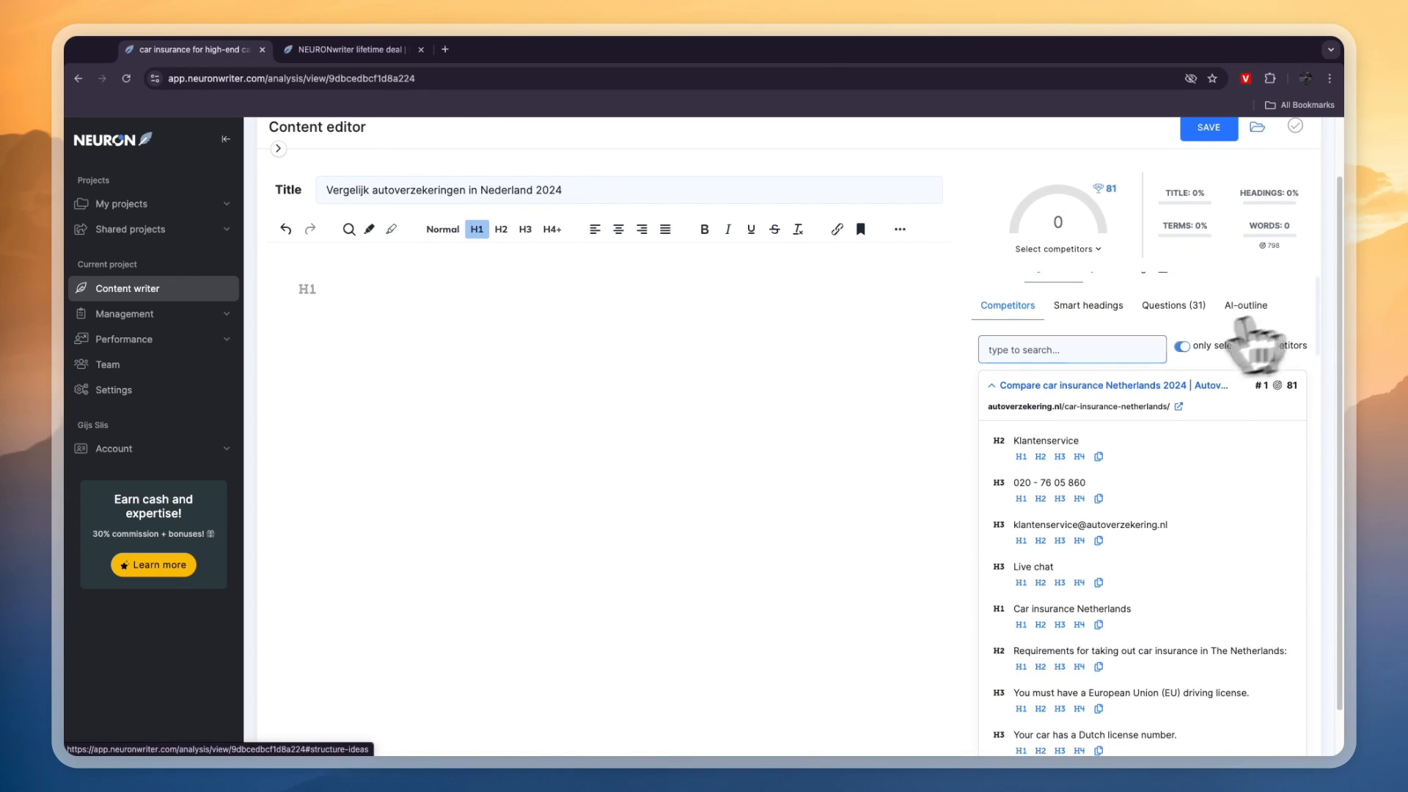
click(1087, 305)
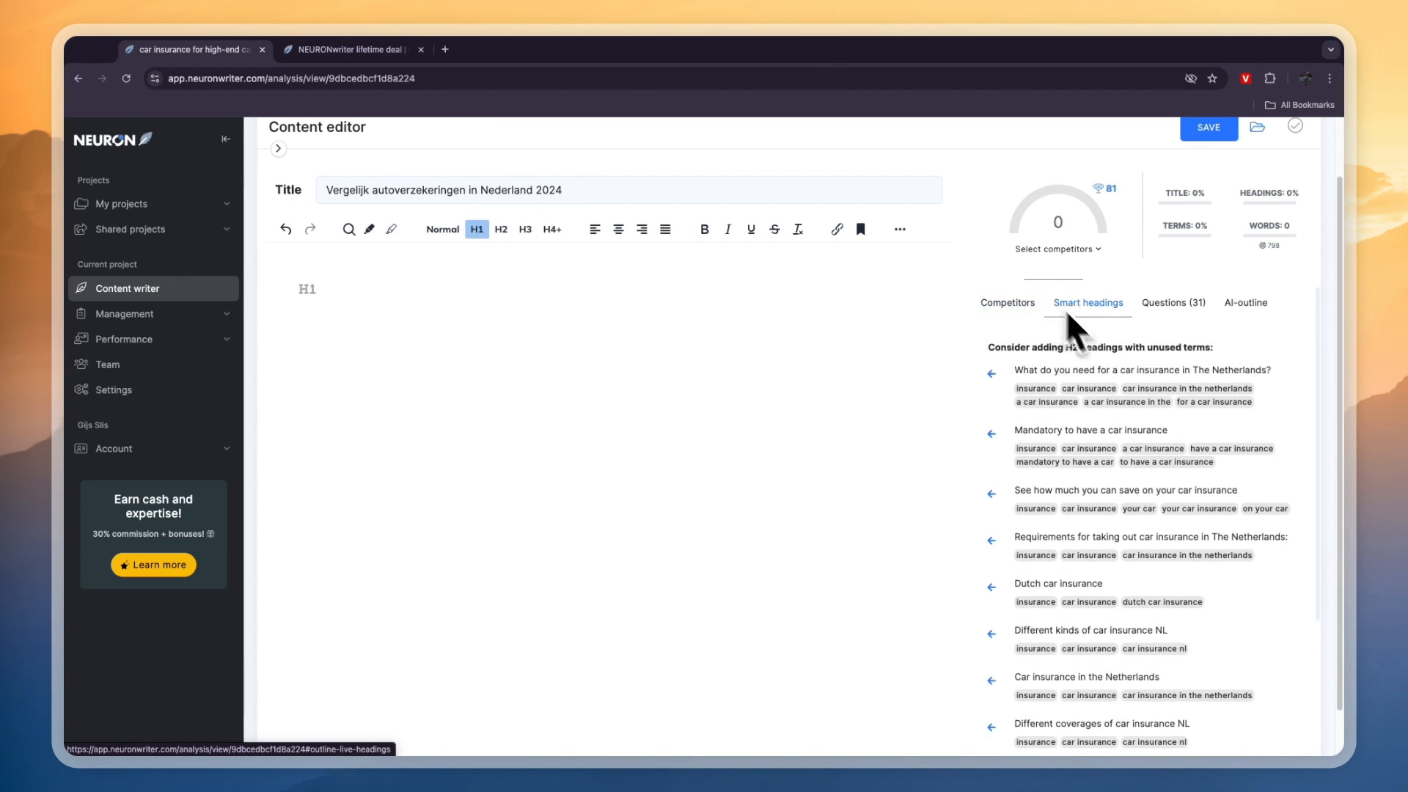
click(991, 374)
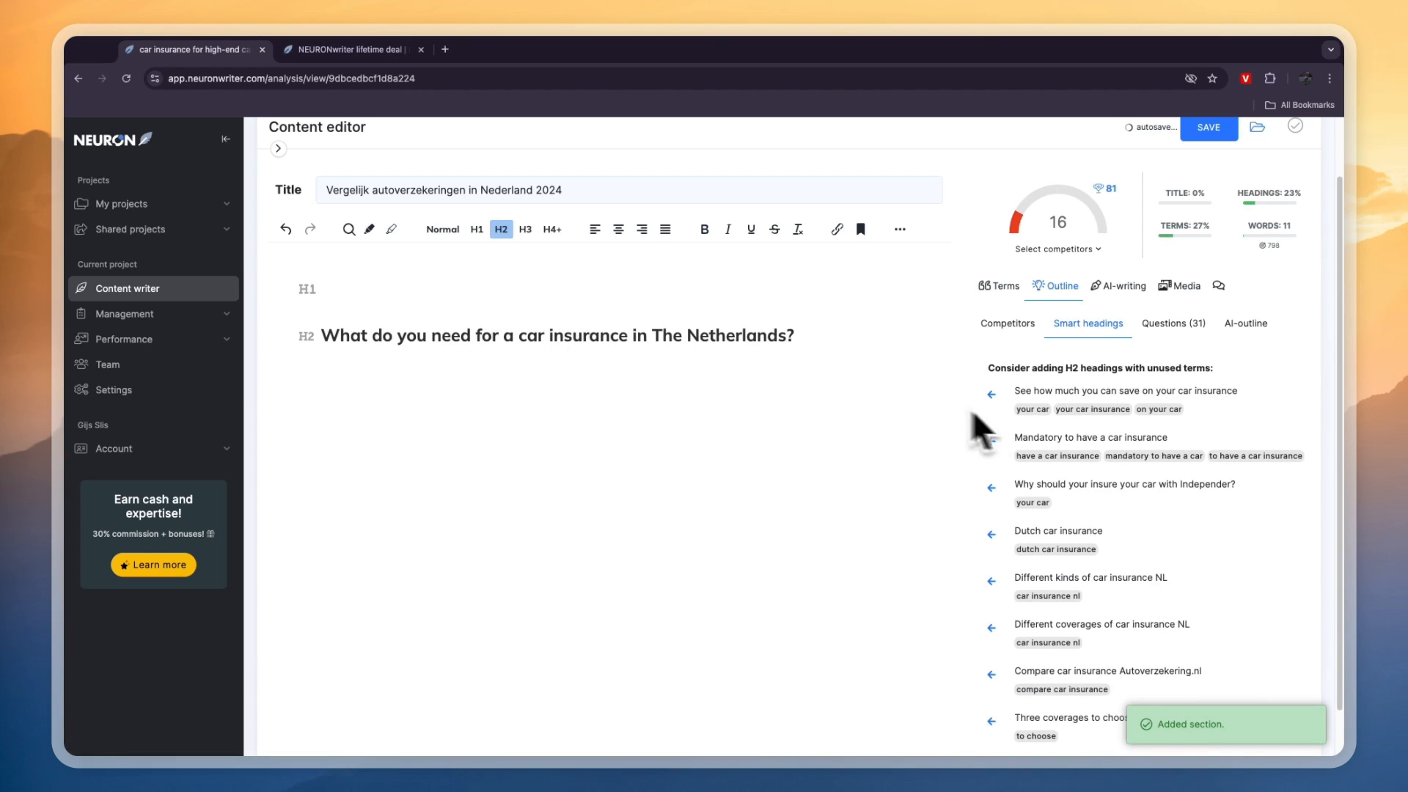
click(990, 395)
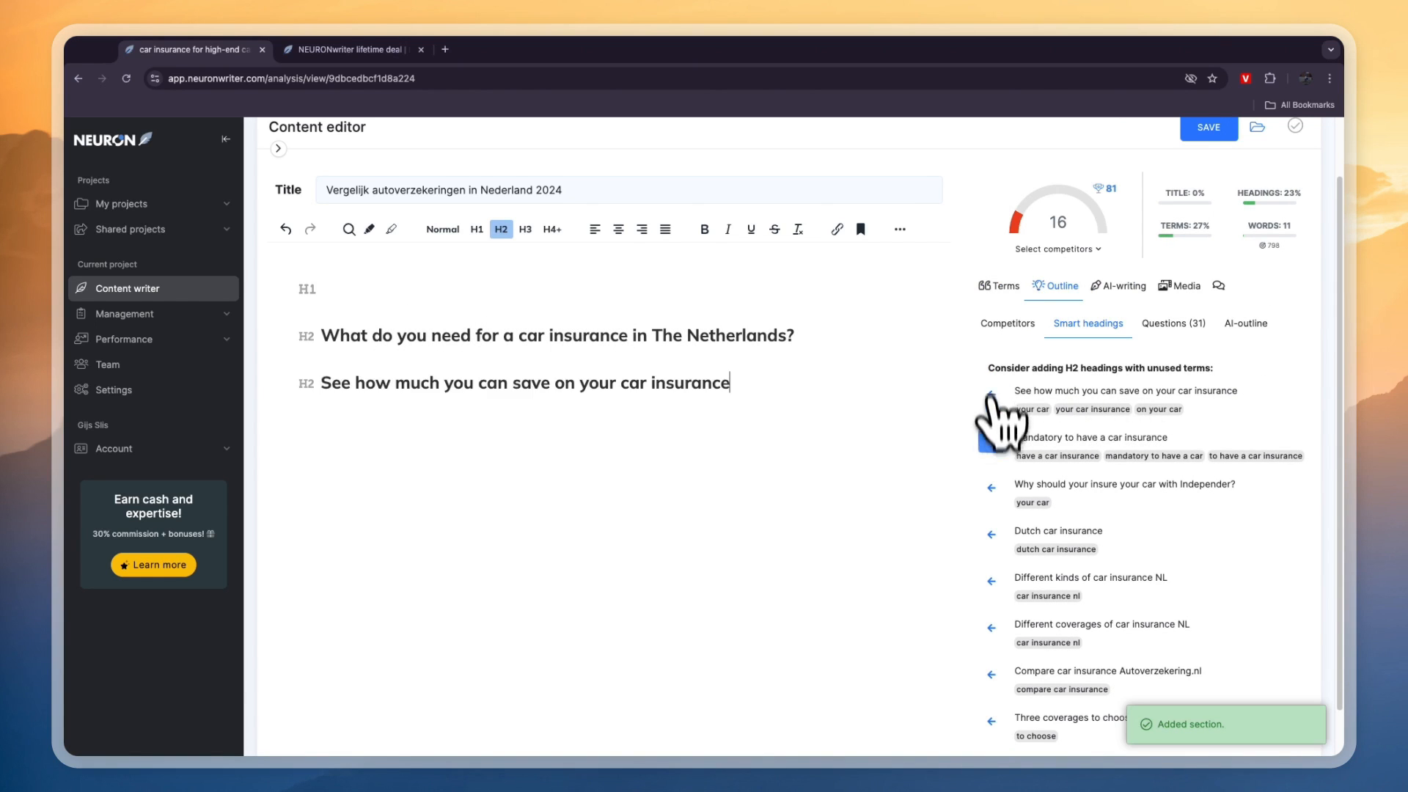
click(990, 440)
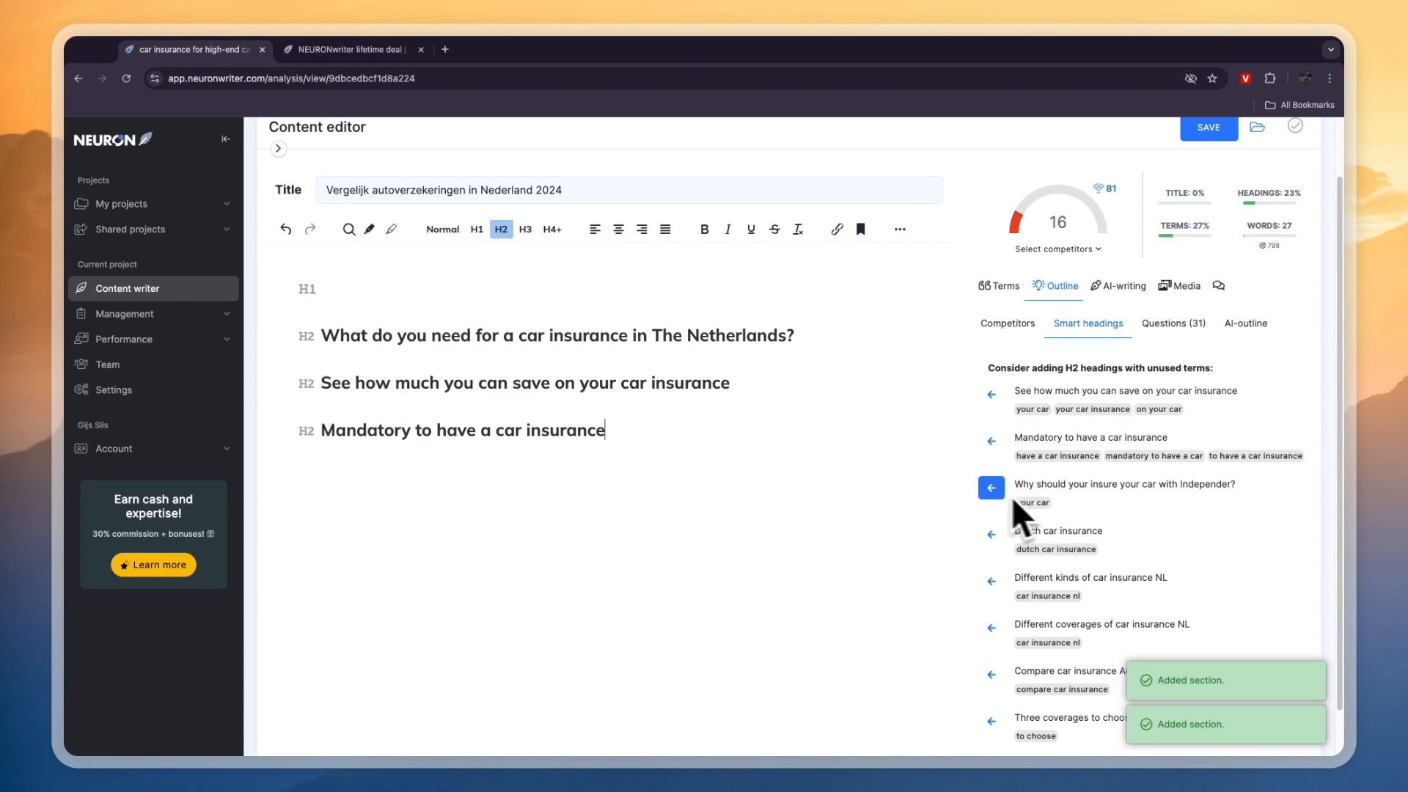
click(990, 487)
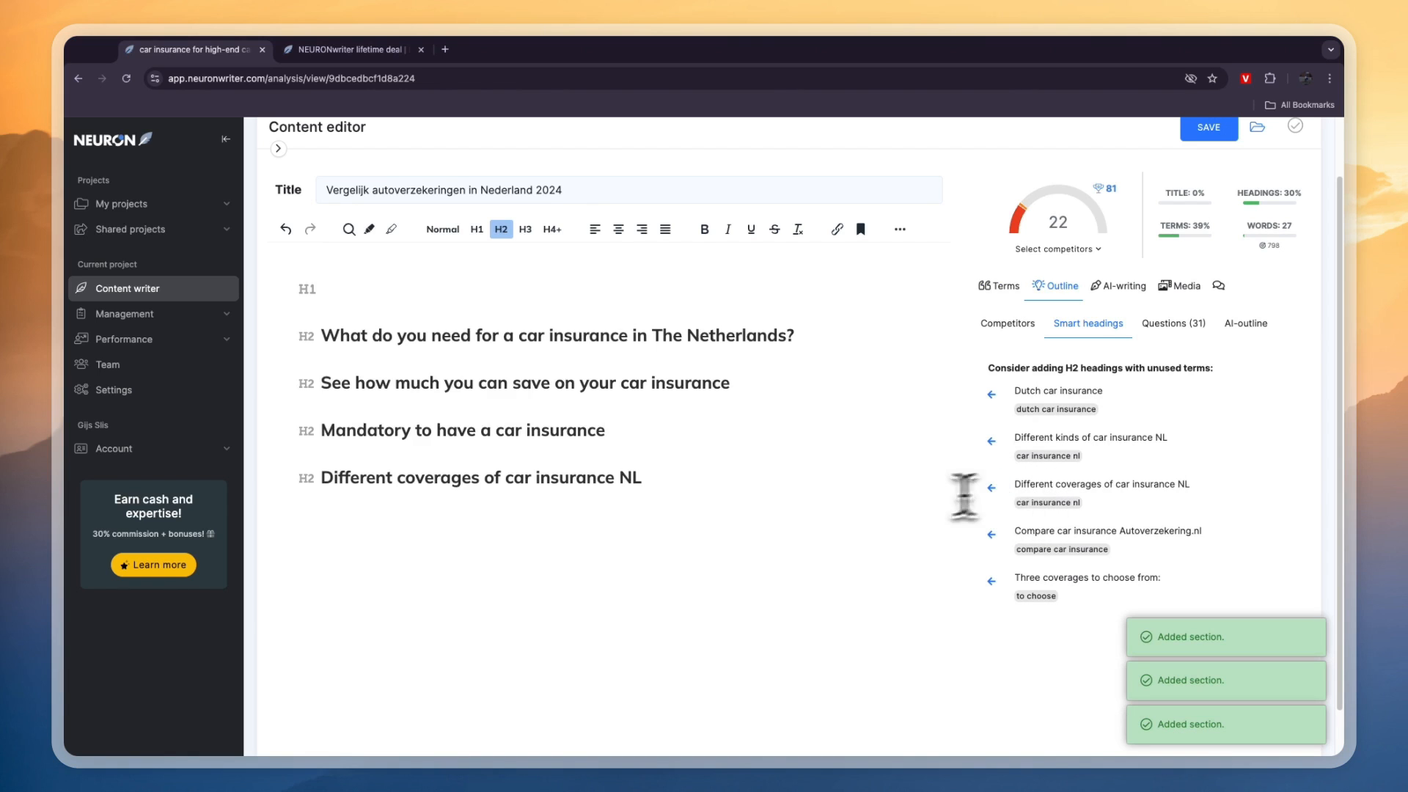
click(990, 581)
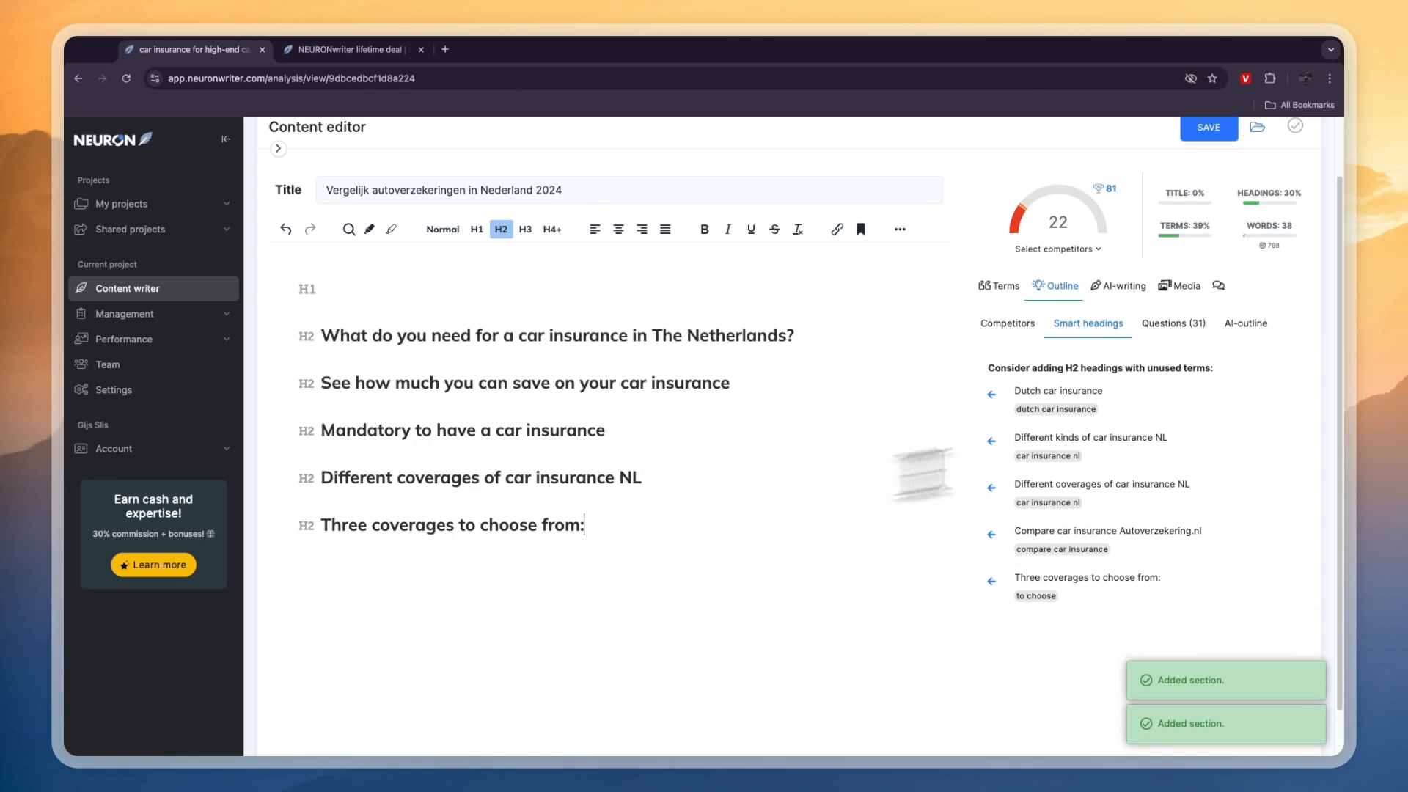
click(1173, 323)
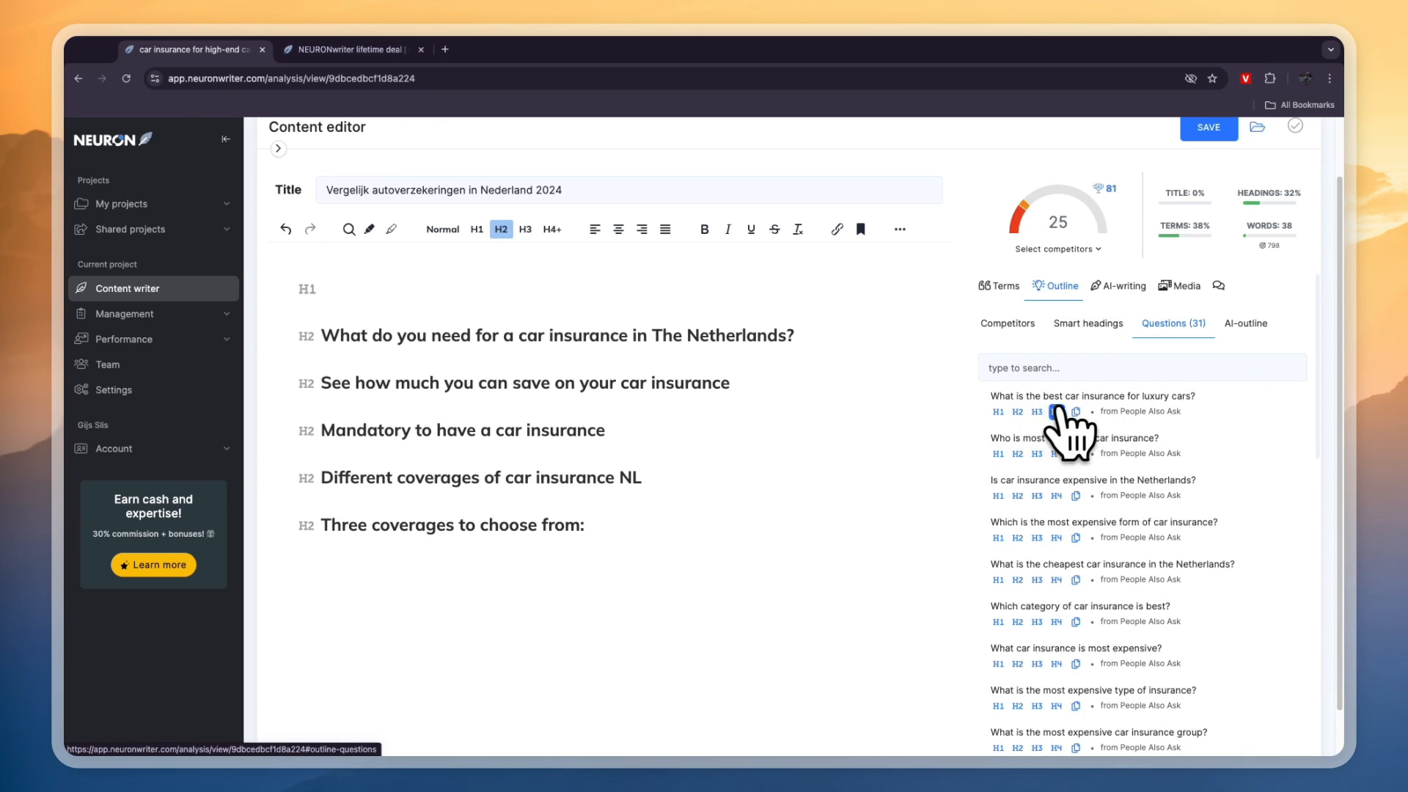
Add 'What is the best car insurance for luxury cars?' as an H1 heading, then type 'jioh u'.
click(997, 411)
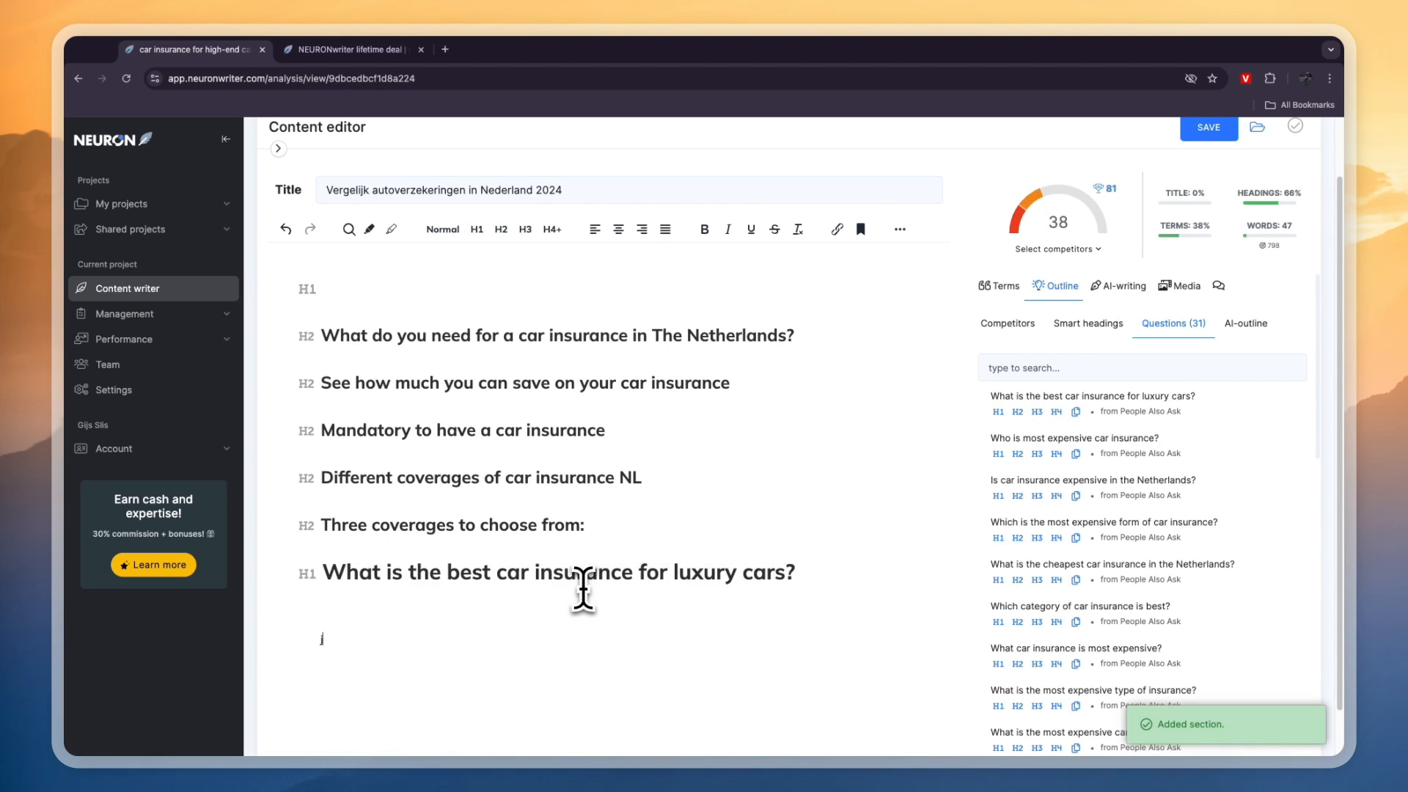
text(jioh u)
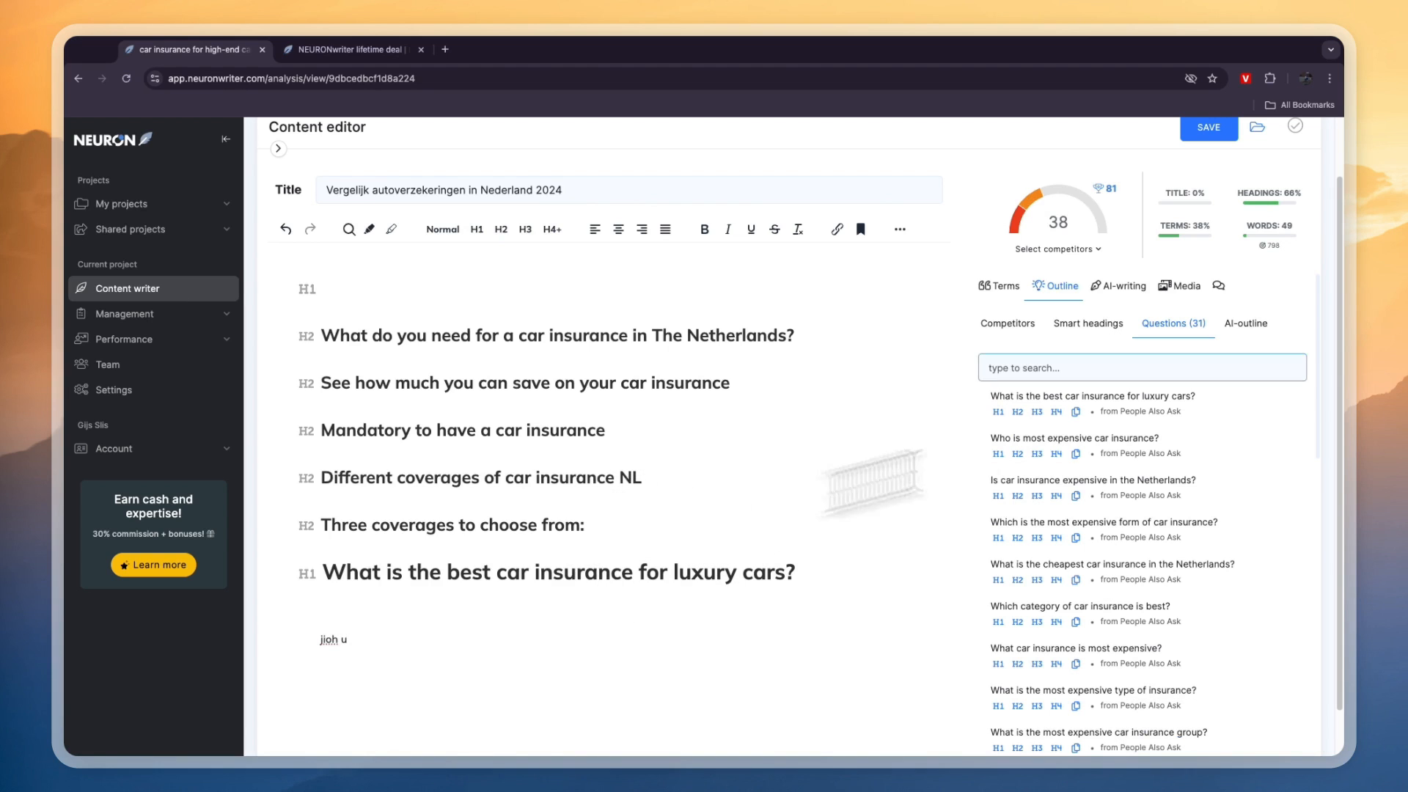
mouse_move(1105, 189)
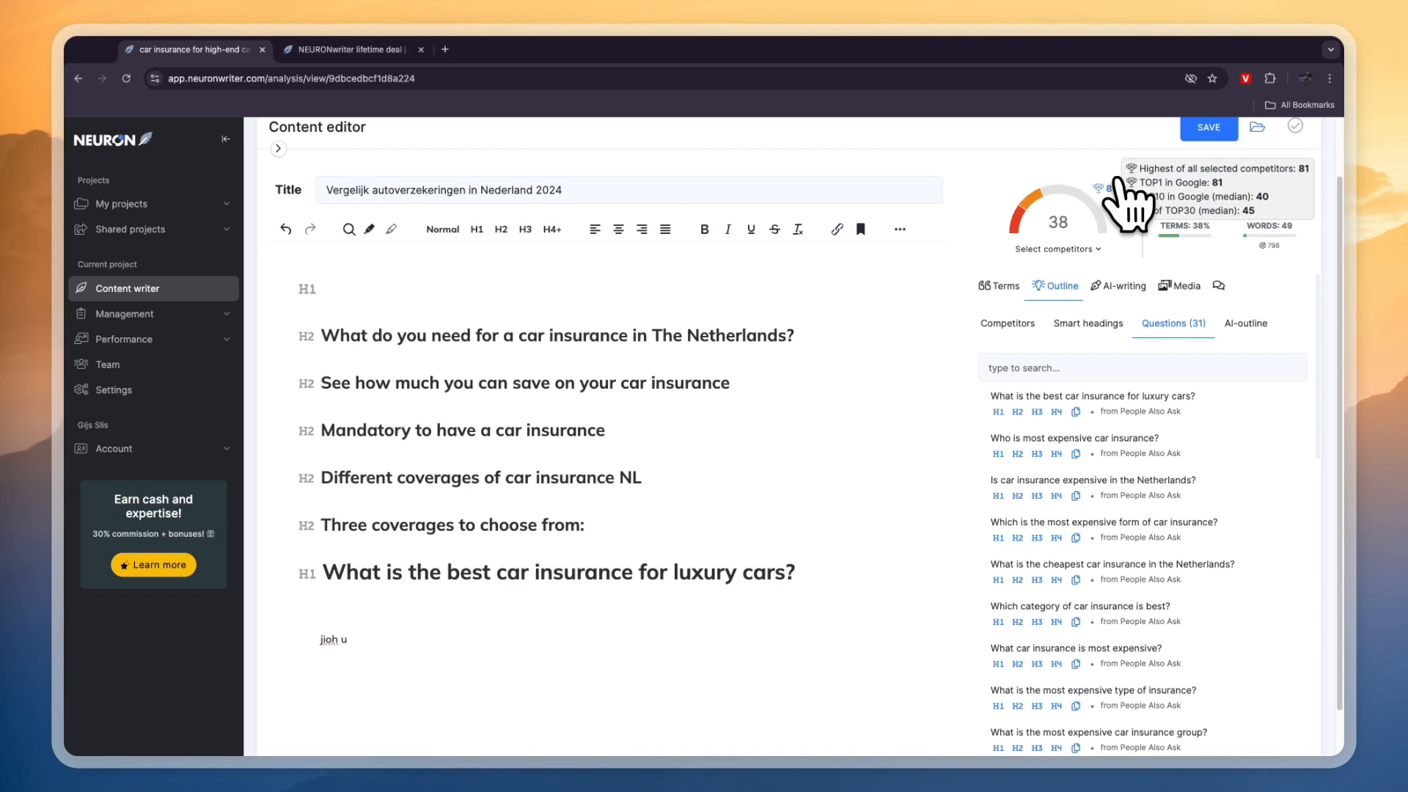
mouse_move(1118, 207)
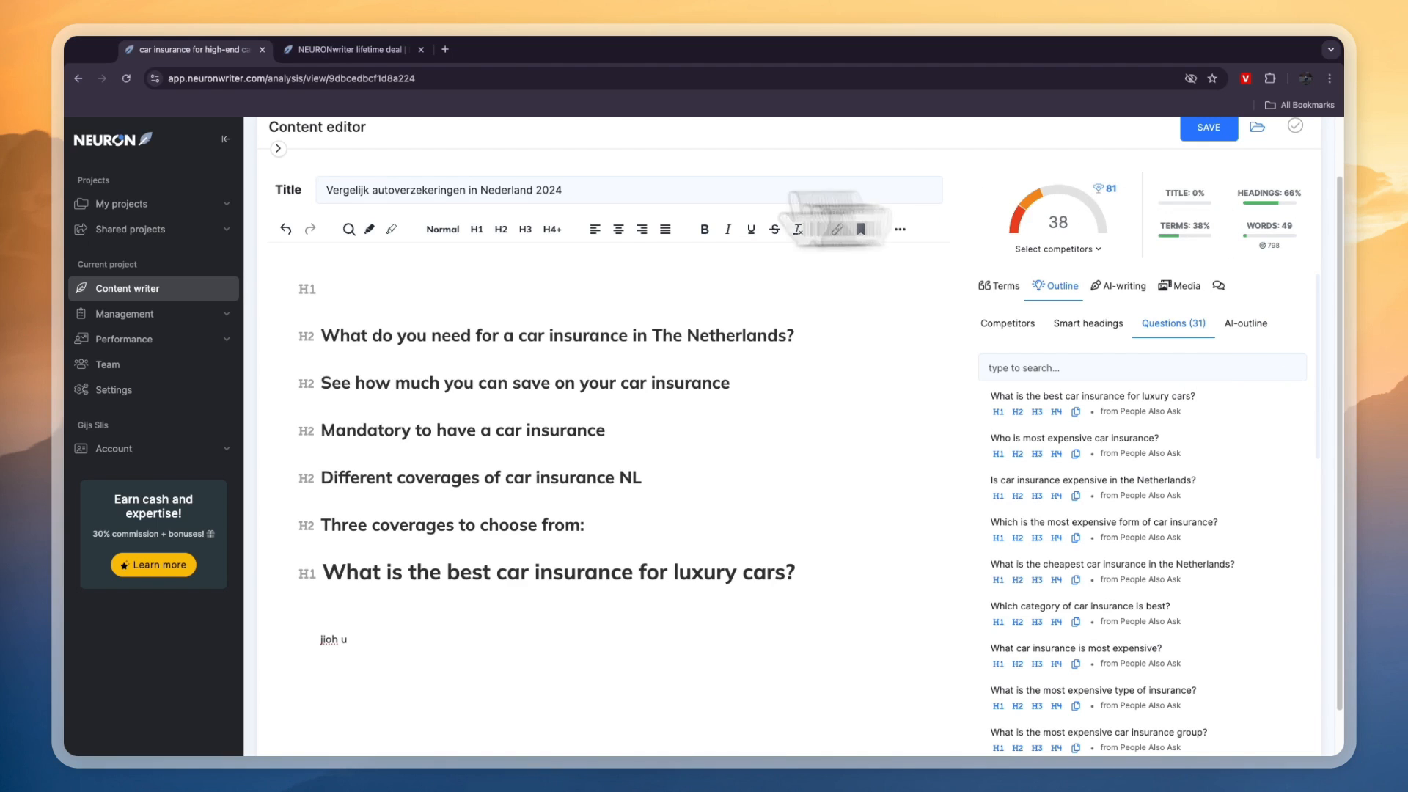
mouse_move(1213, 229)
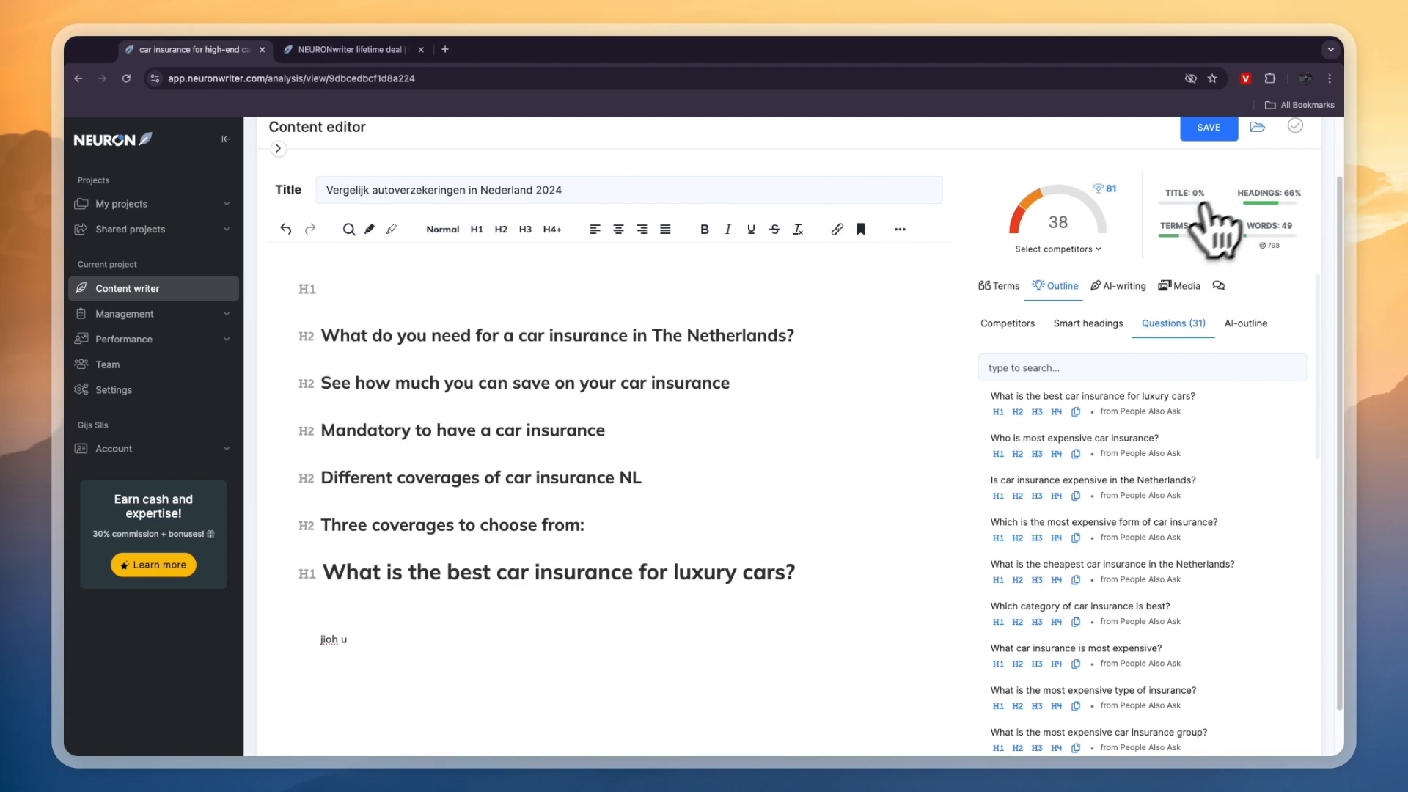
mouse_move(1274, 261)
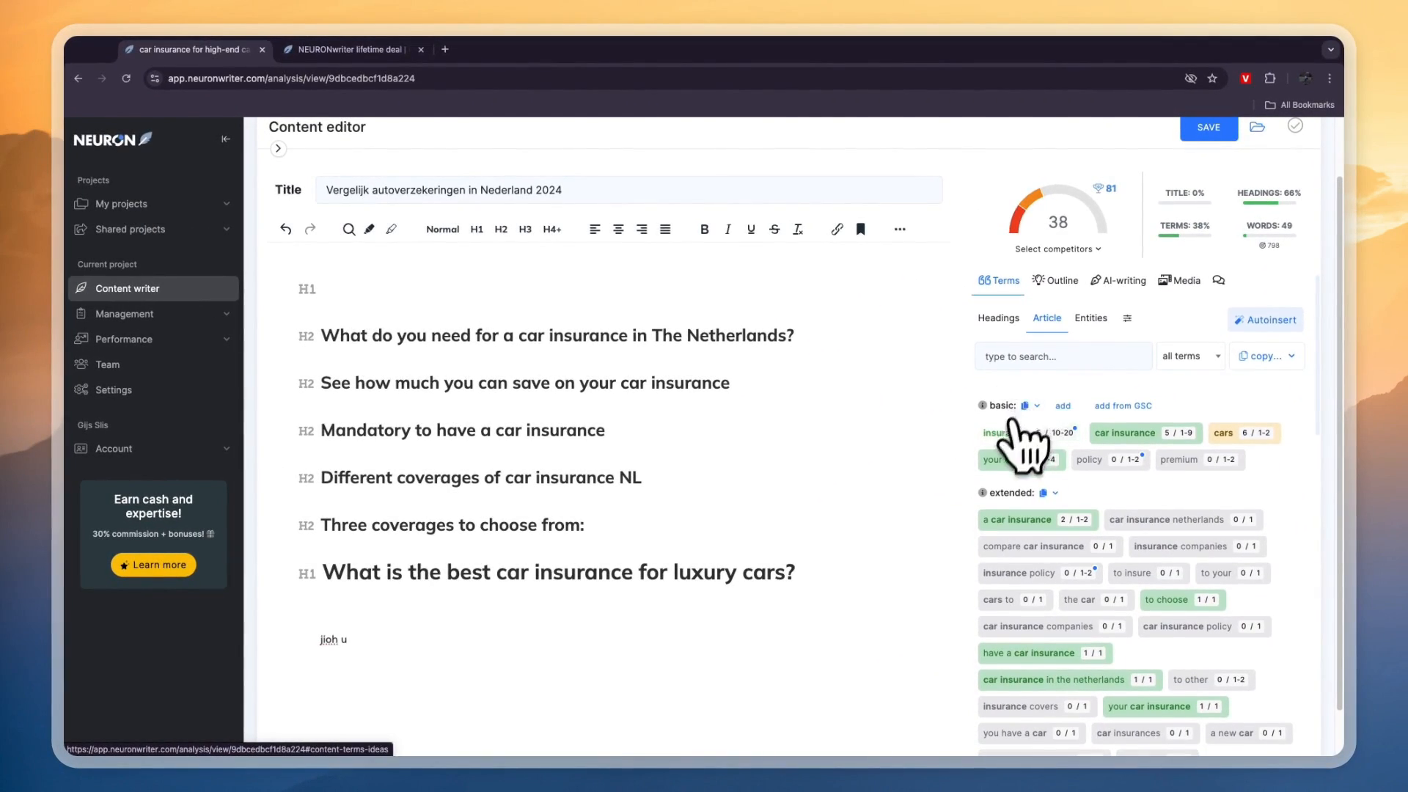
mouse_move(1019, 436)
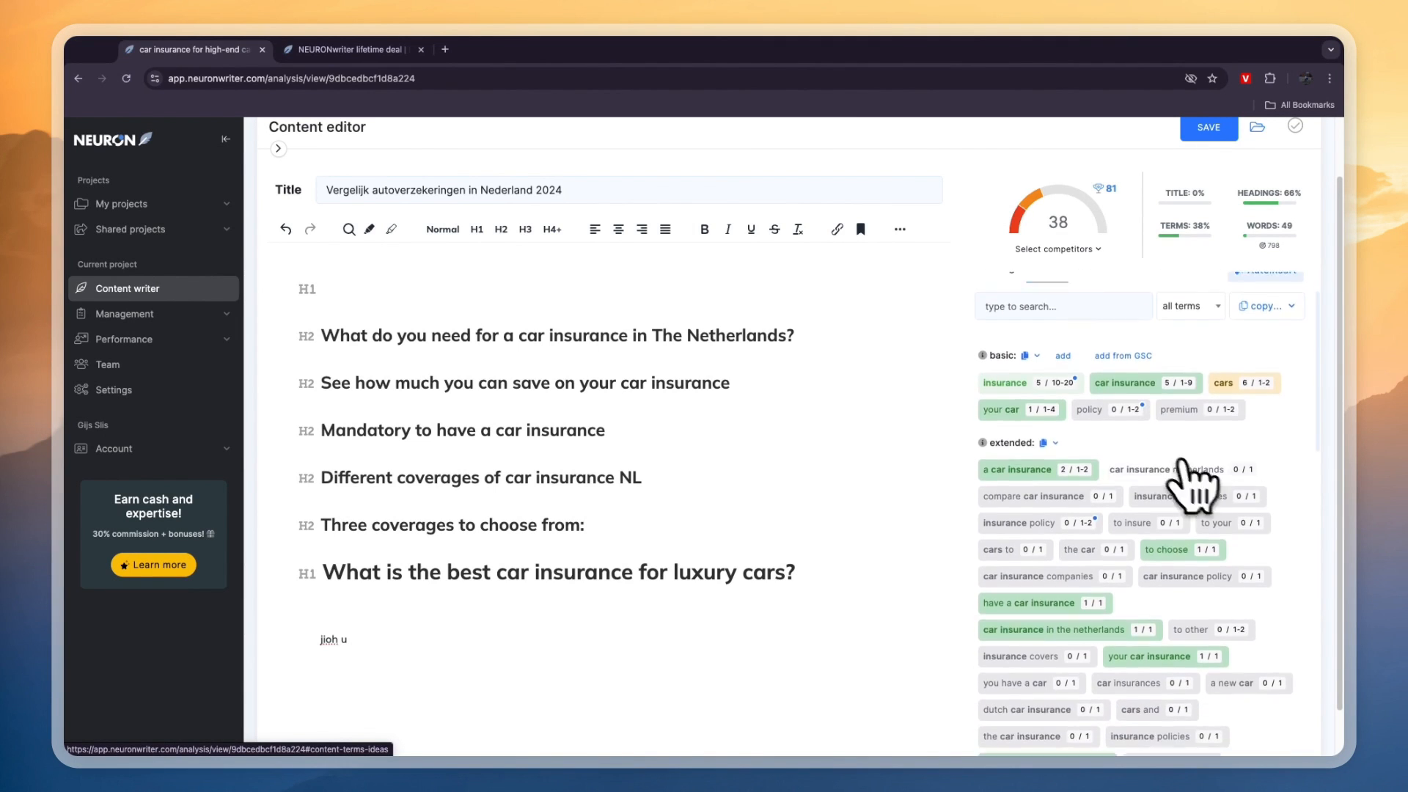
Scroll the Article term list down to the 'third party liability car insurance' chip.
scroll(down, 3)
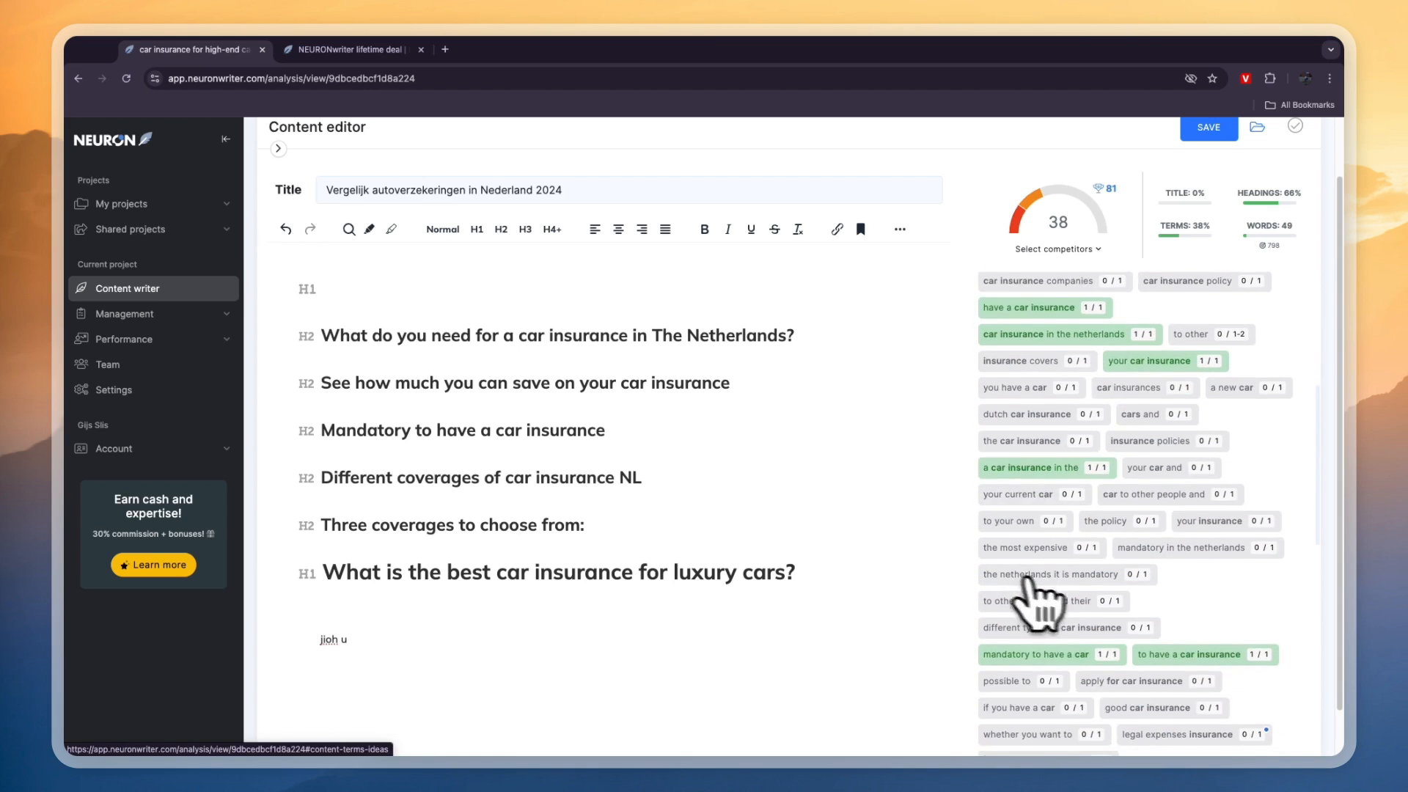
scroll(down, 3)
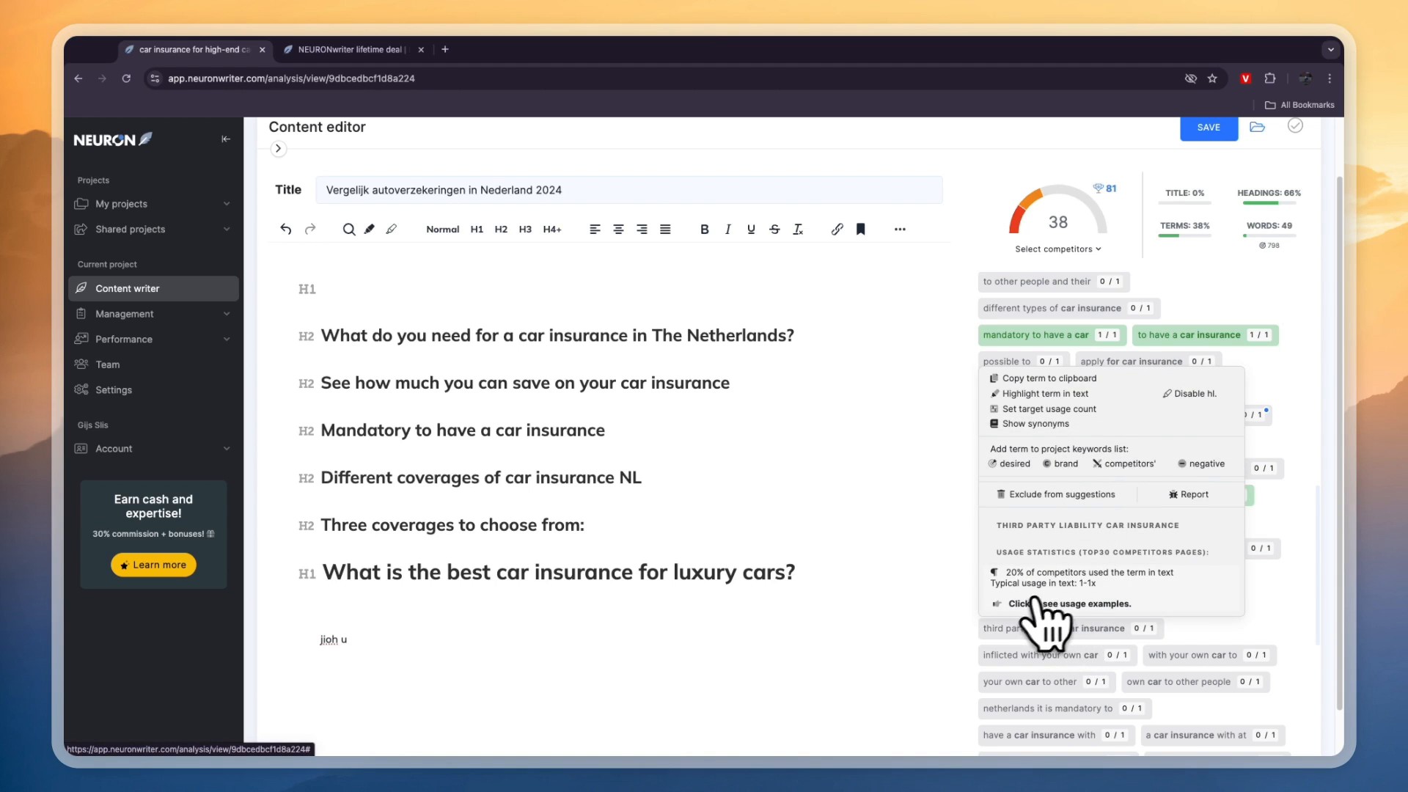
Show competitor usage examples for 'third party liability car insurance'.
click(1063, 602)
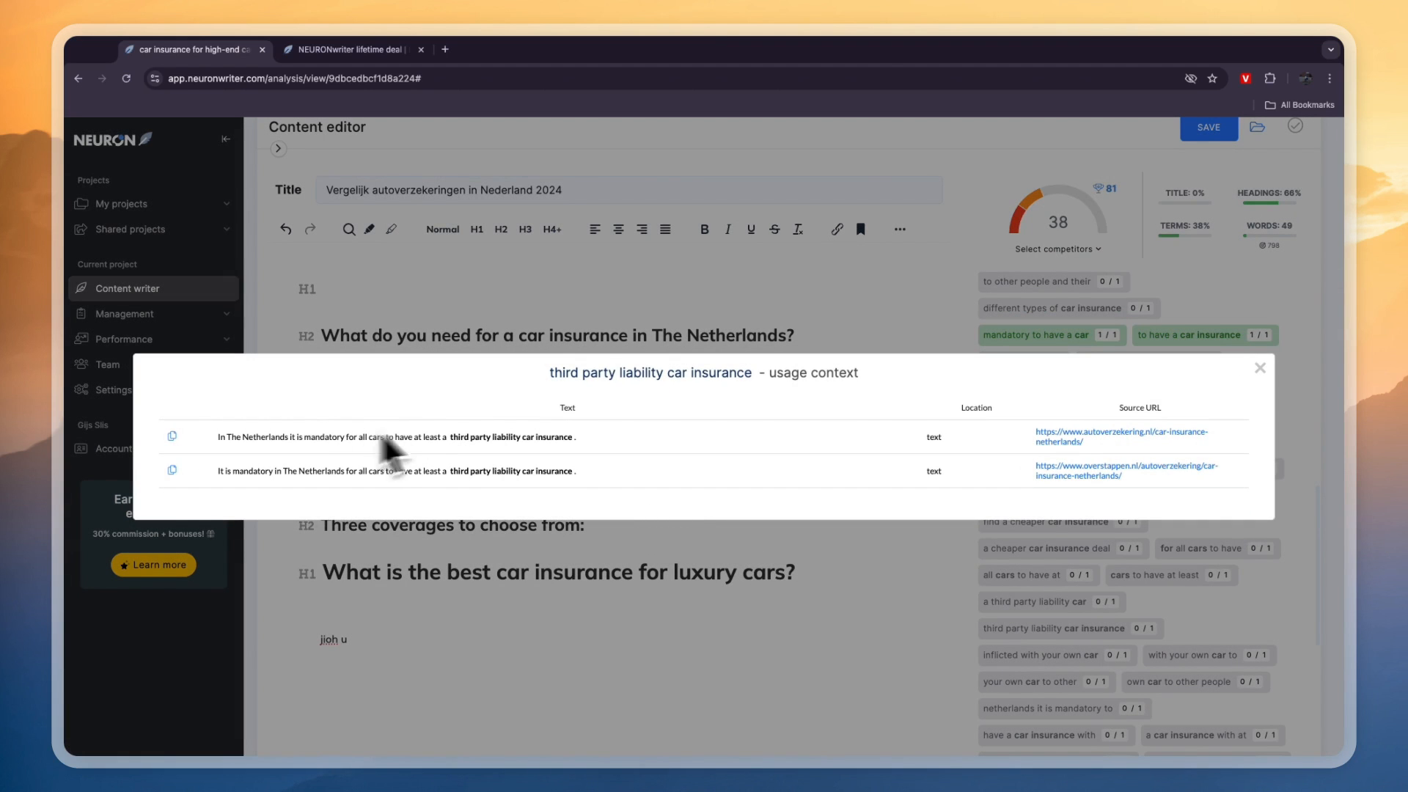
mouse_move(430, 453)
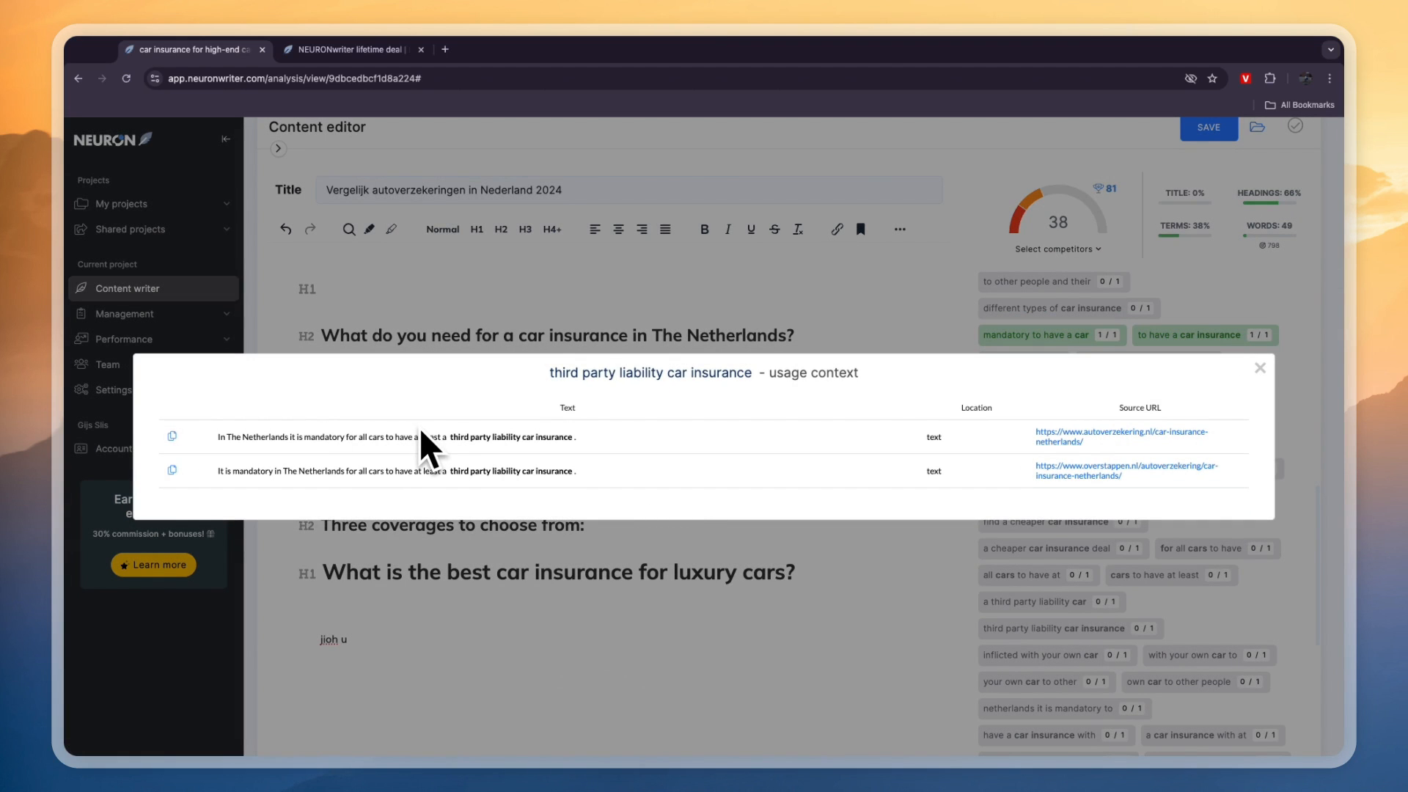
mouse_move(399, 481)
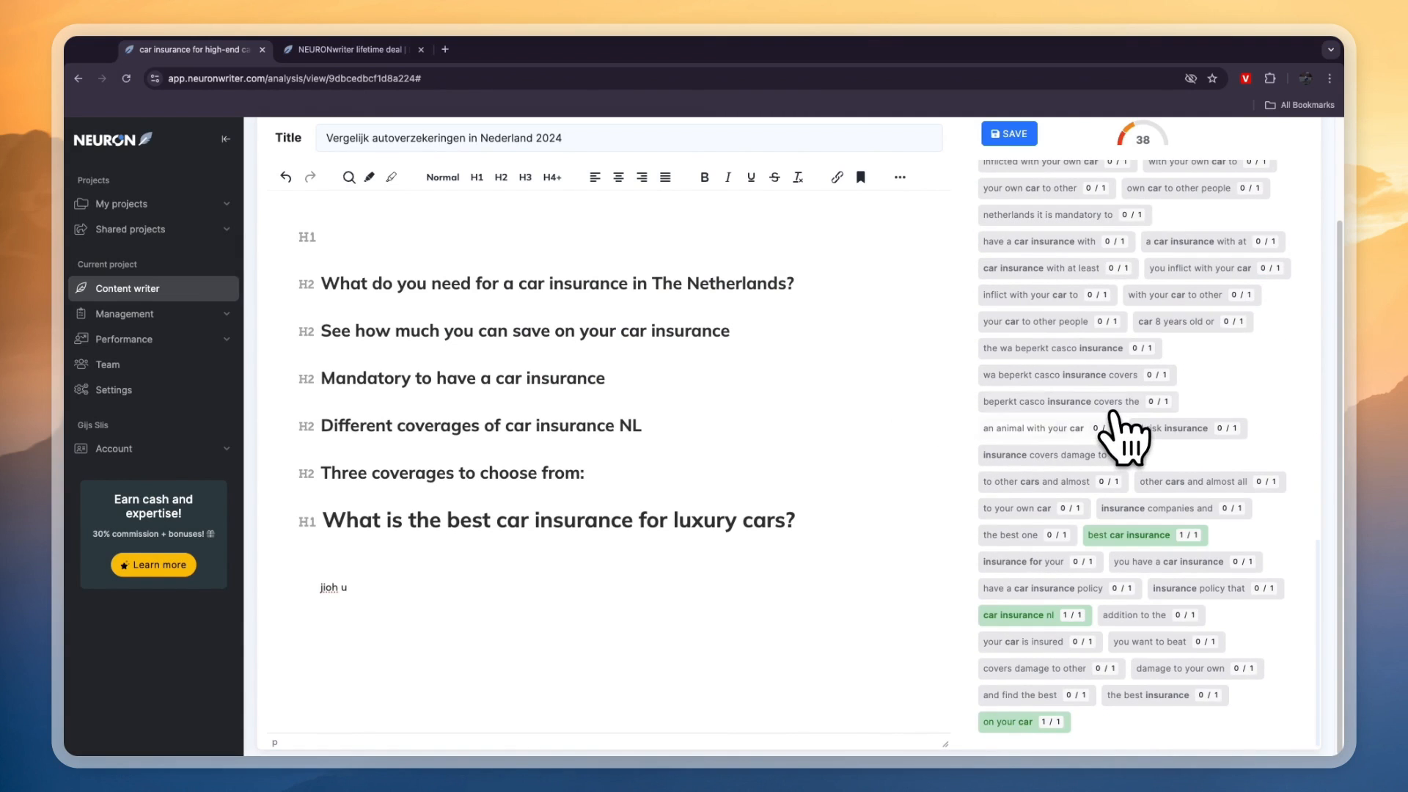
mouse_move(782, 423)
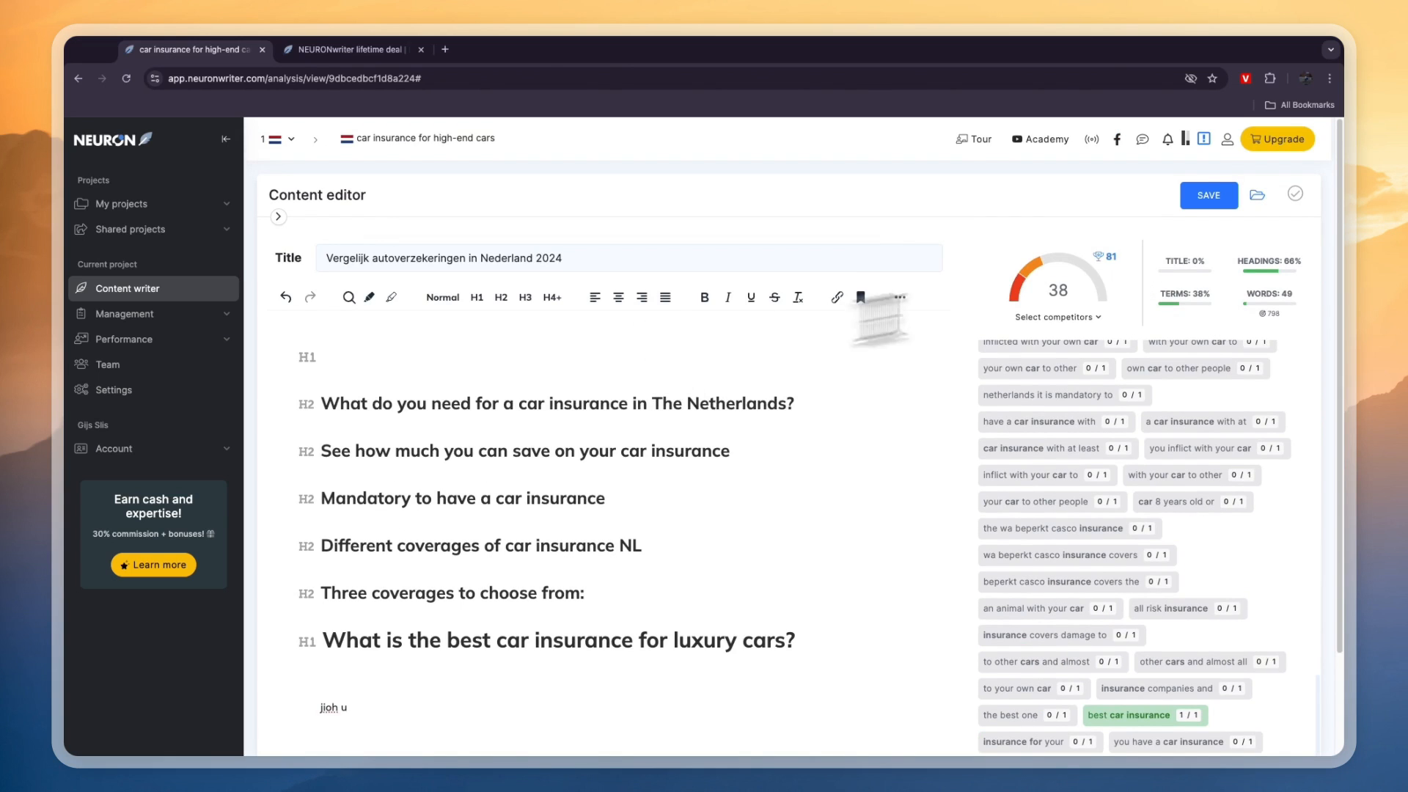
mouse_move(1257, 195)
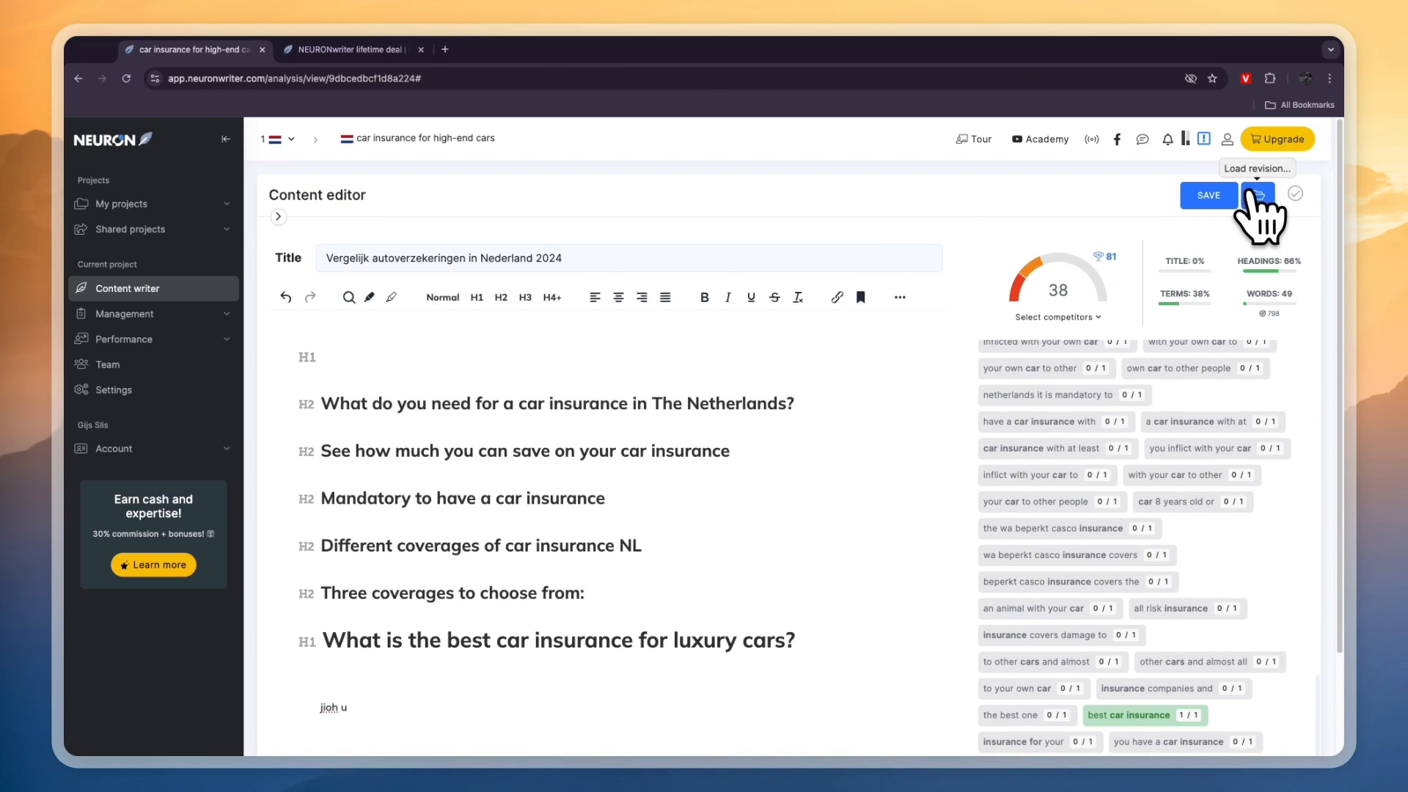
mouse_move(1295, 195)
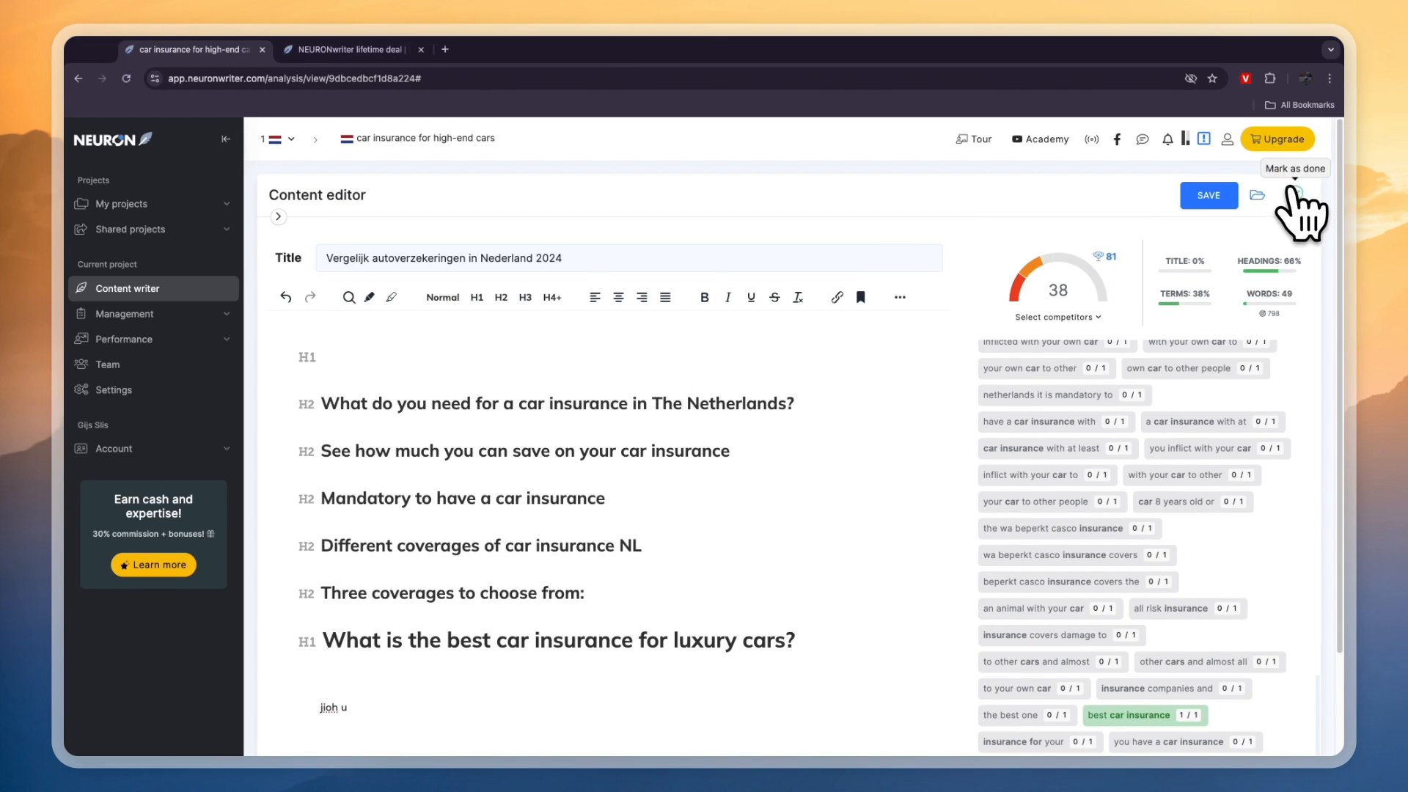
Save the draft and return to the project's content queries list via Content writer.
click(1207, 196)
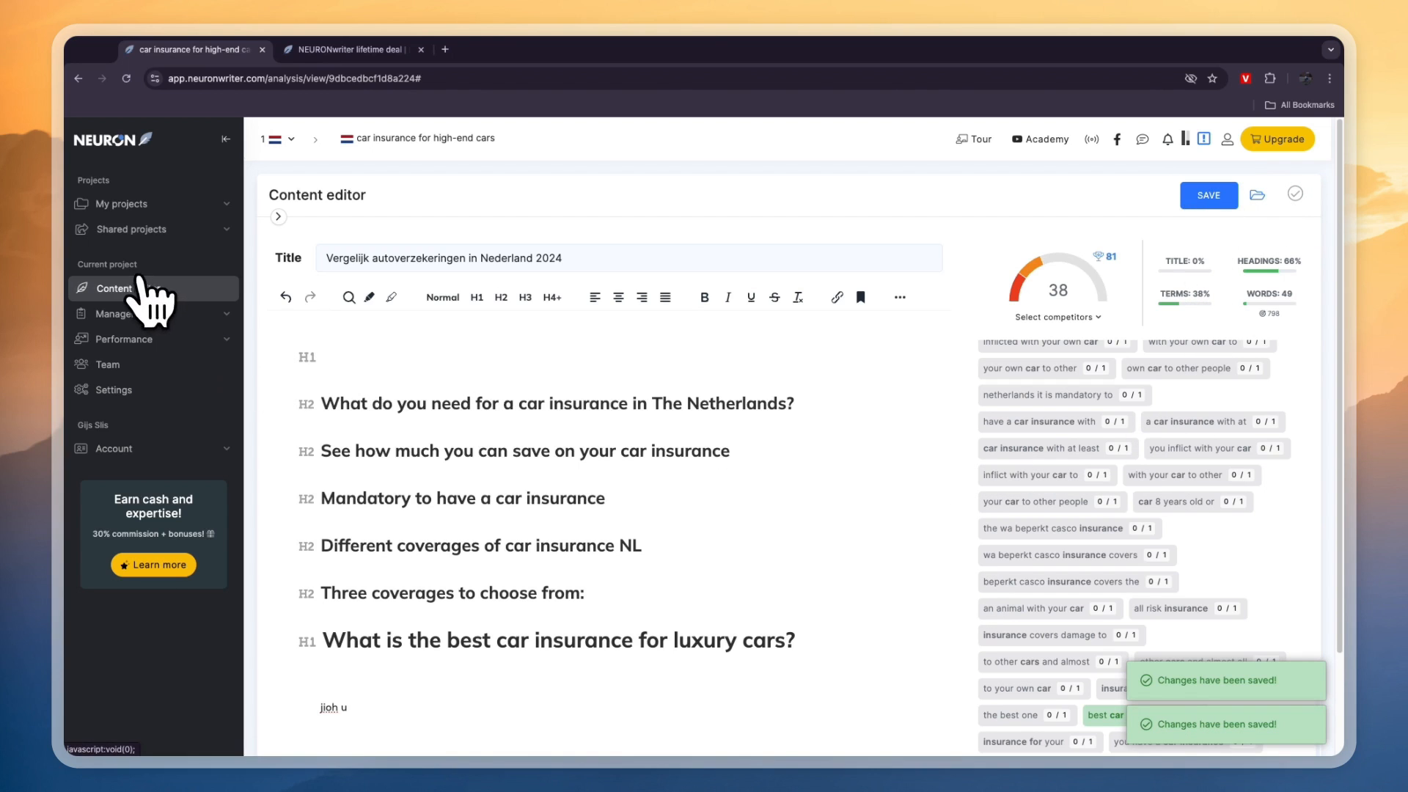
click(122, 203)
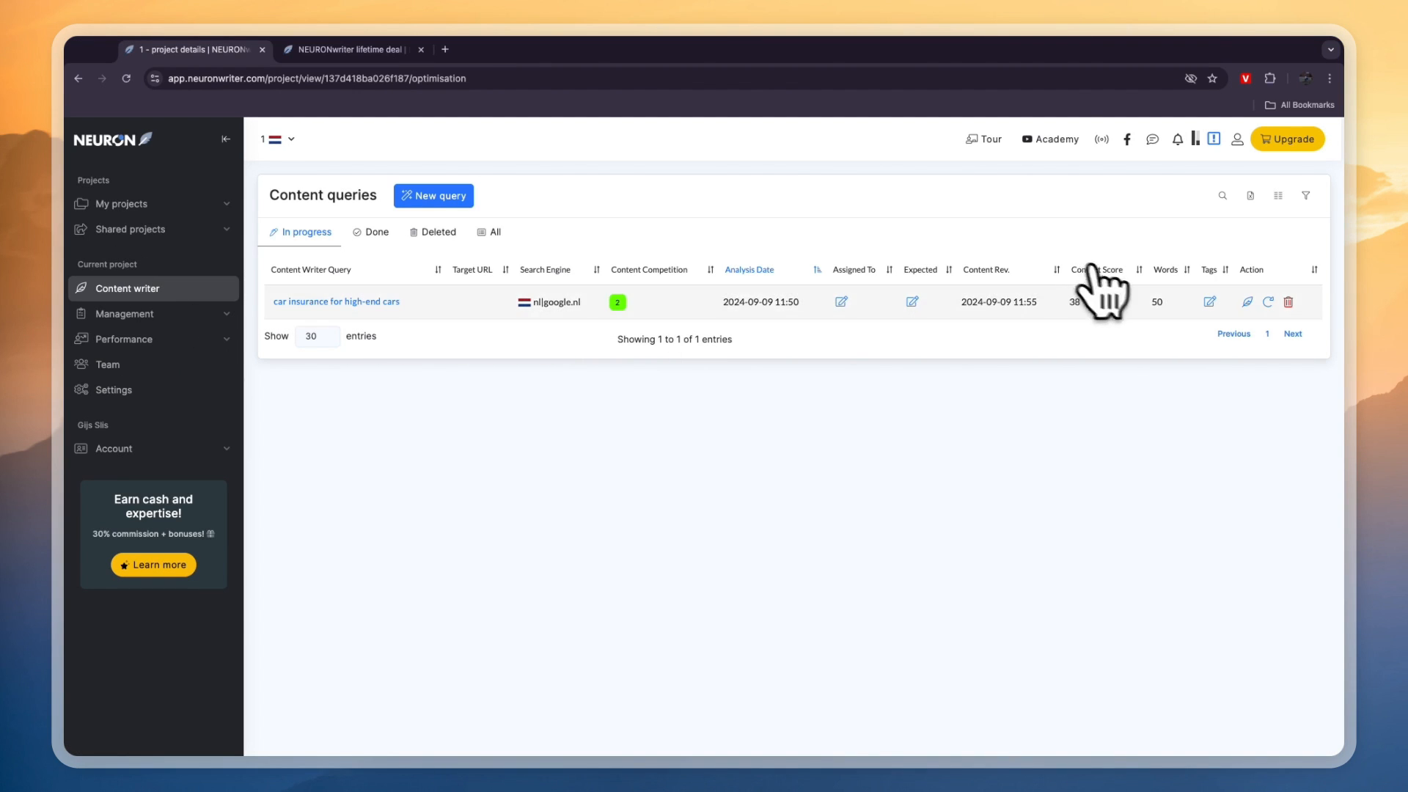
mouse_move(1110, 318)
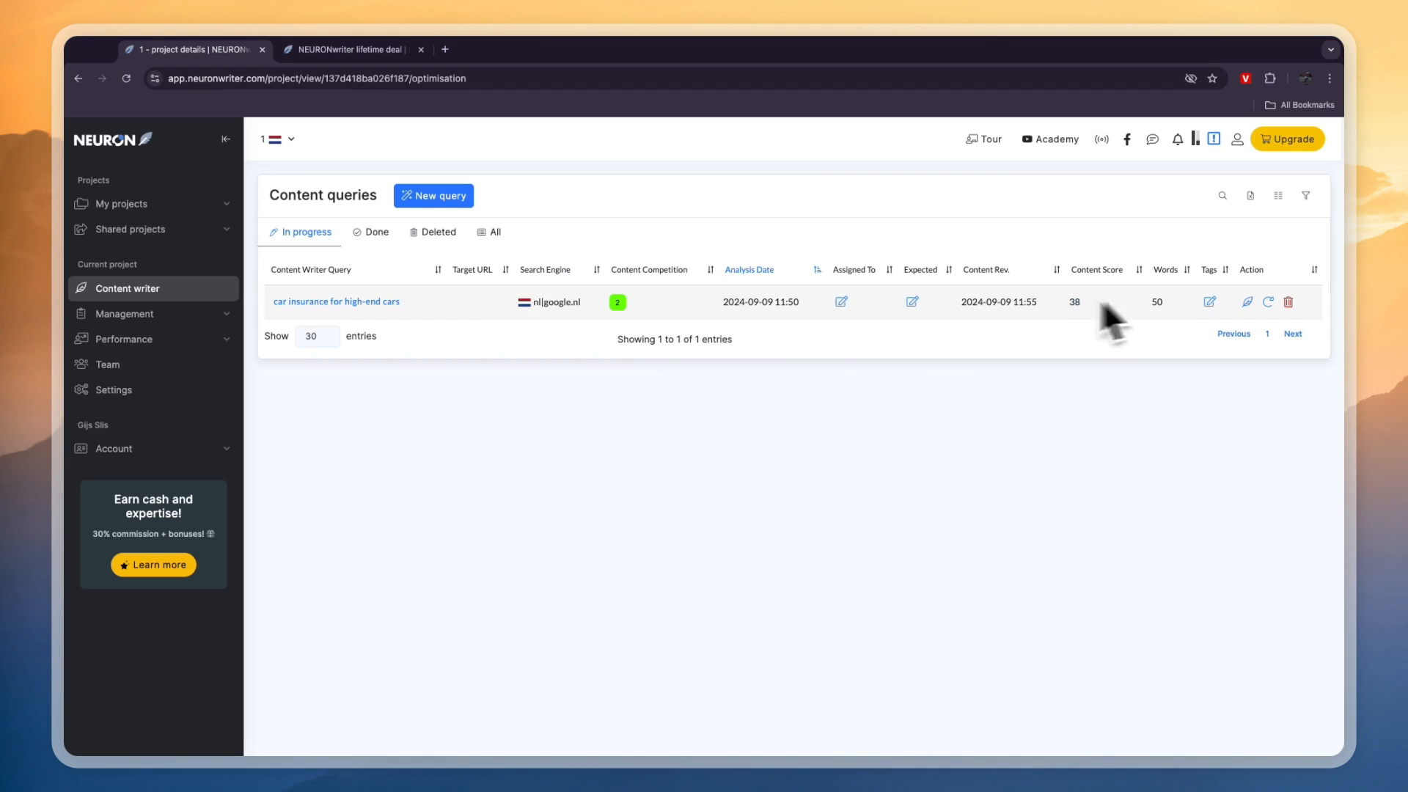
mouse_move(1125, 319)
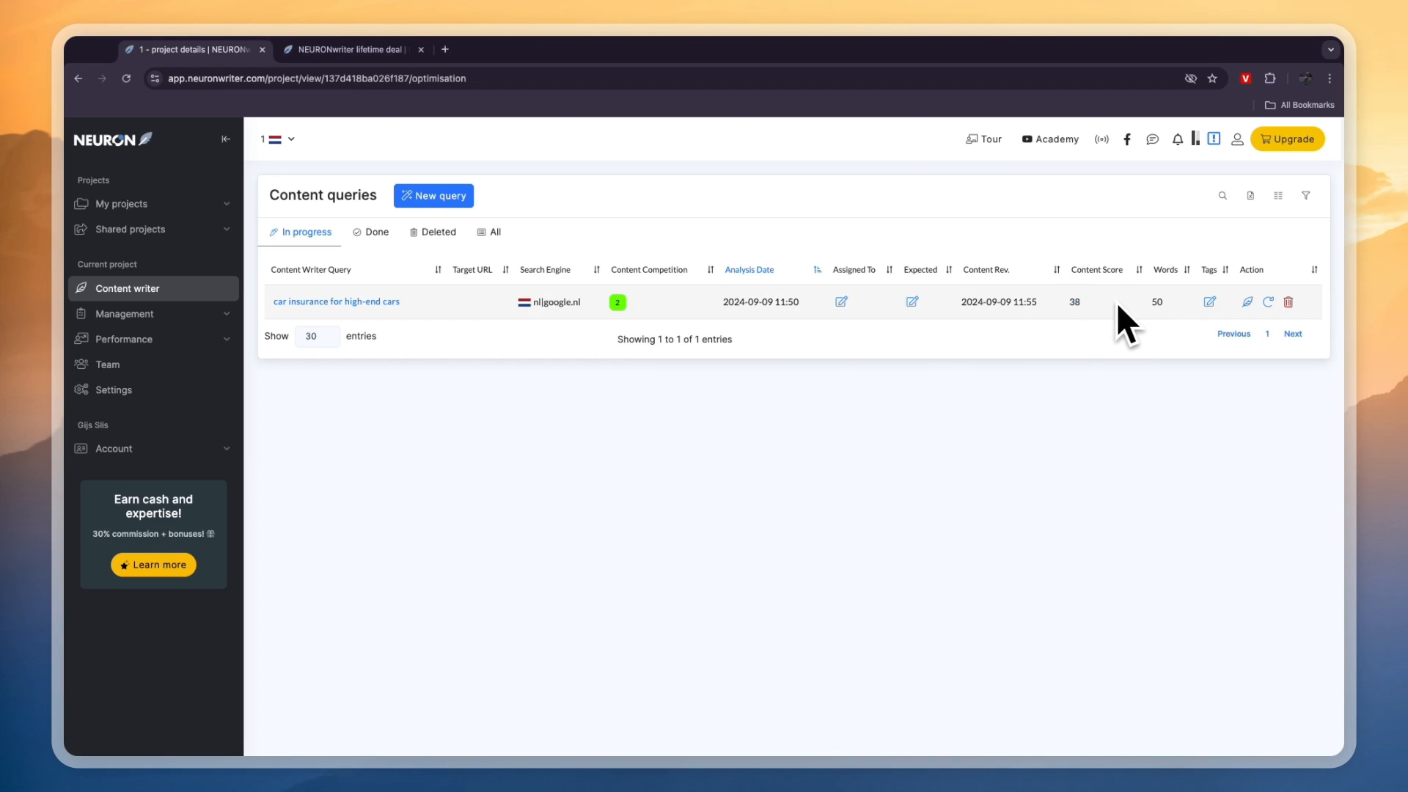
mouse_move(481, 342)
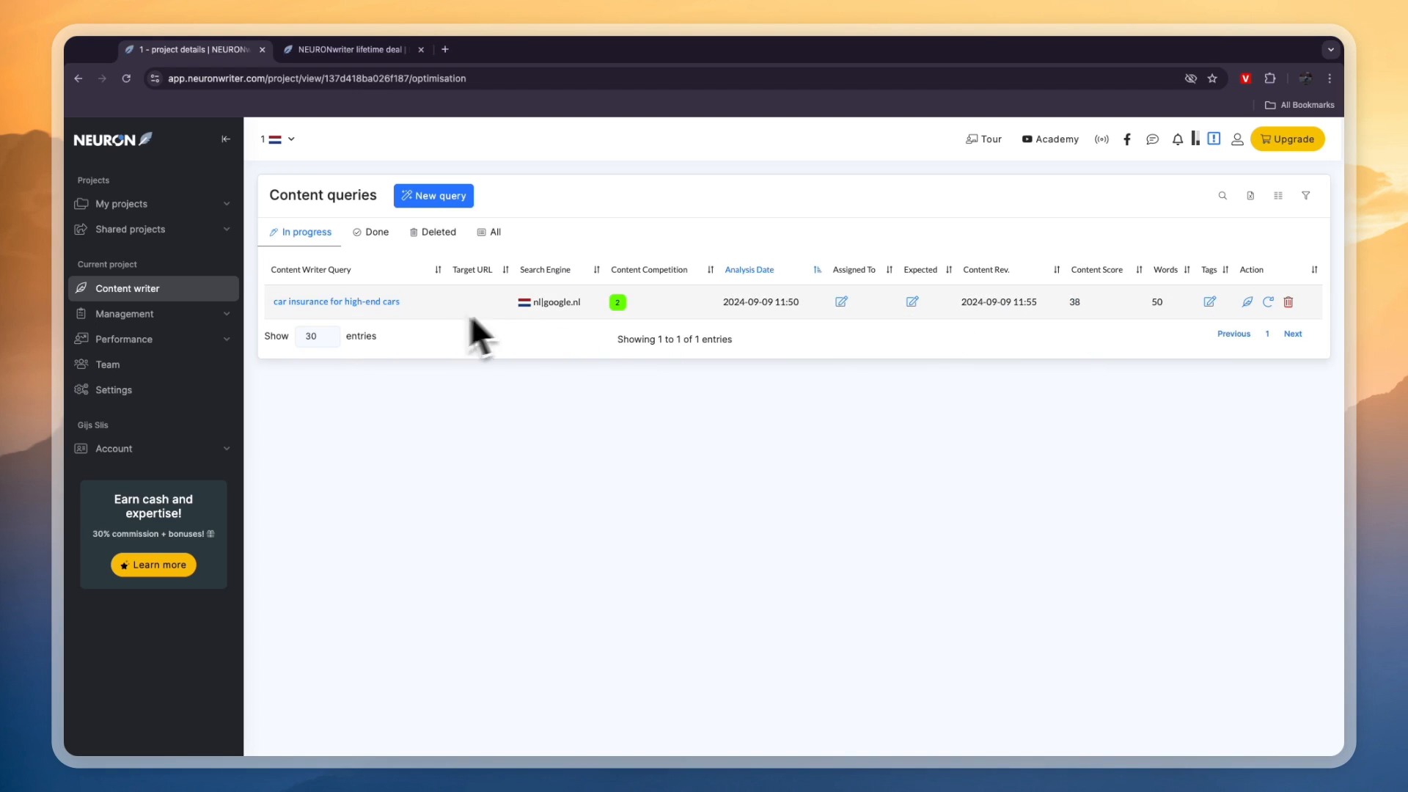
mouse_move(457, 333)
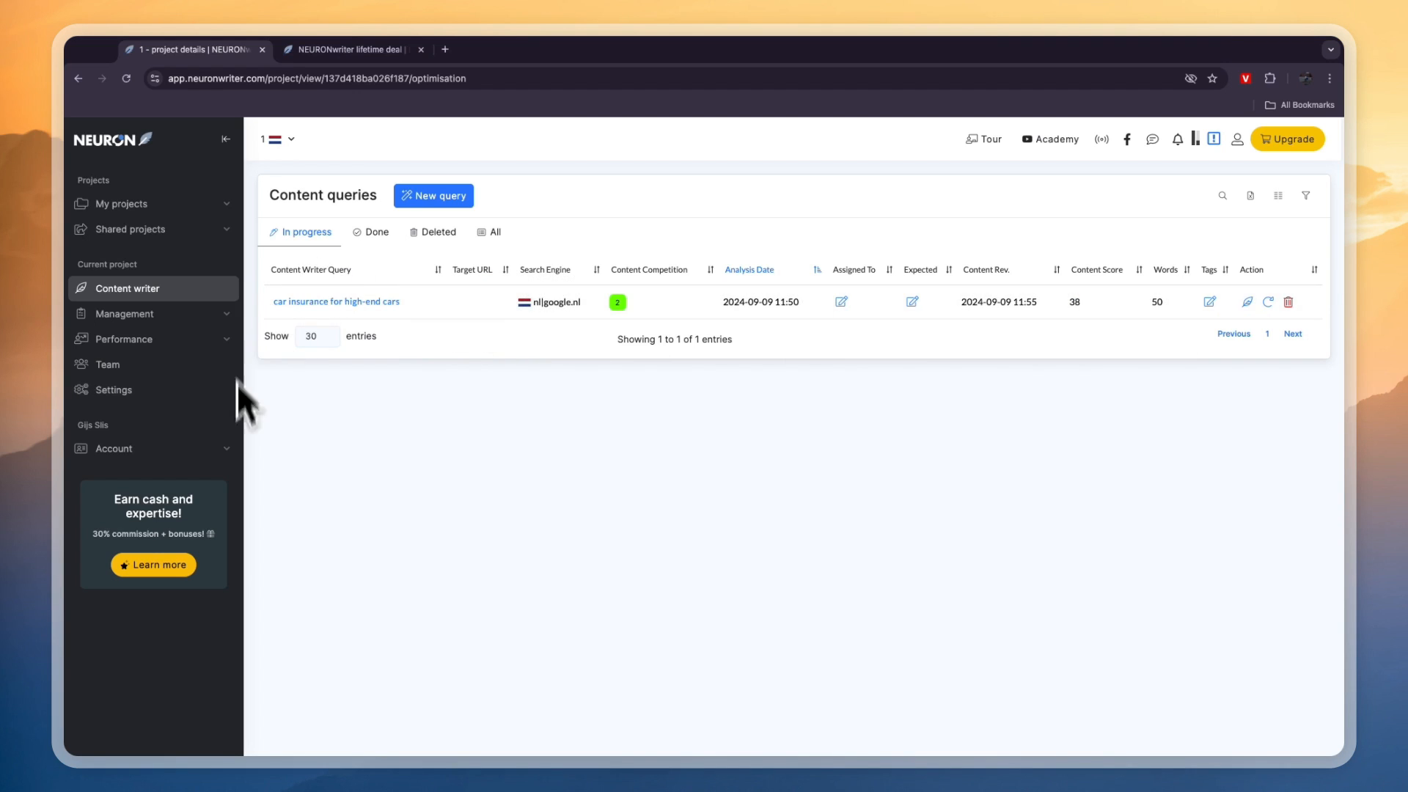
Switch to the lifetime deal tab and scroll to the Gold plan's feature list.
click(354, 49)
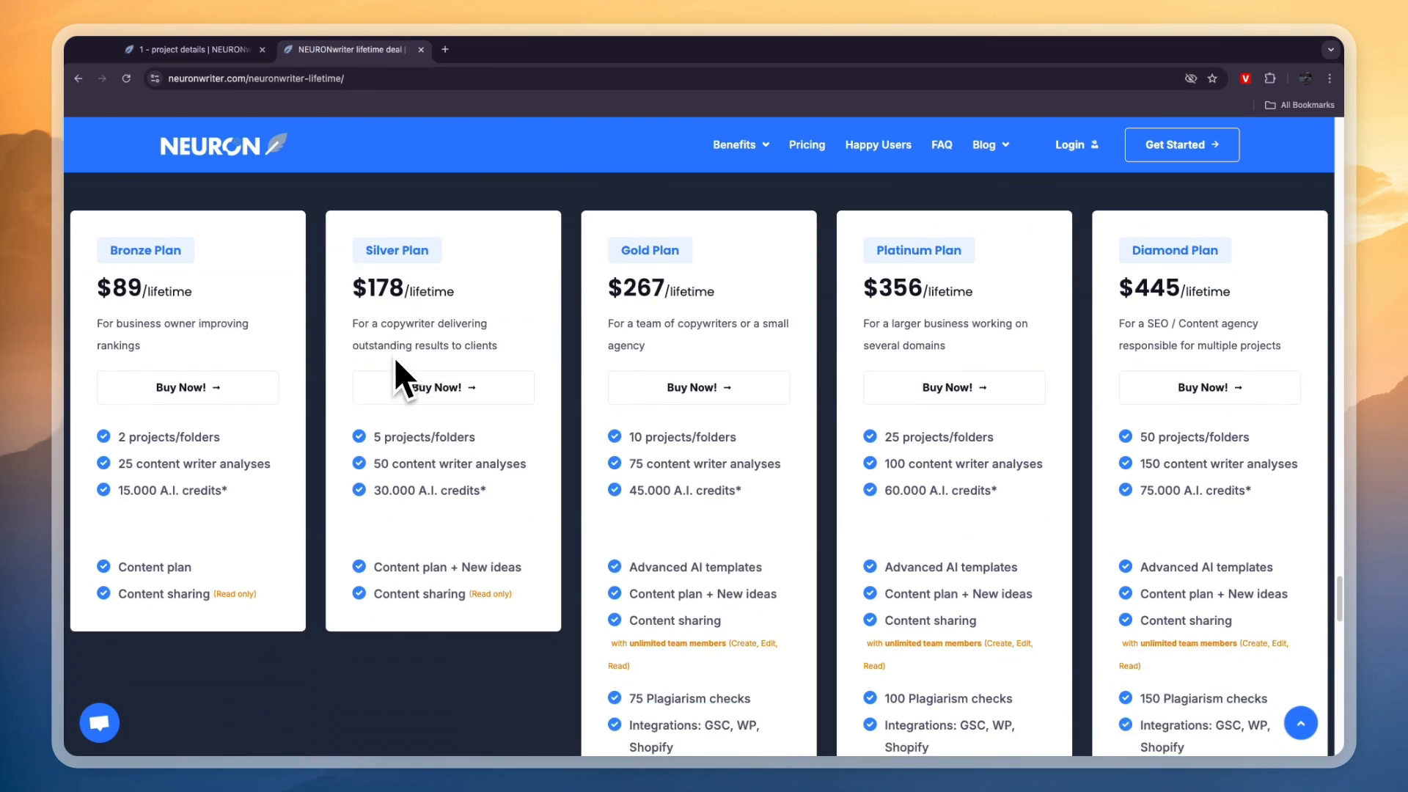
scroll(down, 3)
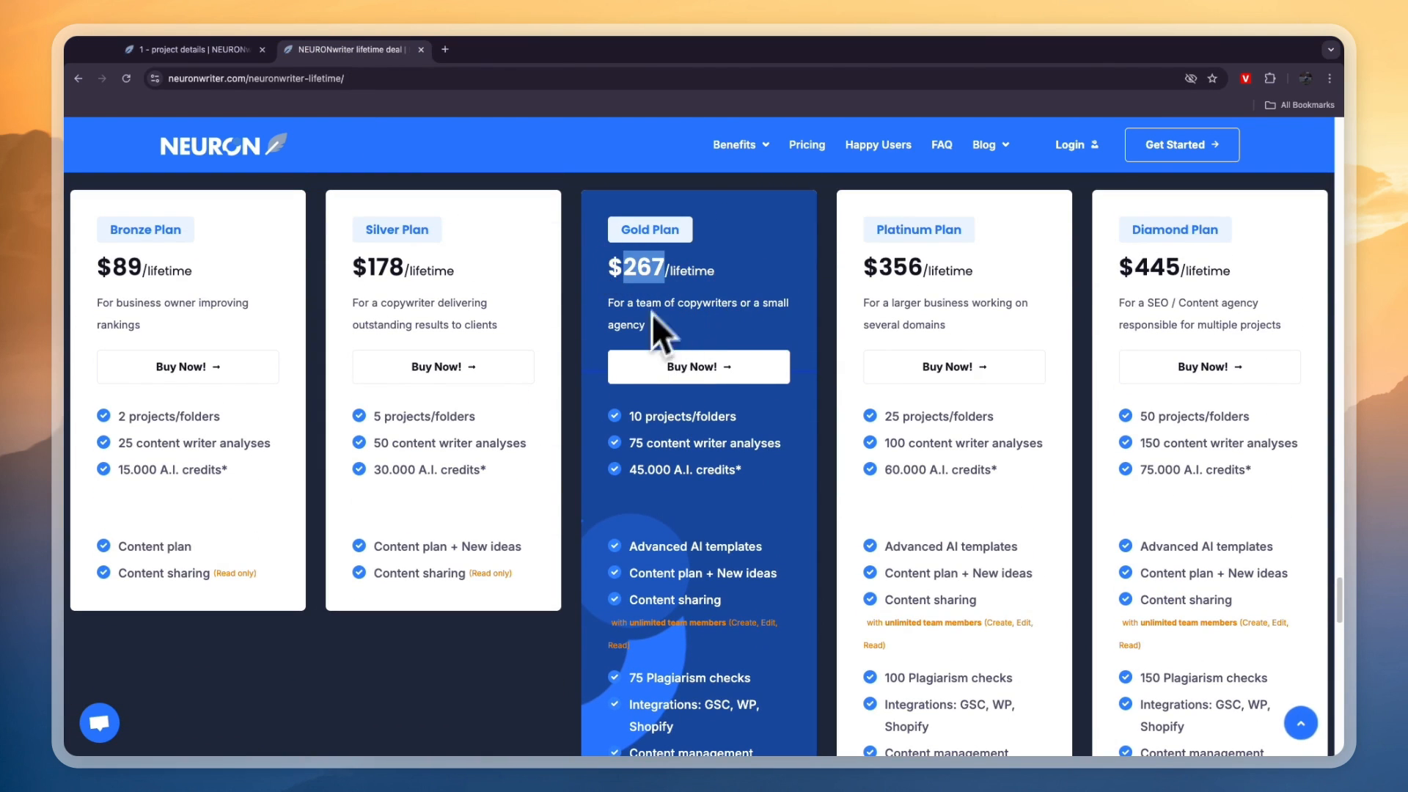
mouse_move(698, 359)
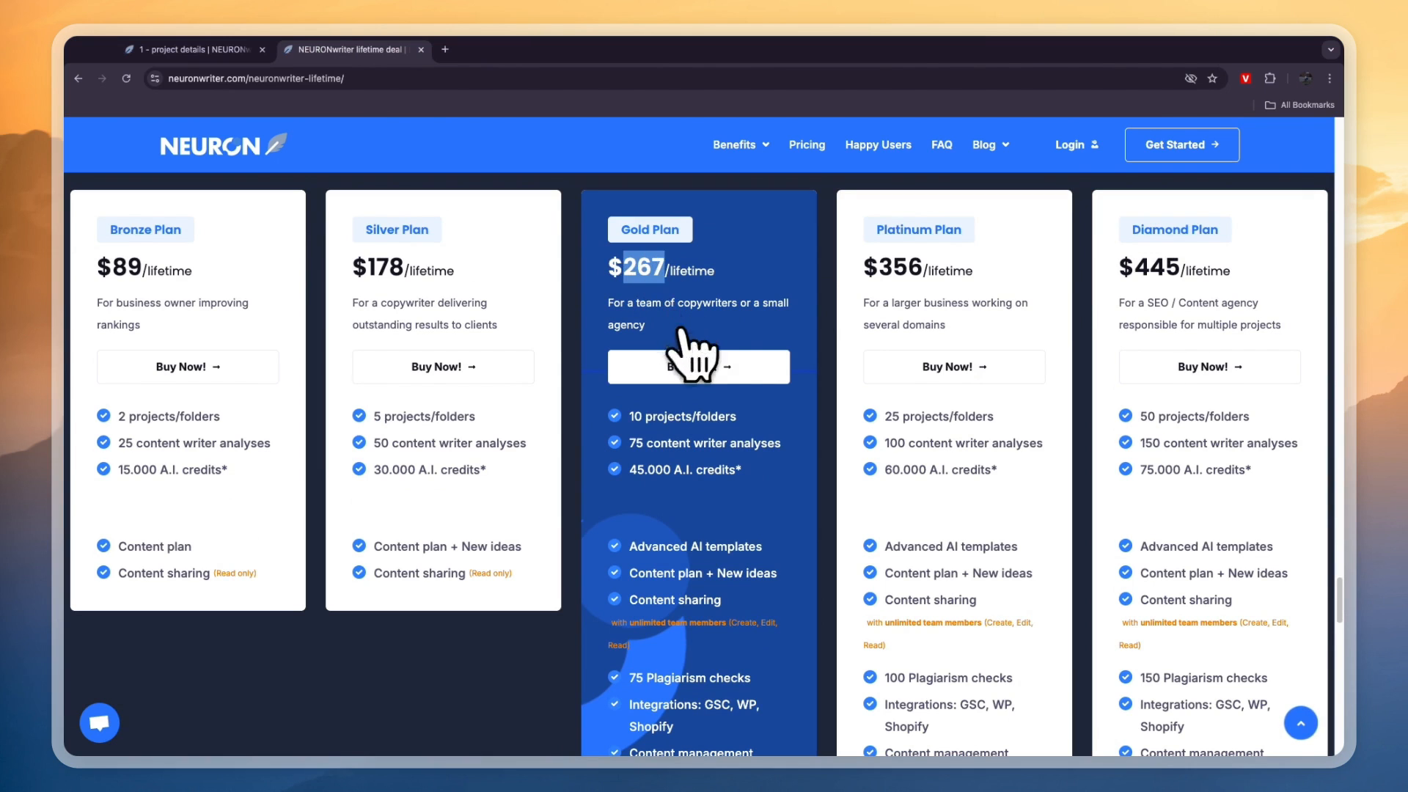
scroll(down, 3)
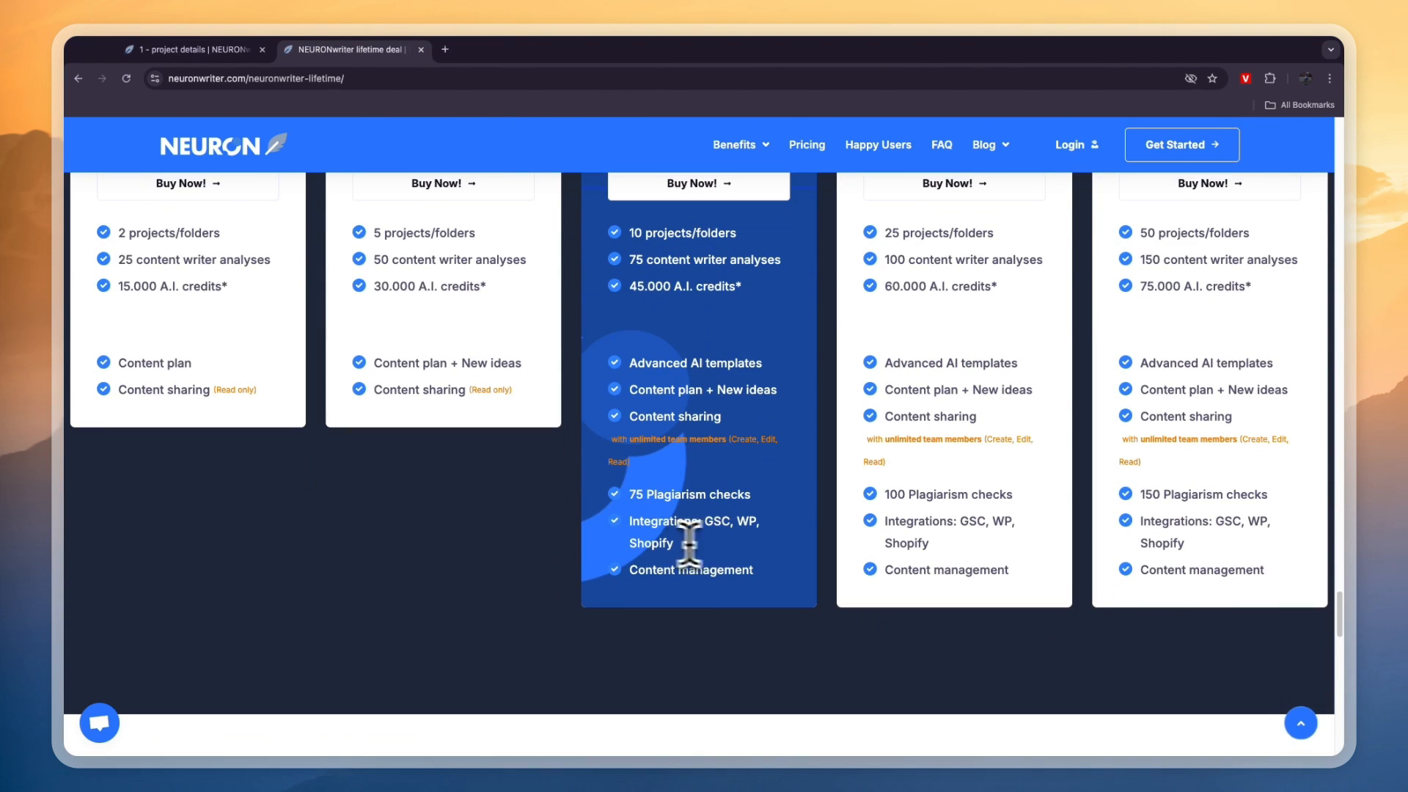
mouse_move(747, 525)
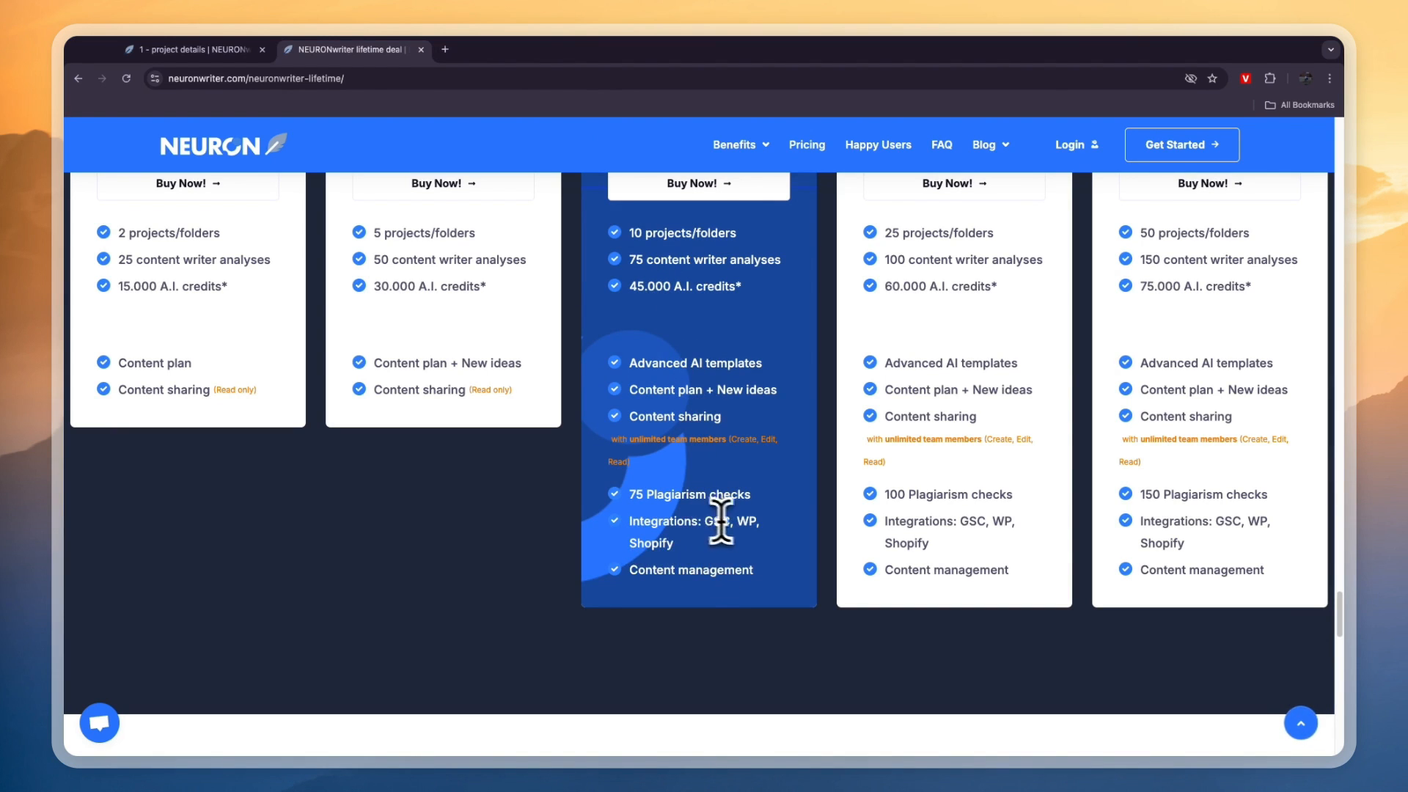
Reopen the 'car insurance for high-end cars' query and dismiss the webinar popup.
click(189, 49)
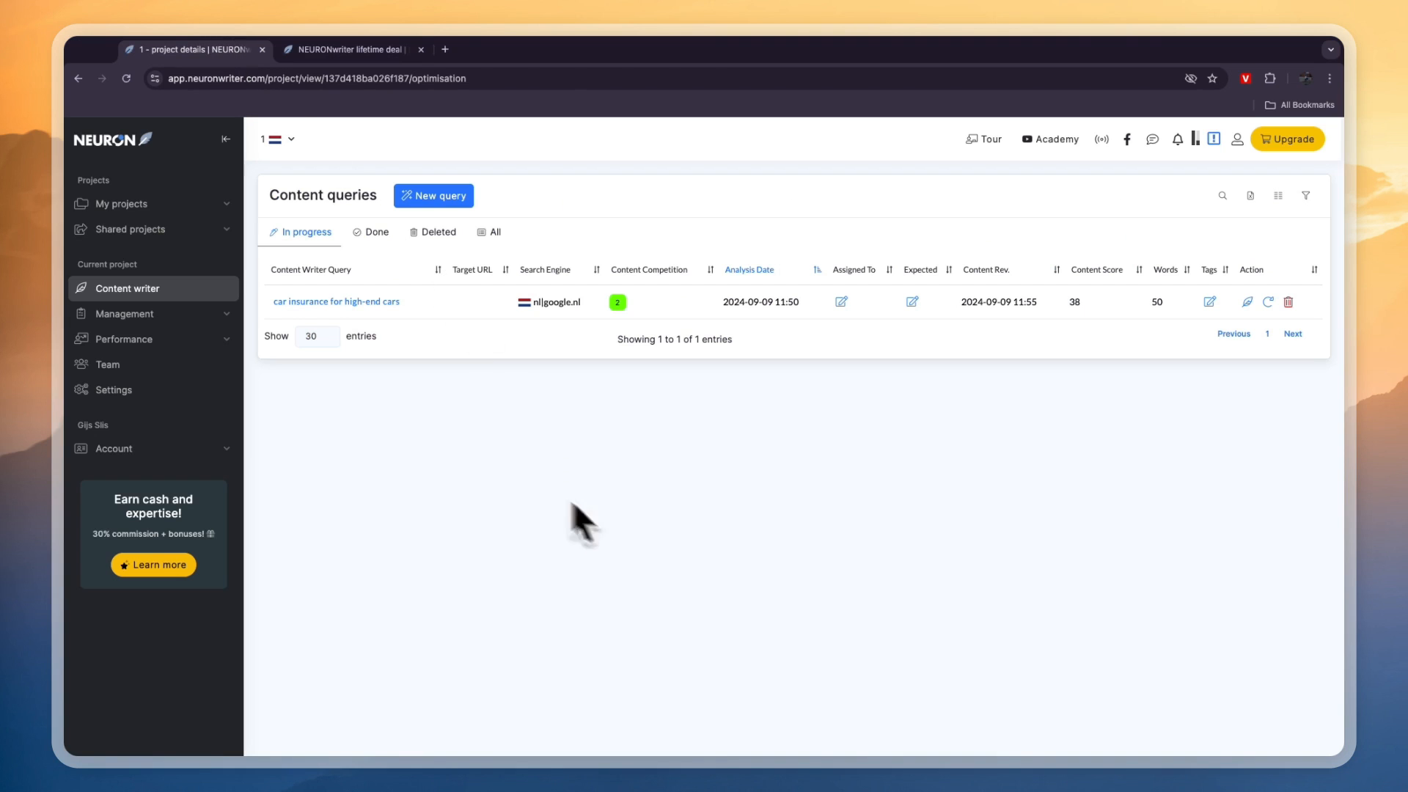
click(336, 300)
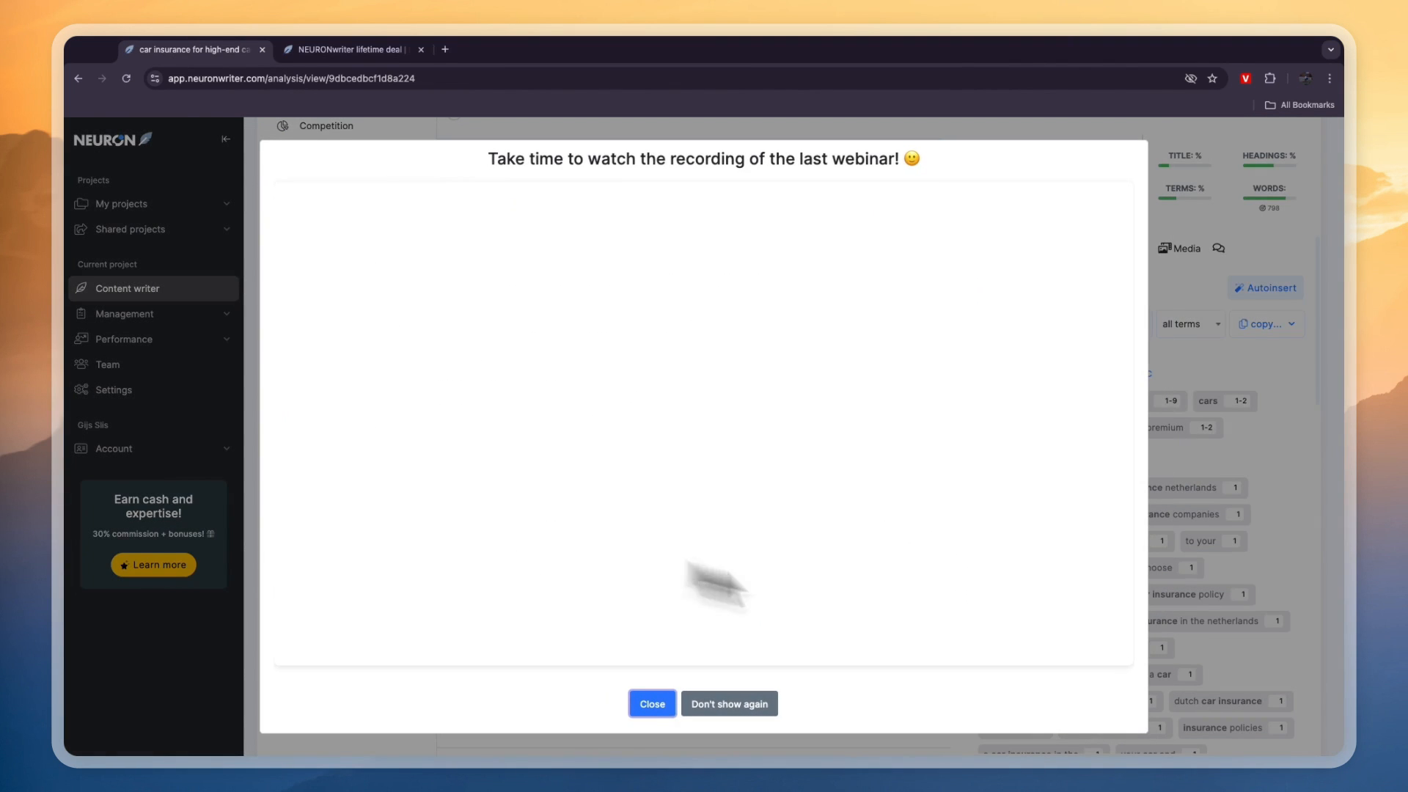
click(651, 703)
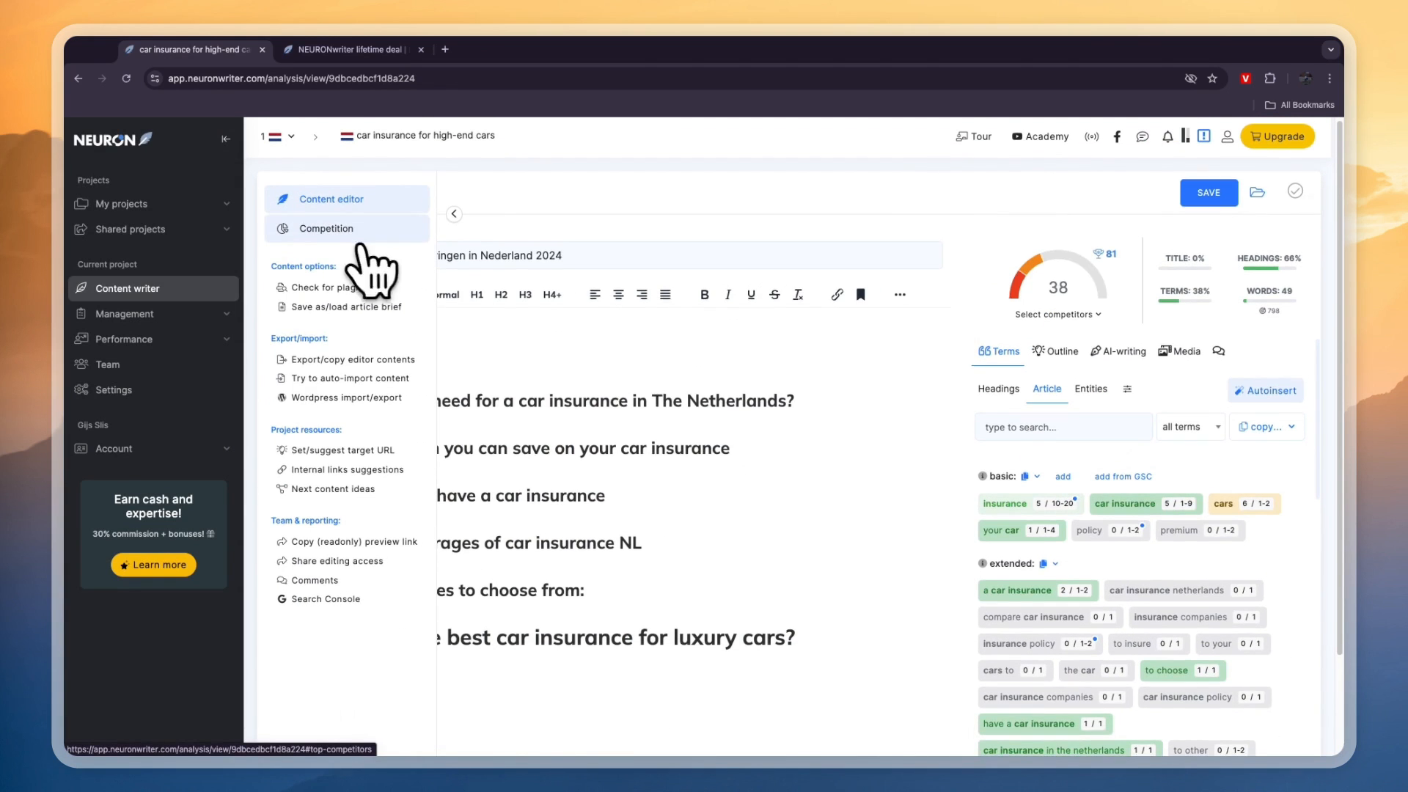
View the Competition analysis: competitors breakdown, then competitors structure.
click(326, 229)
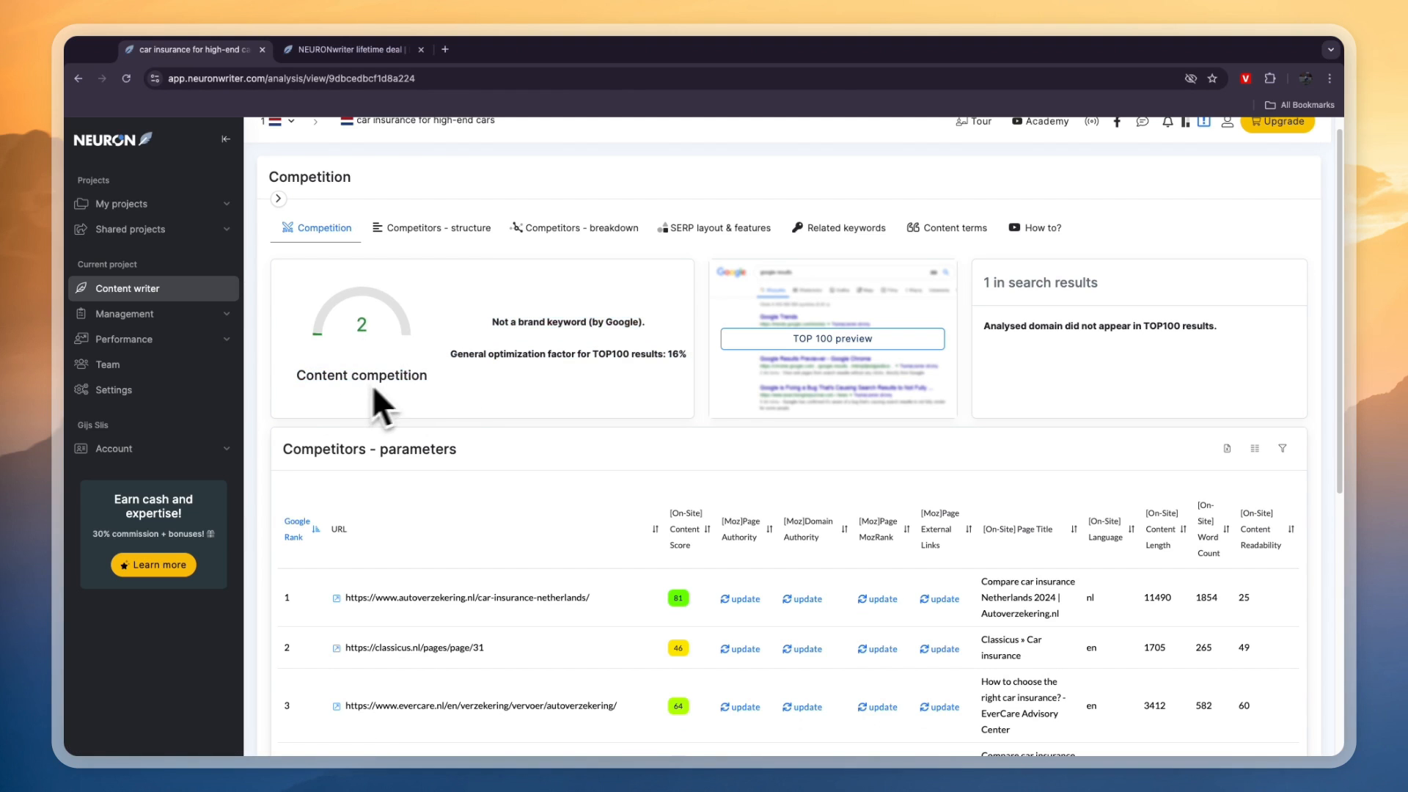
click(579, 228)
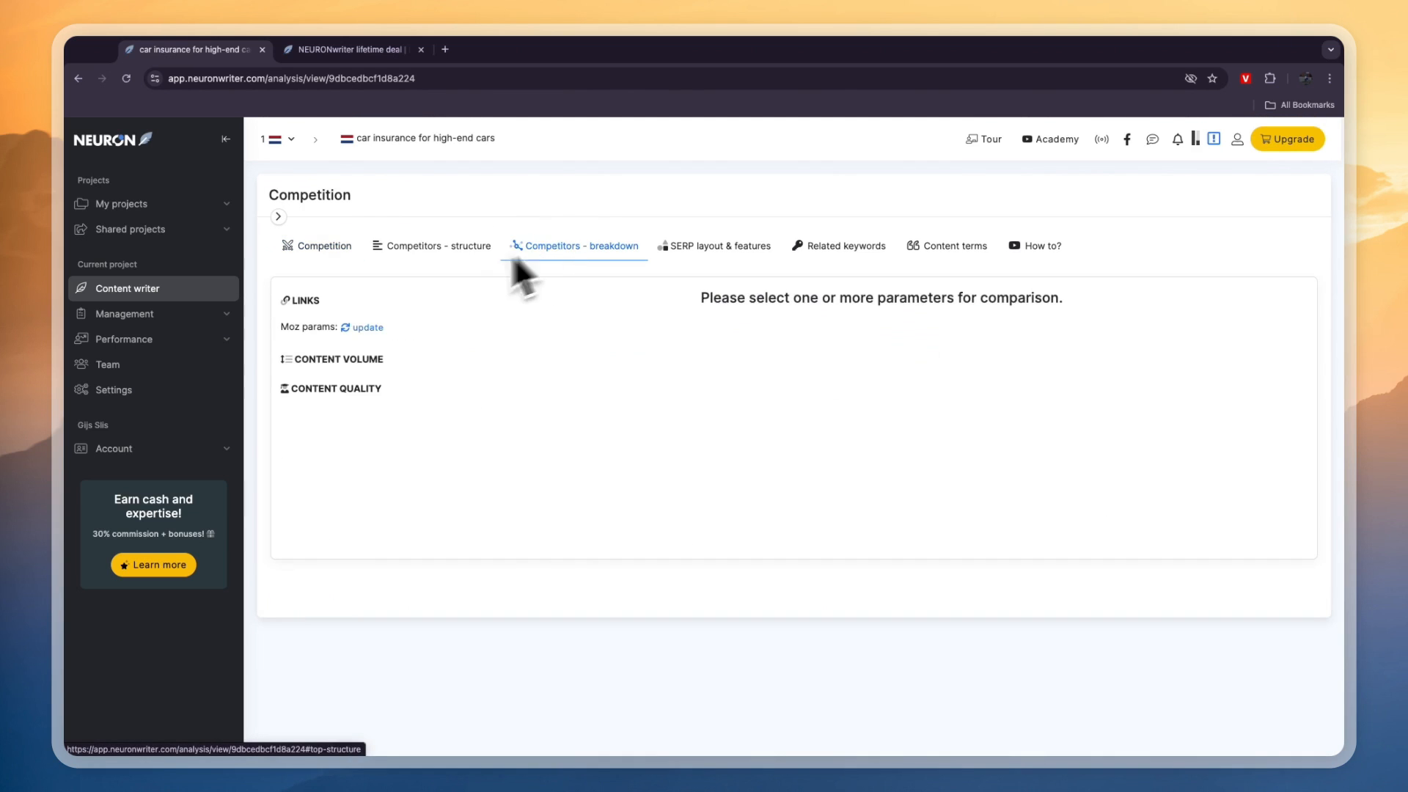
click(439, 244)
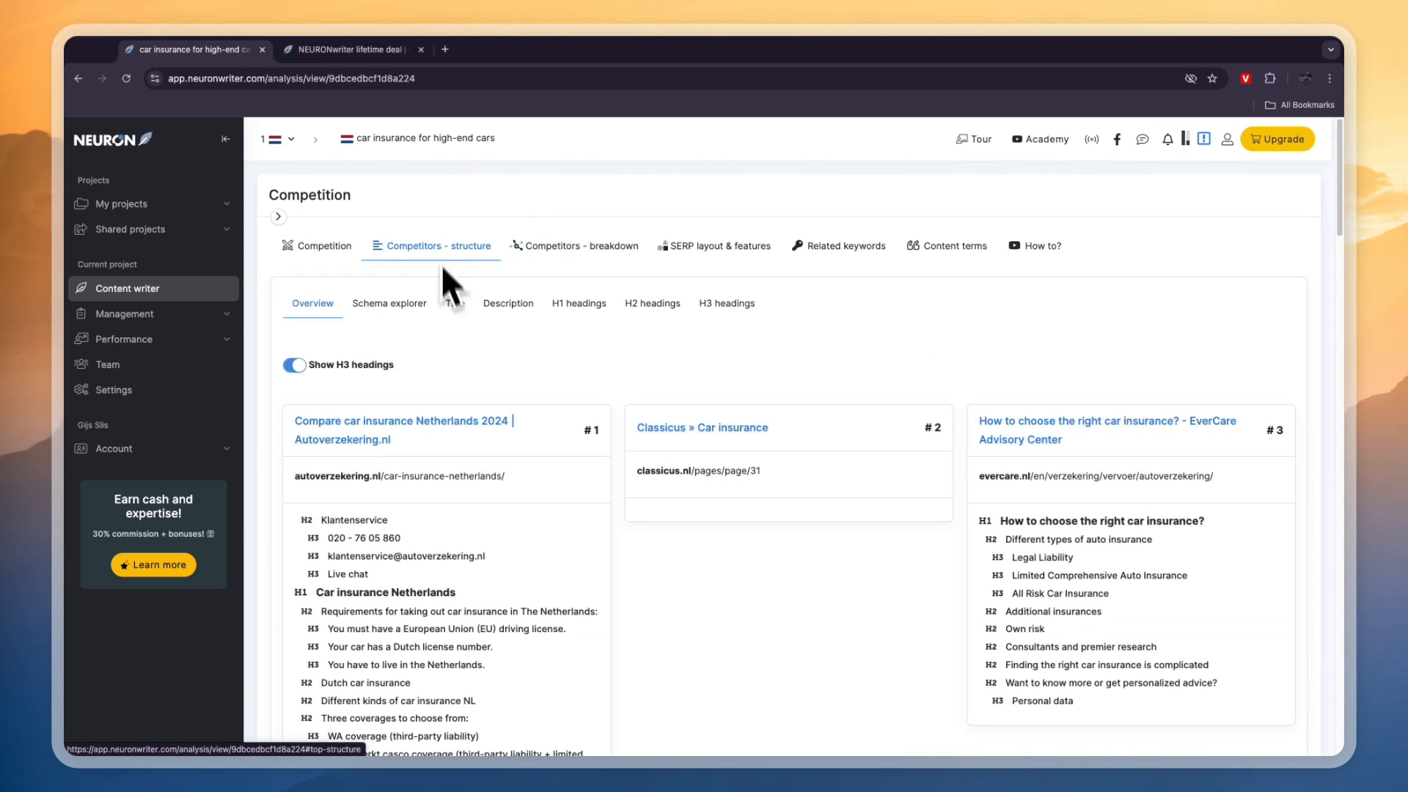
scroll(down, 3)
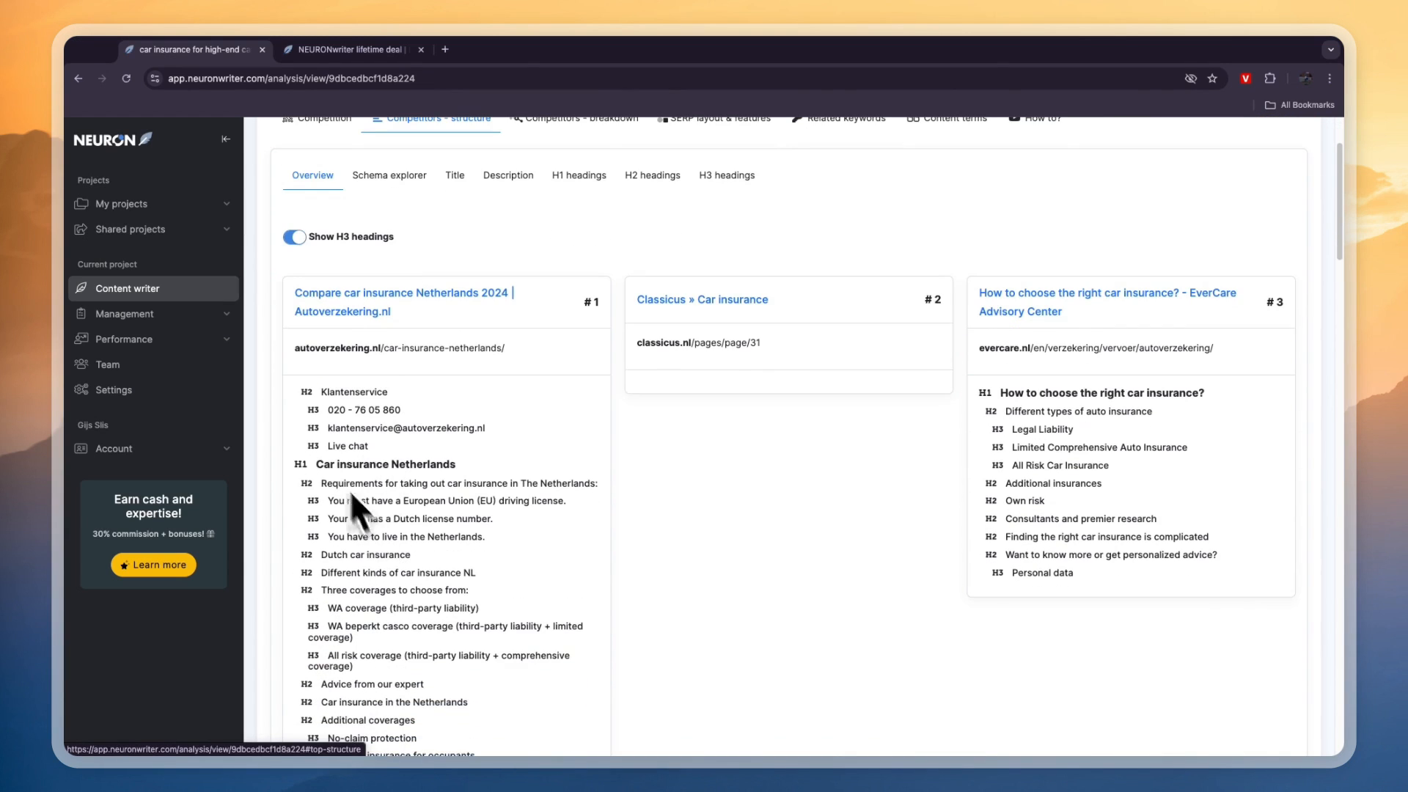
mouse_move(508, 471)
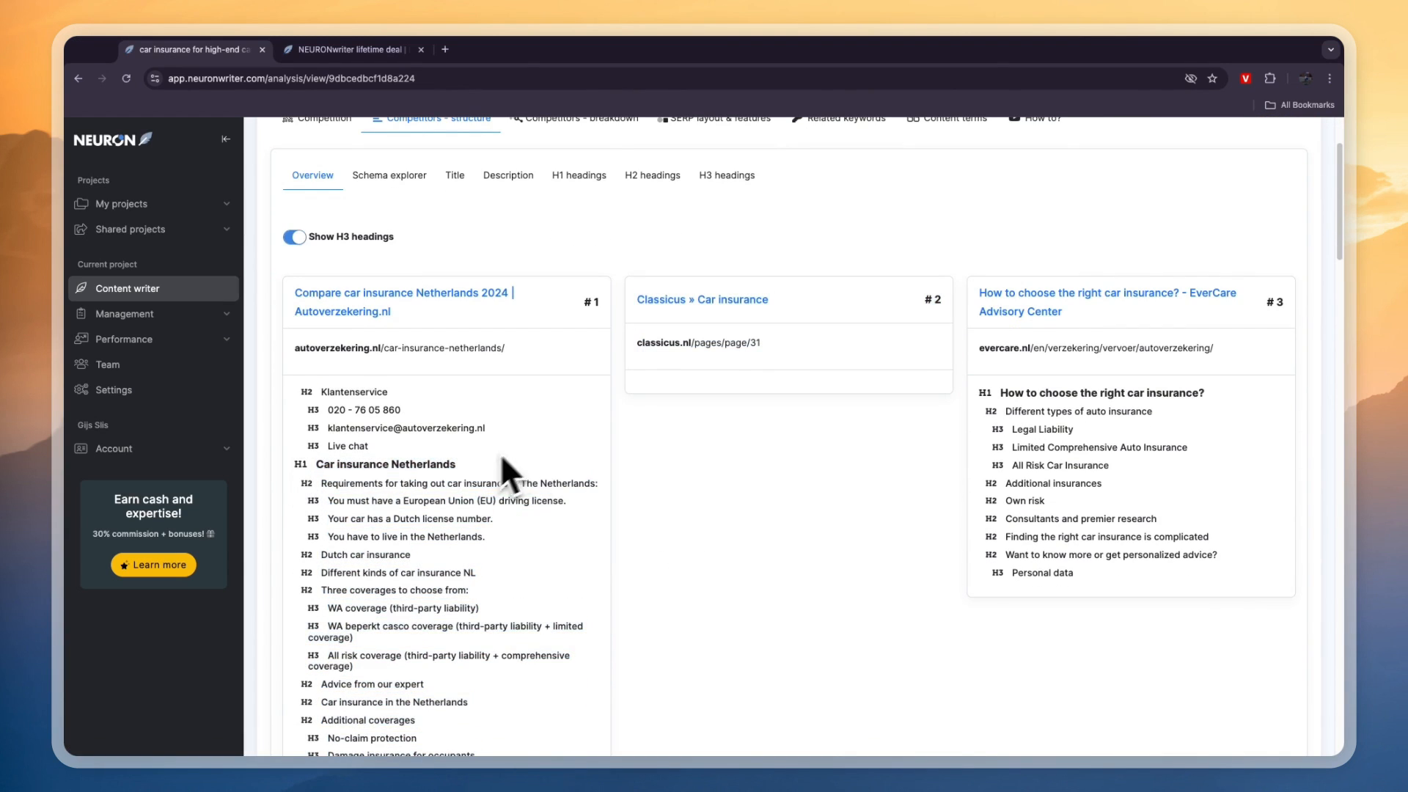
Select a heading from the first competitor and scroll through the competitor outlines.
double_click(418, 483)
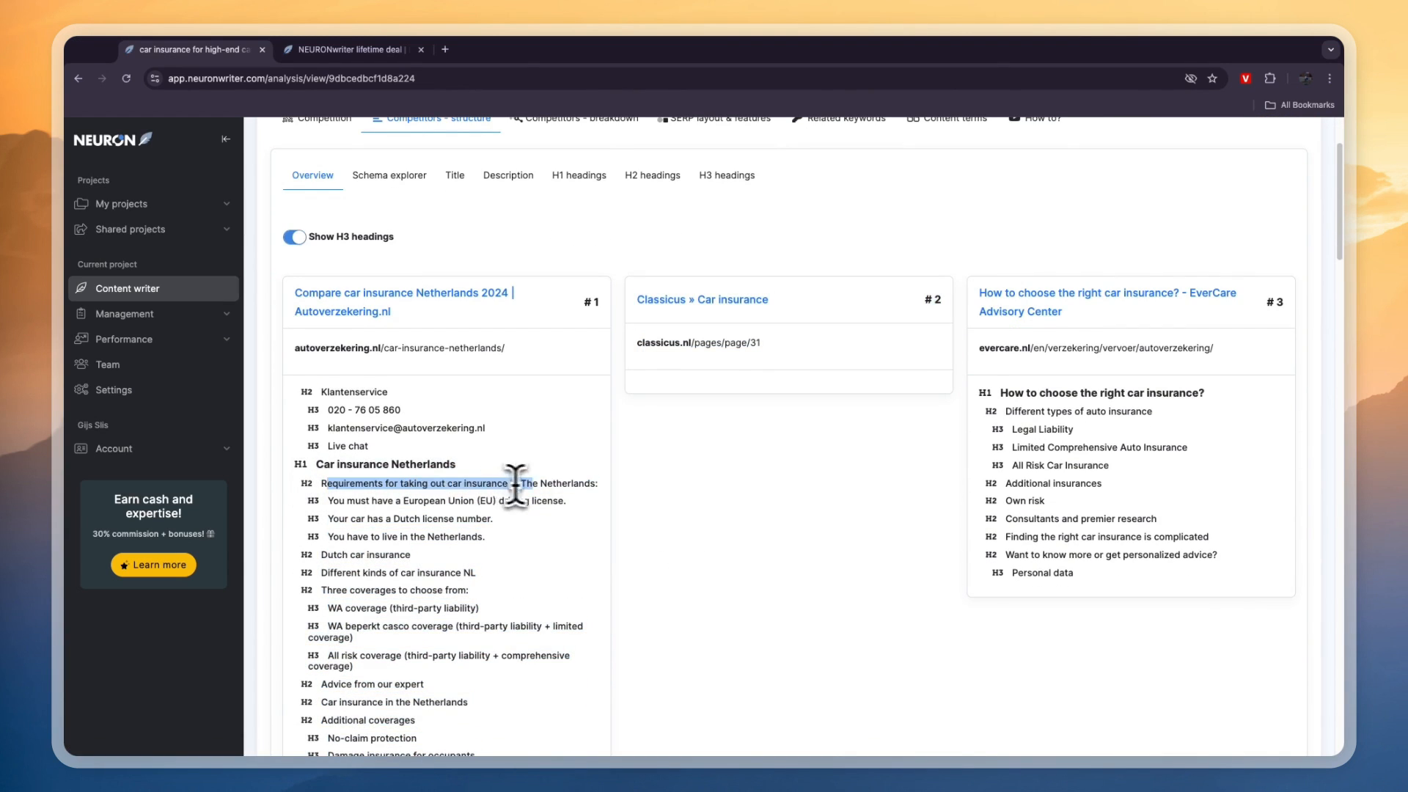
scroll(down, 3)
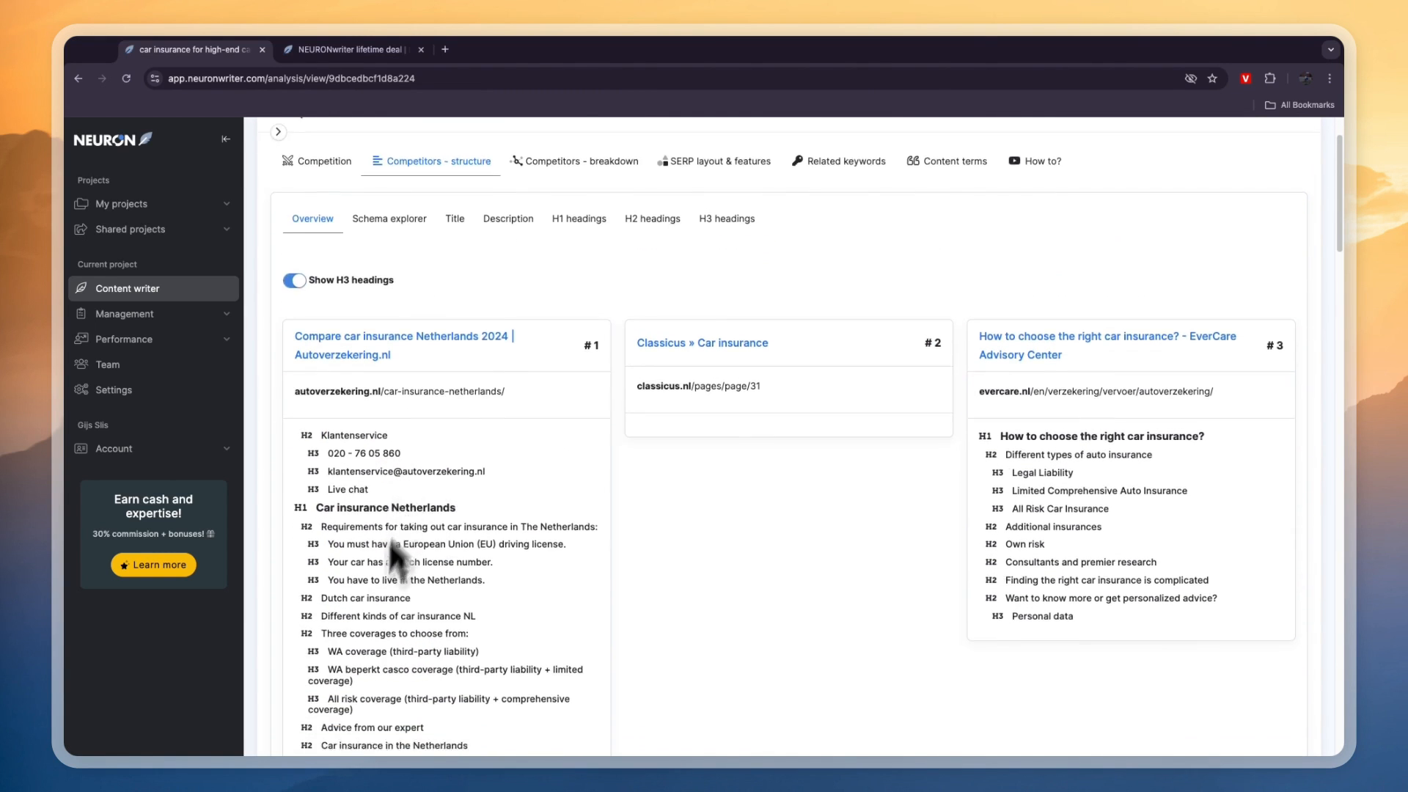
scroll(down, 3)
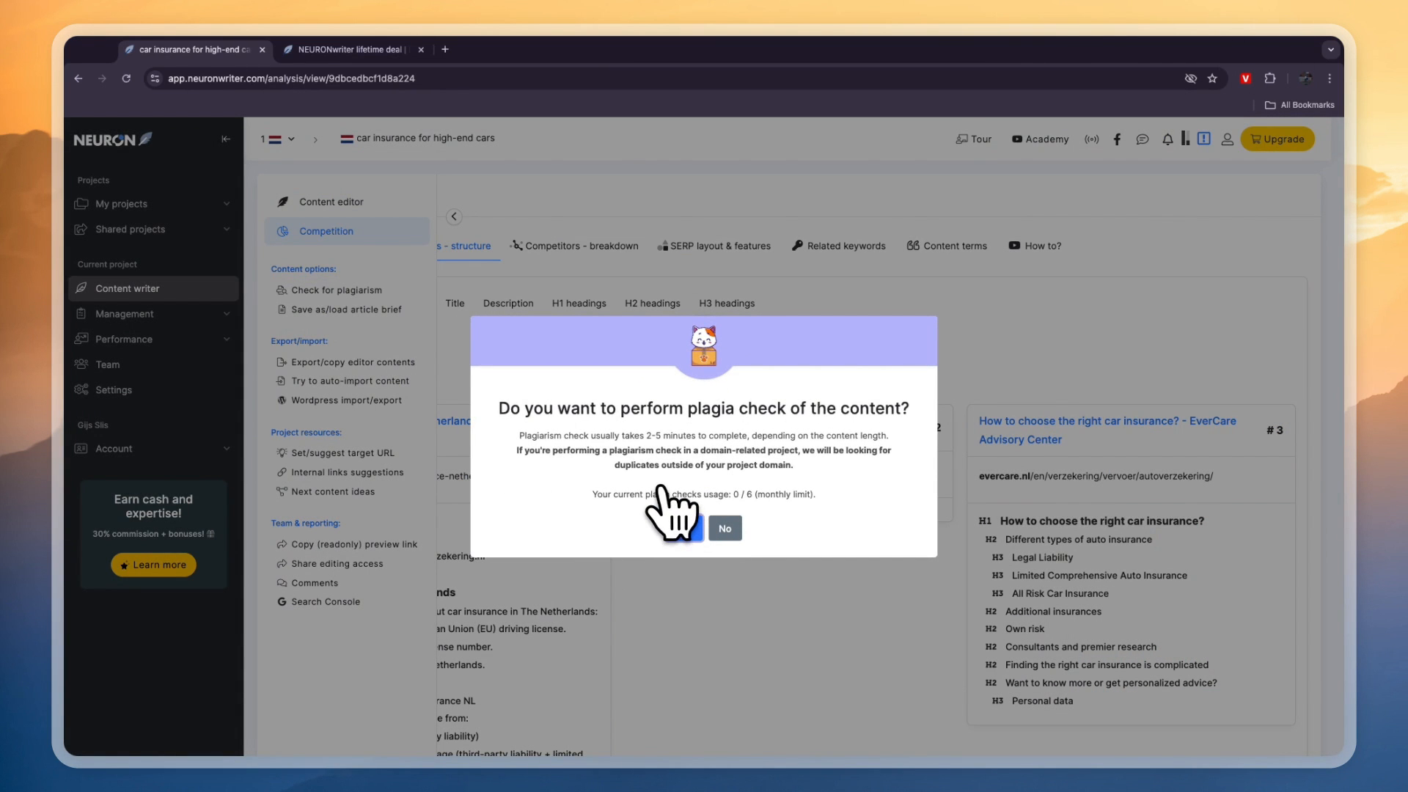
Answer No to the plagiarism check prompt.
click(693, 526)
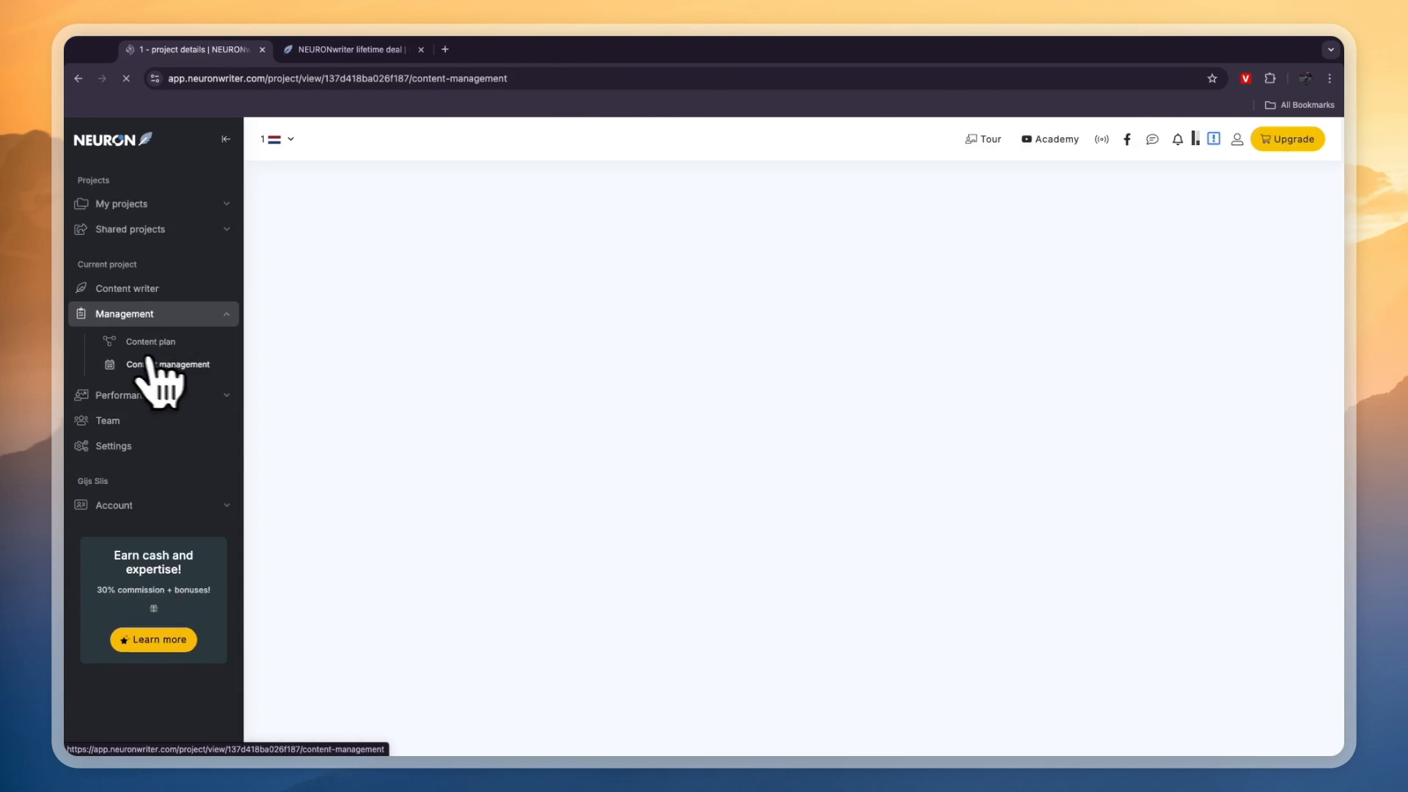
View the content management calendar, then the Search visibility overview for project 1.
click(167, 364)
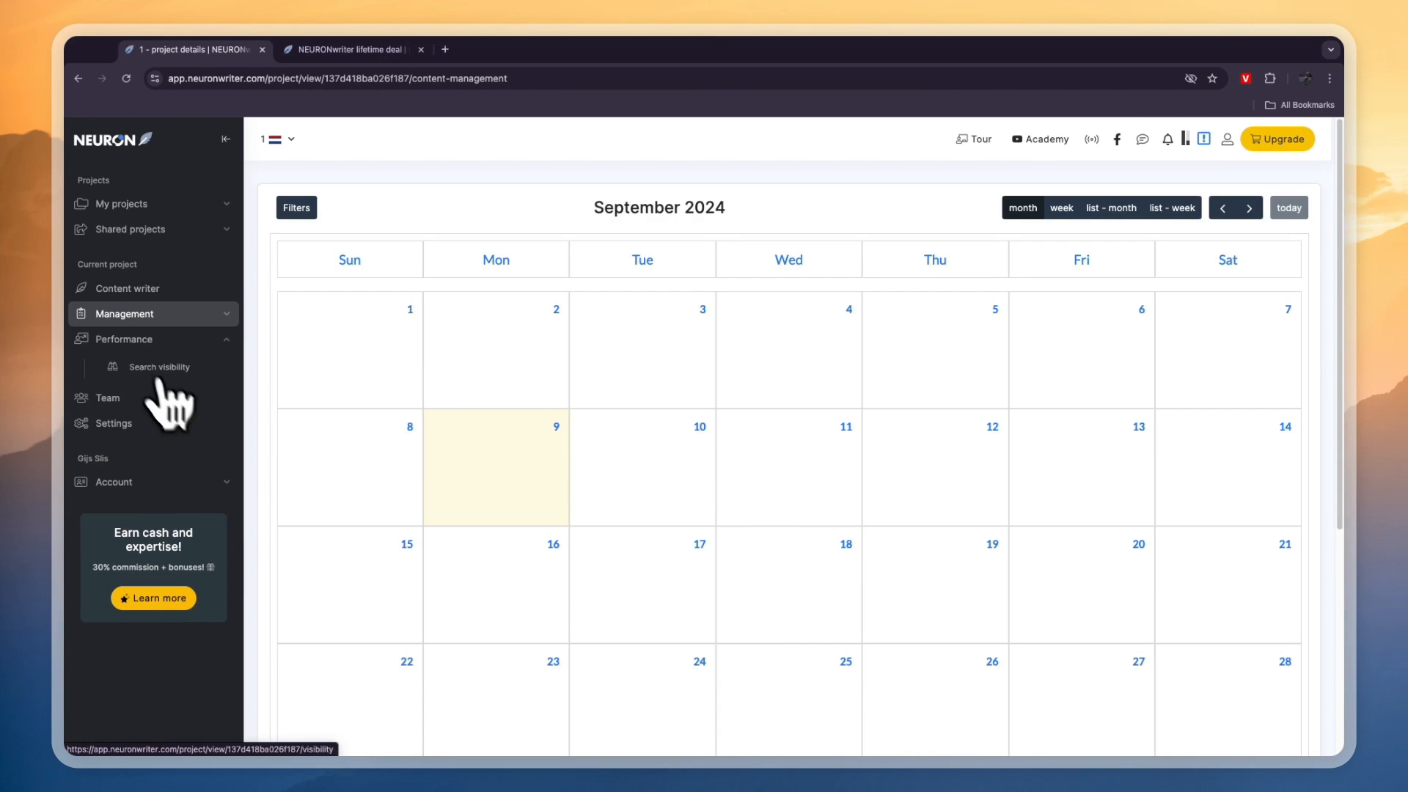
click(157, 367)
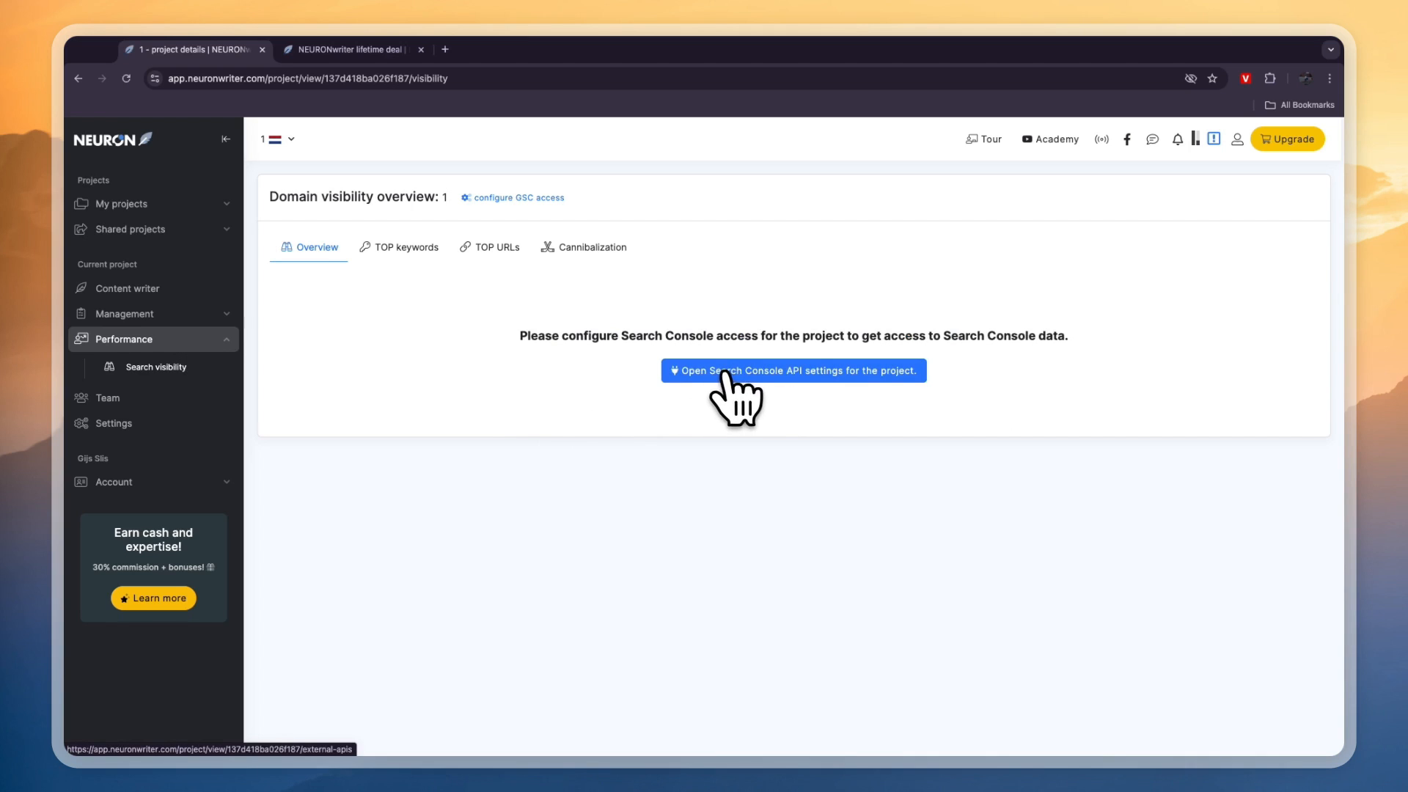
mouse_move(826, 405)
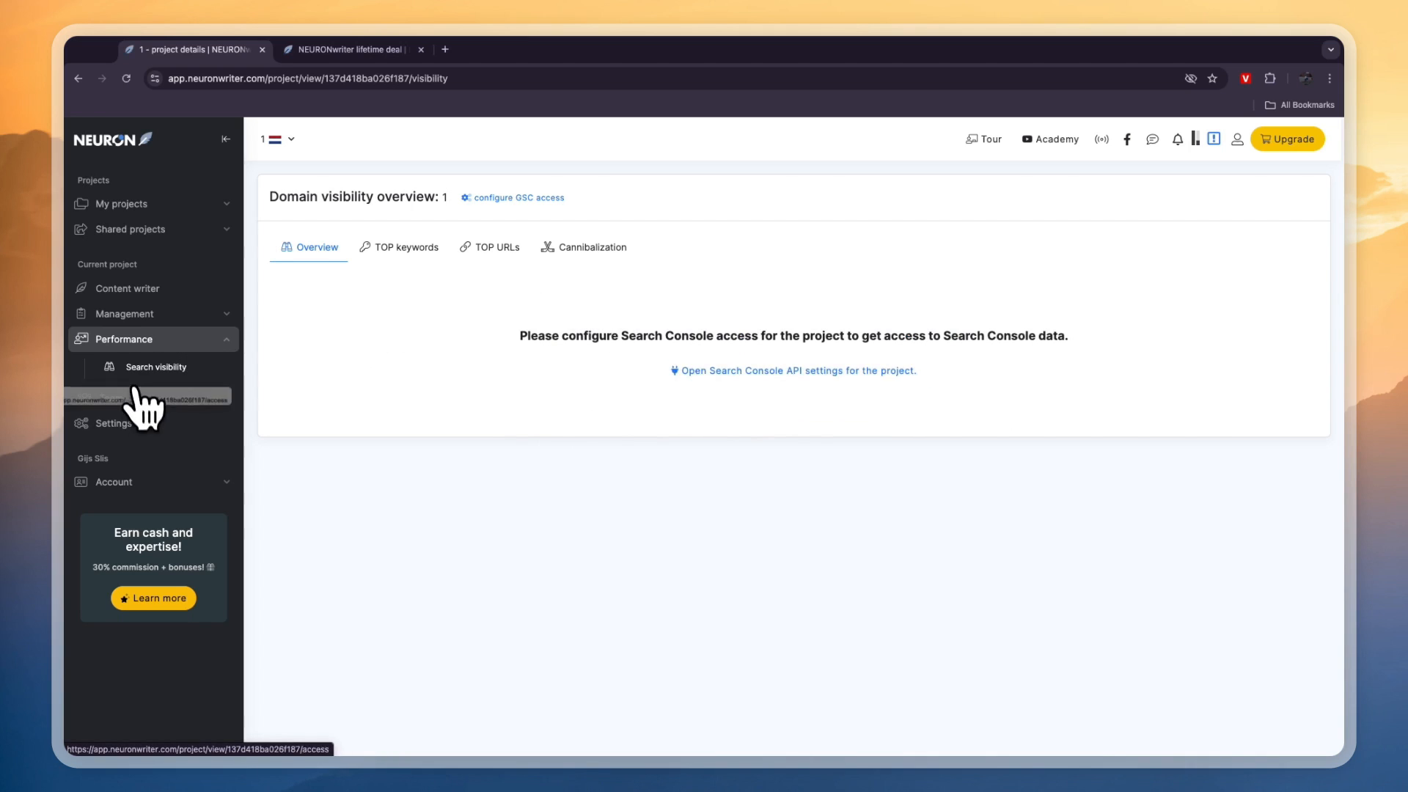
Show the Team page, review the project settings' Integrations tab, and close the dialog.
click(107, 364)
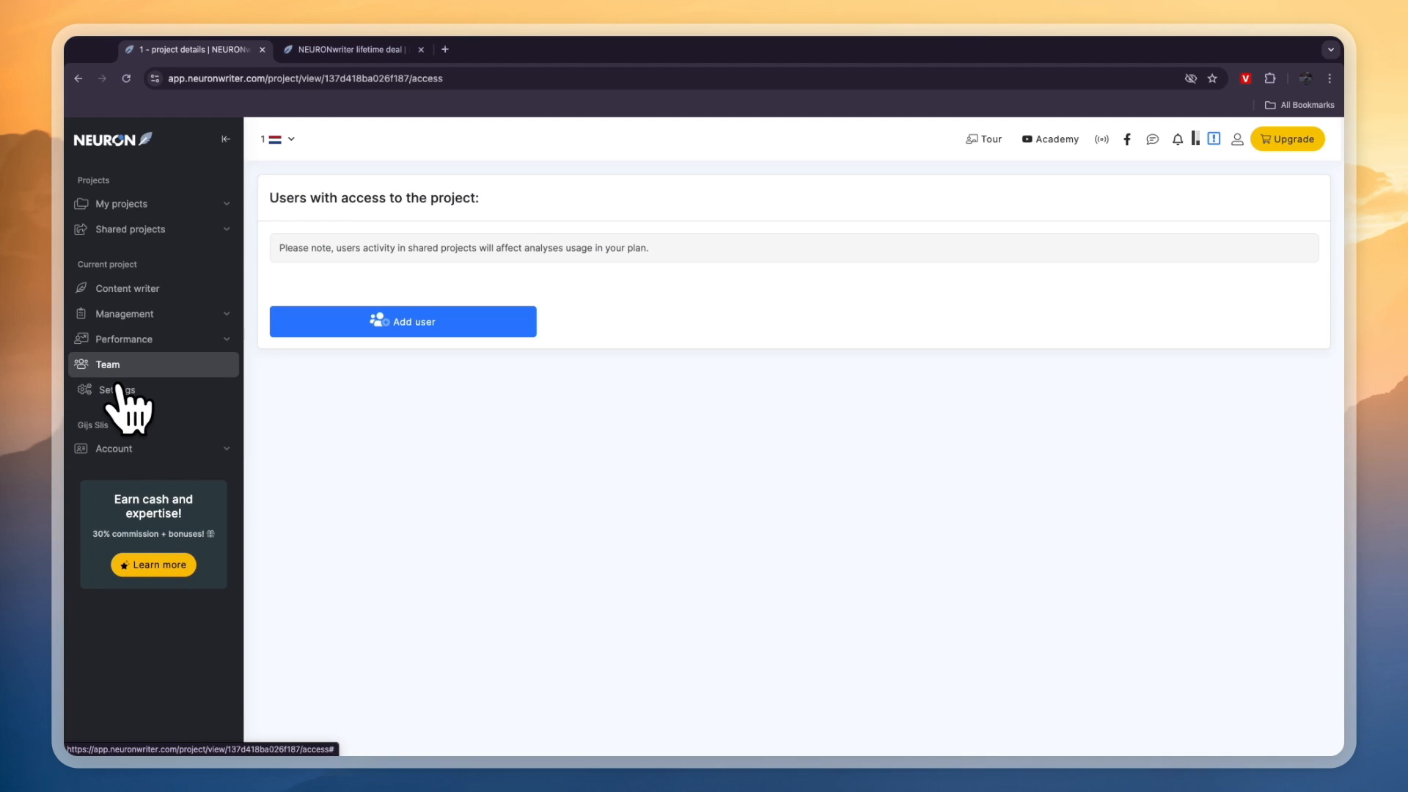
click(115, 390)
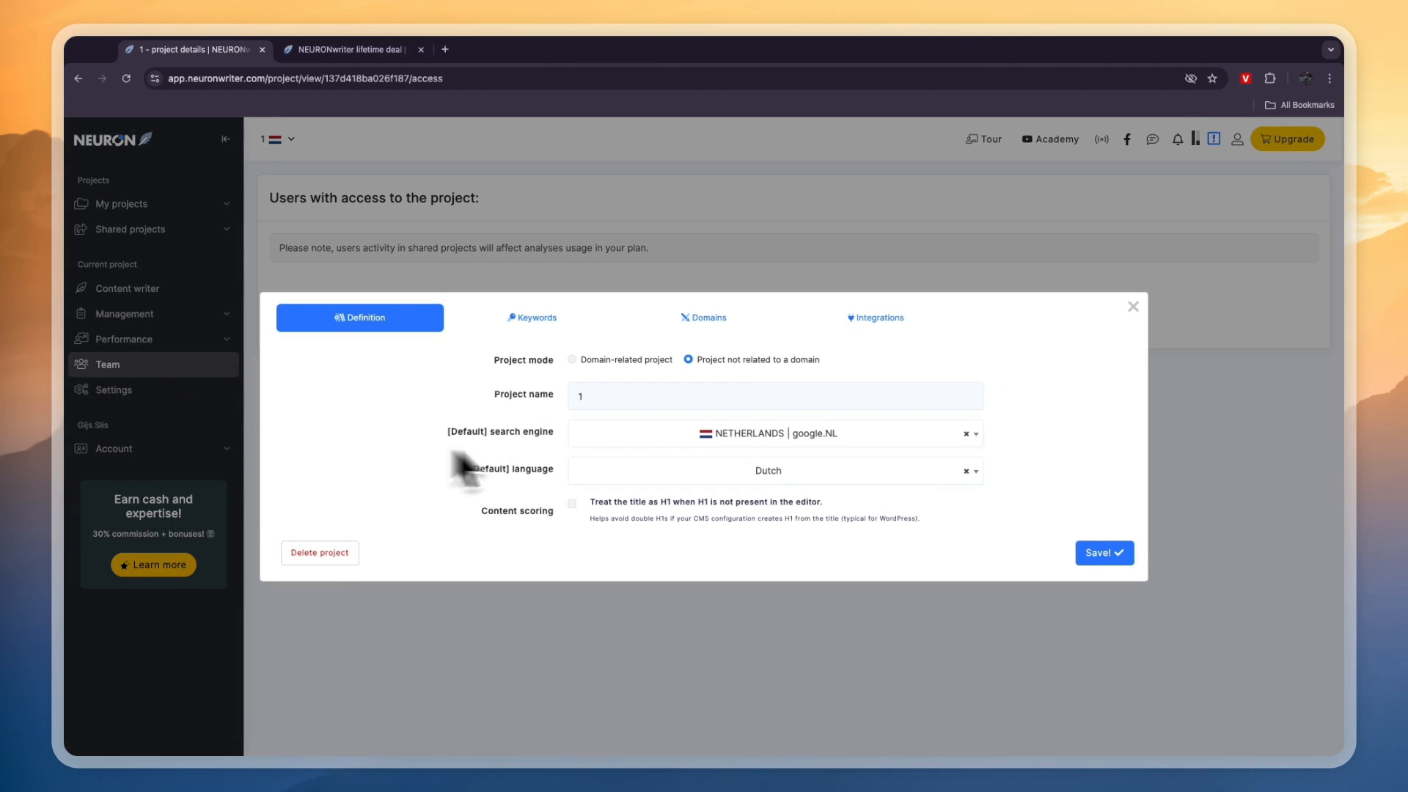
click(702, 317)
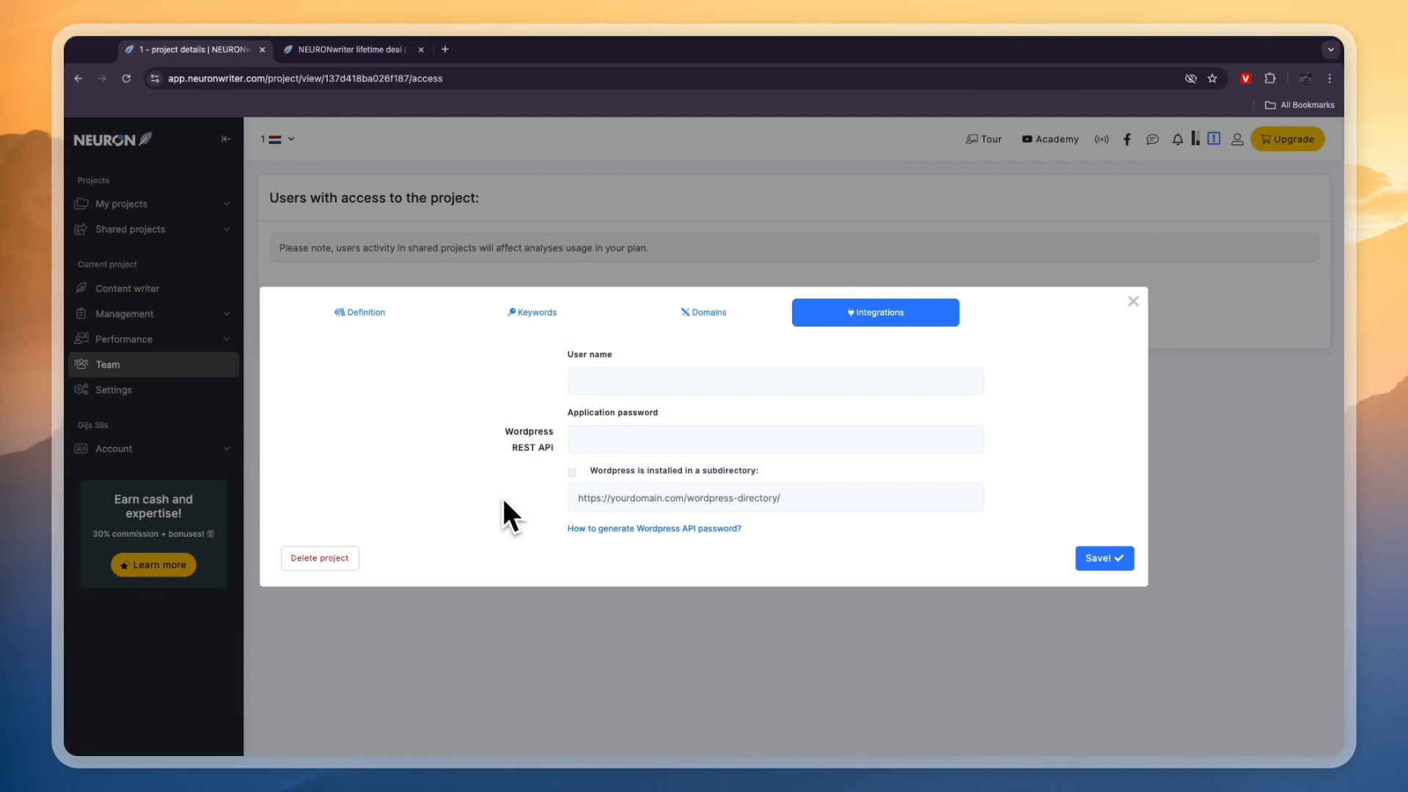
click(1132, 301)
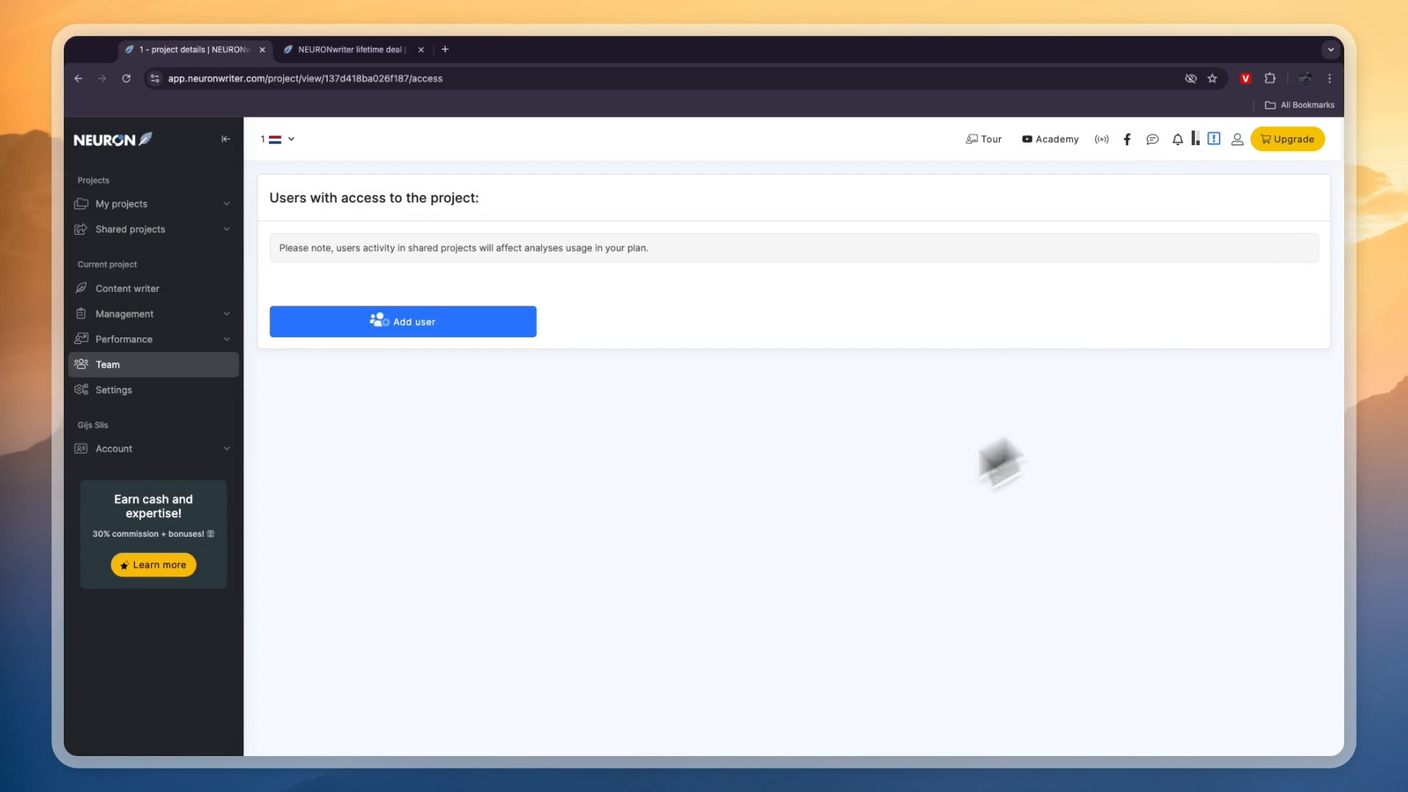
mouse_move(825, 491)
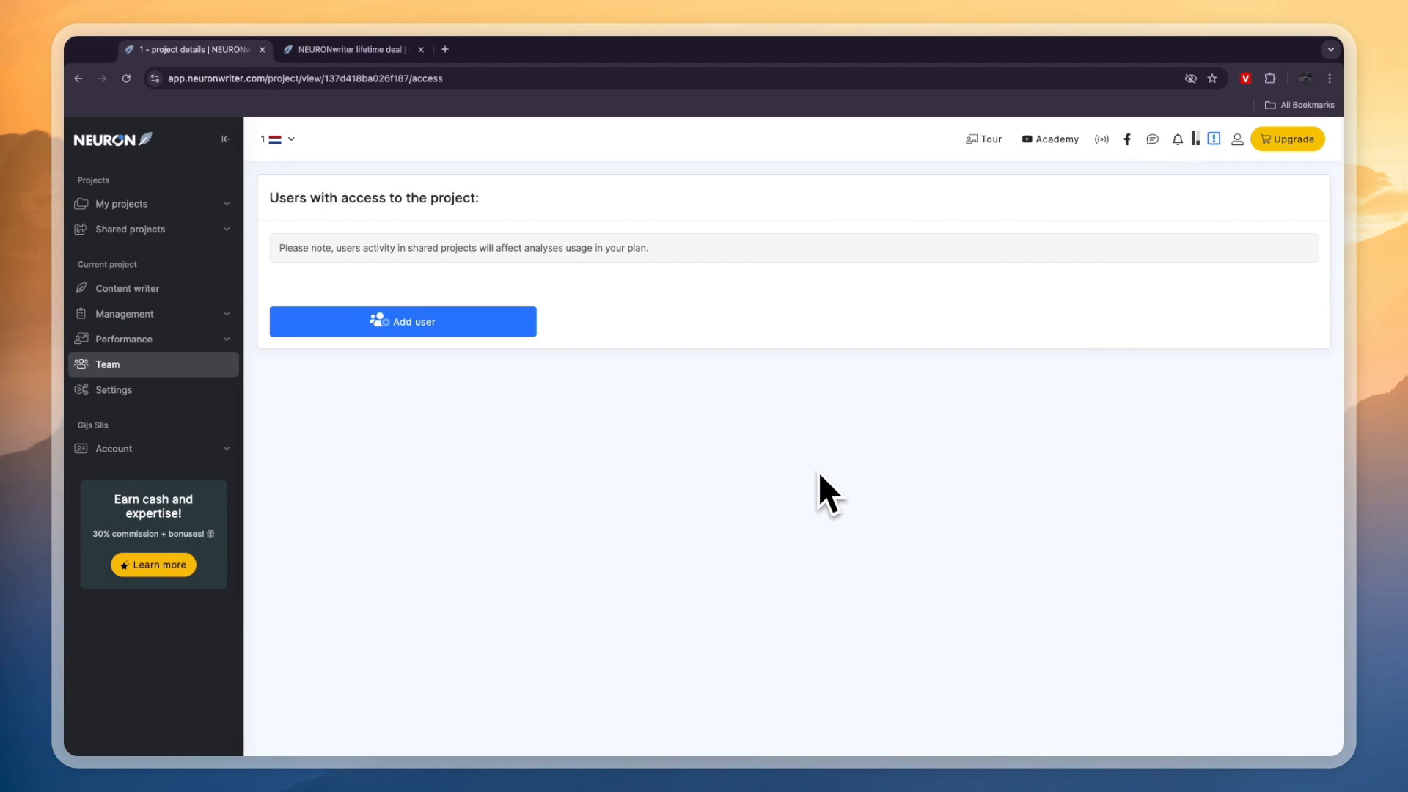
mouse_move(851, 438)
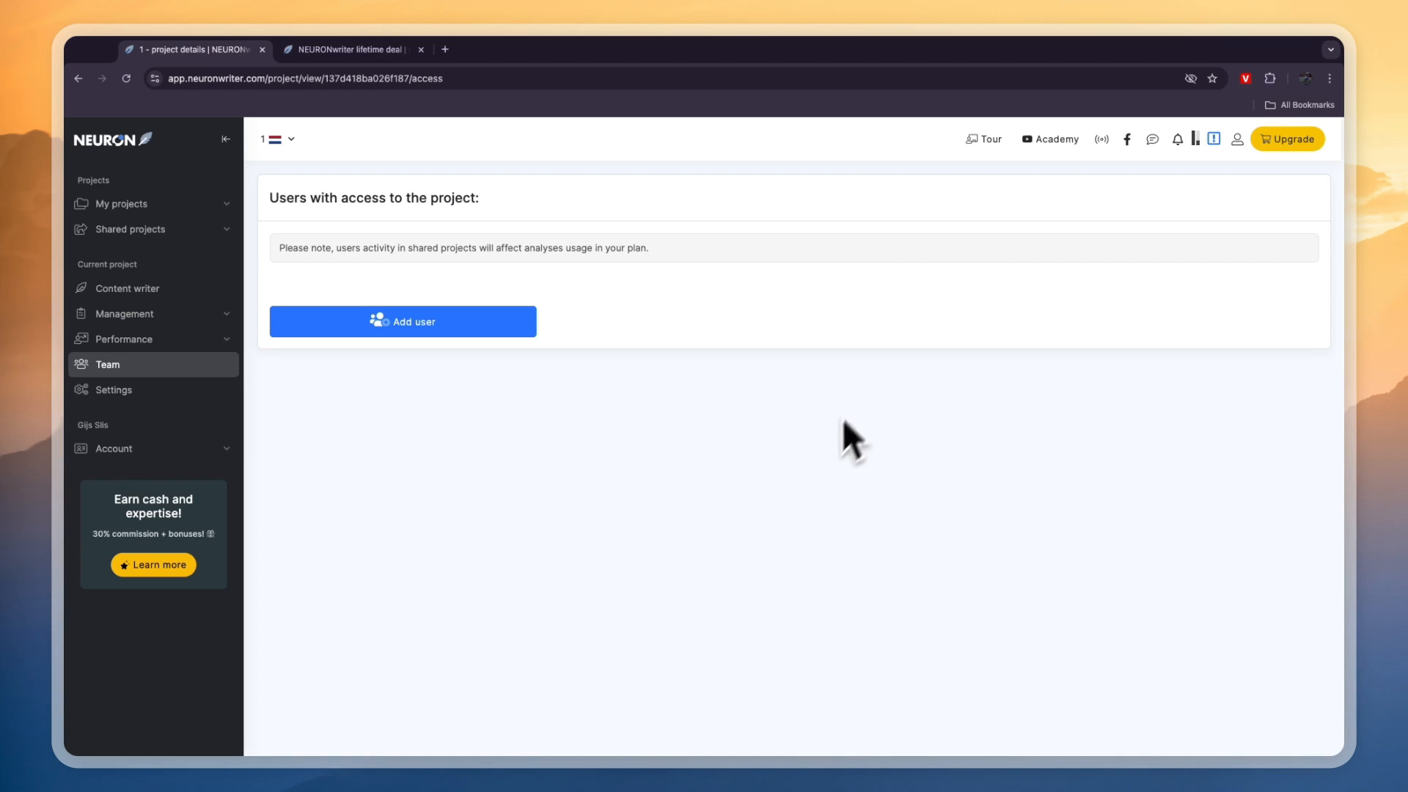
Review the lifetime deal page's Bronze to Diamond plan cards and their included features.
click(350, 50)
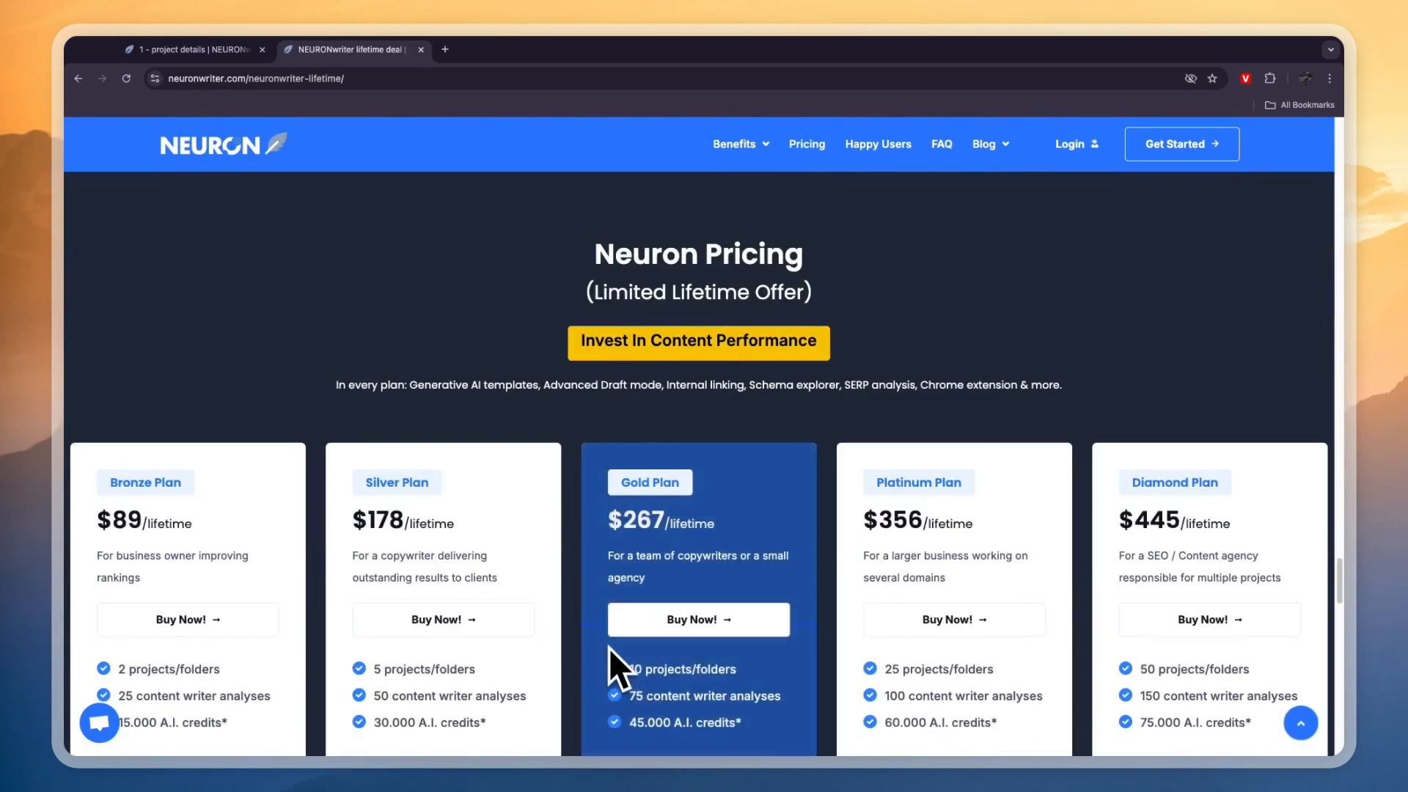
scroll(down, 3)
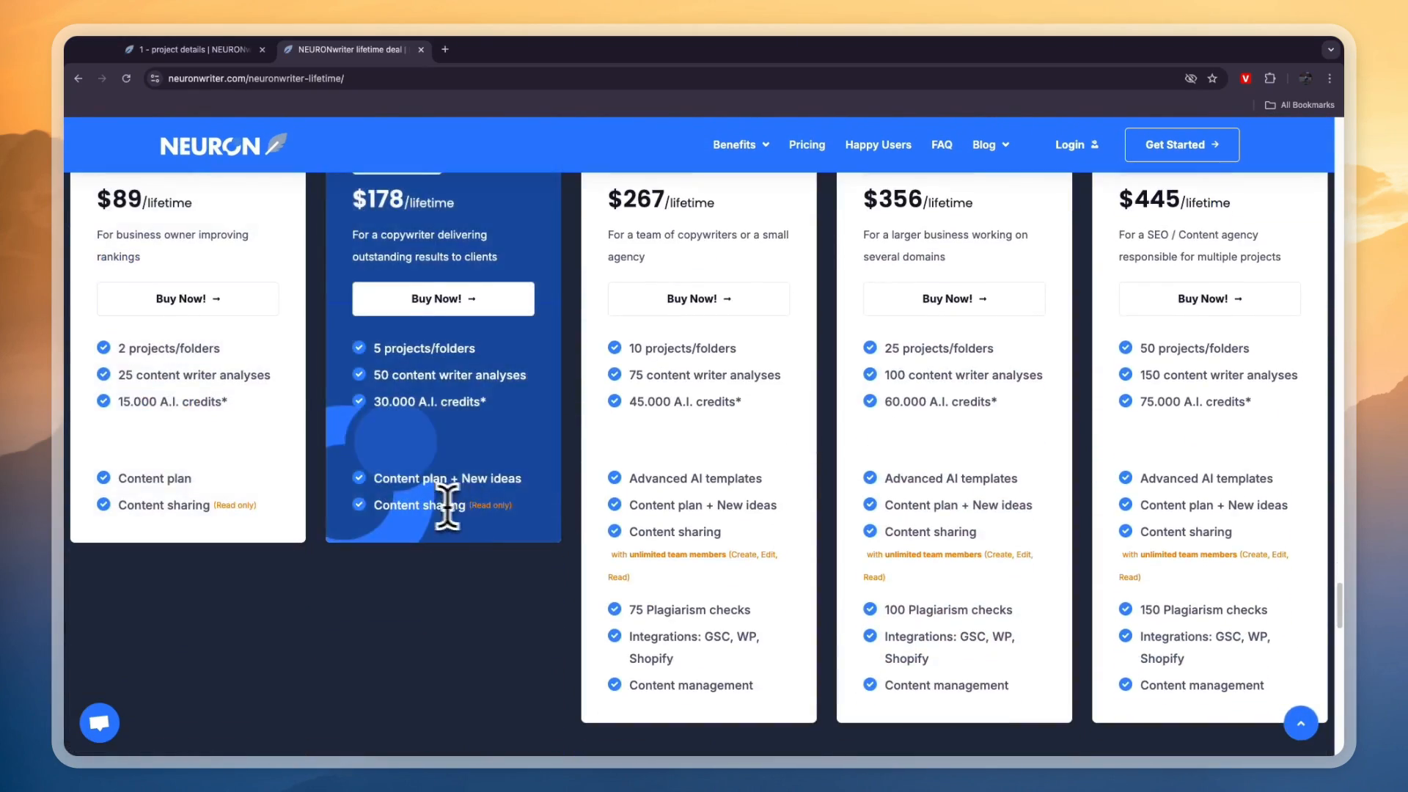
scroll(up, 3)
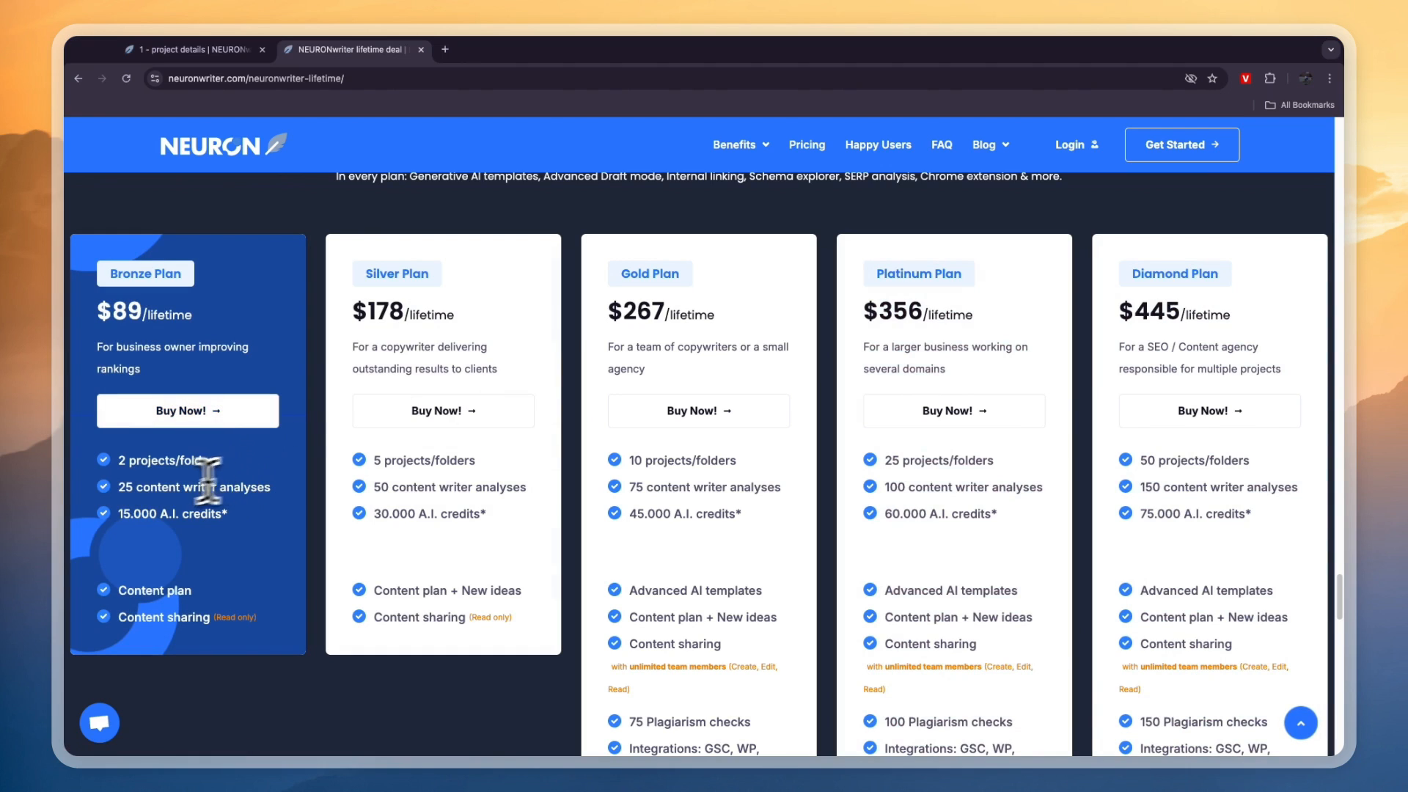
mouse_move(145, 519)
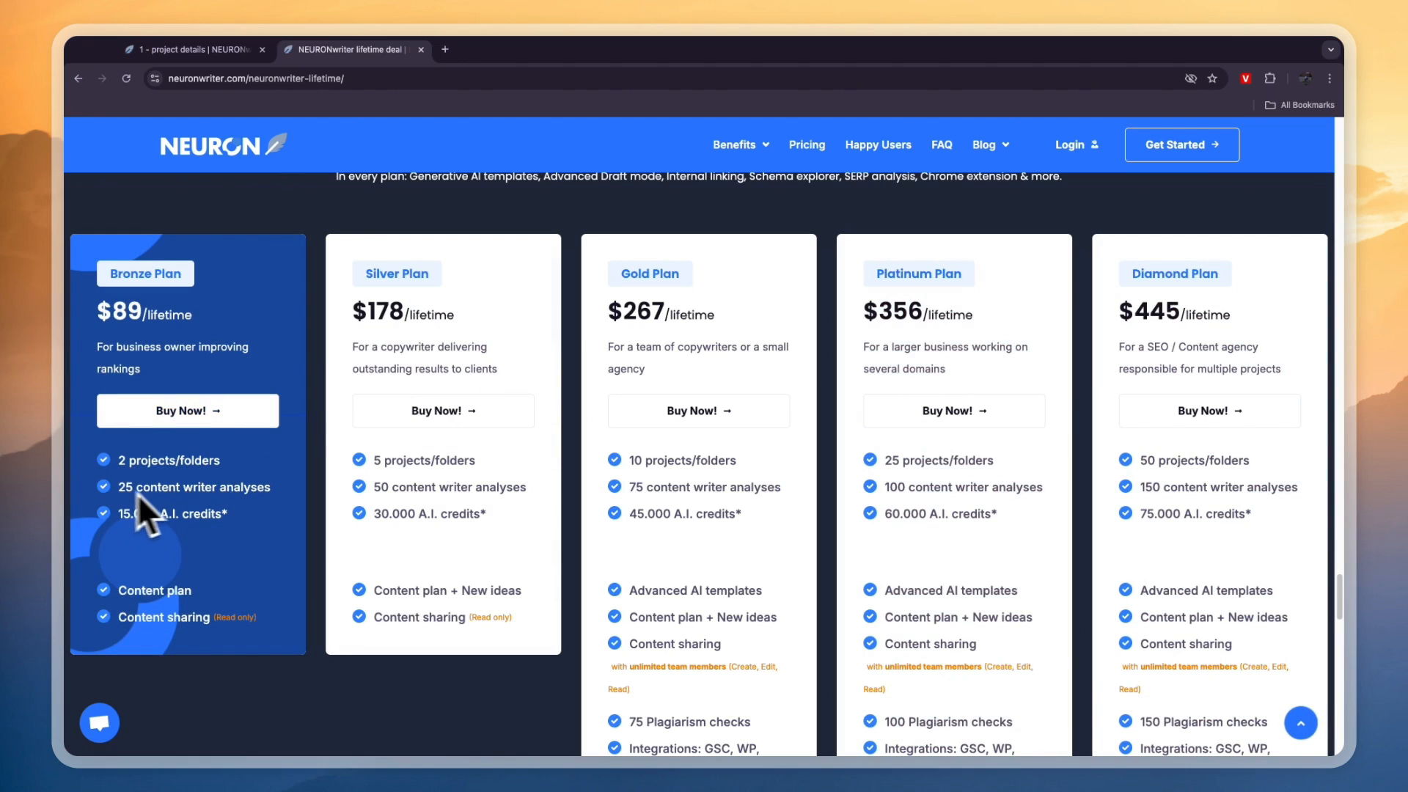
mouse_move(160, 519)
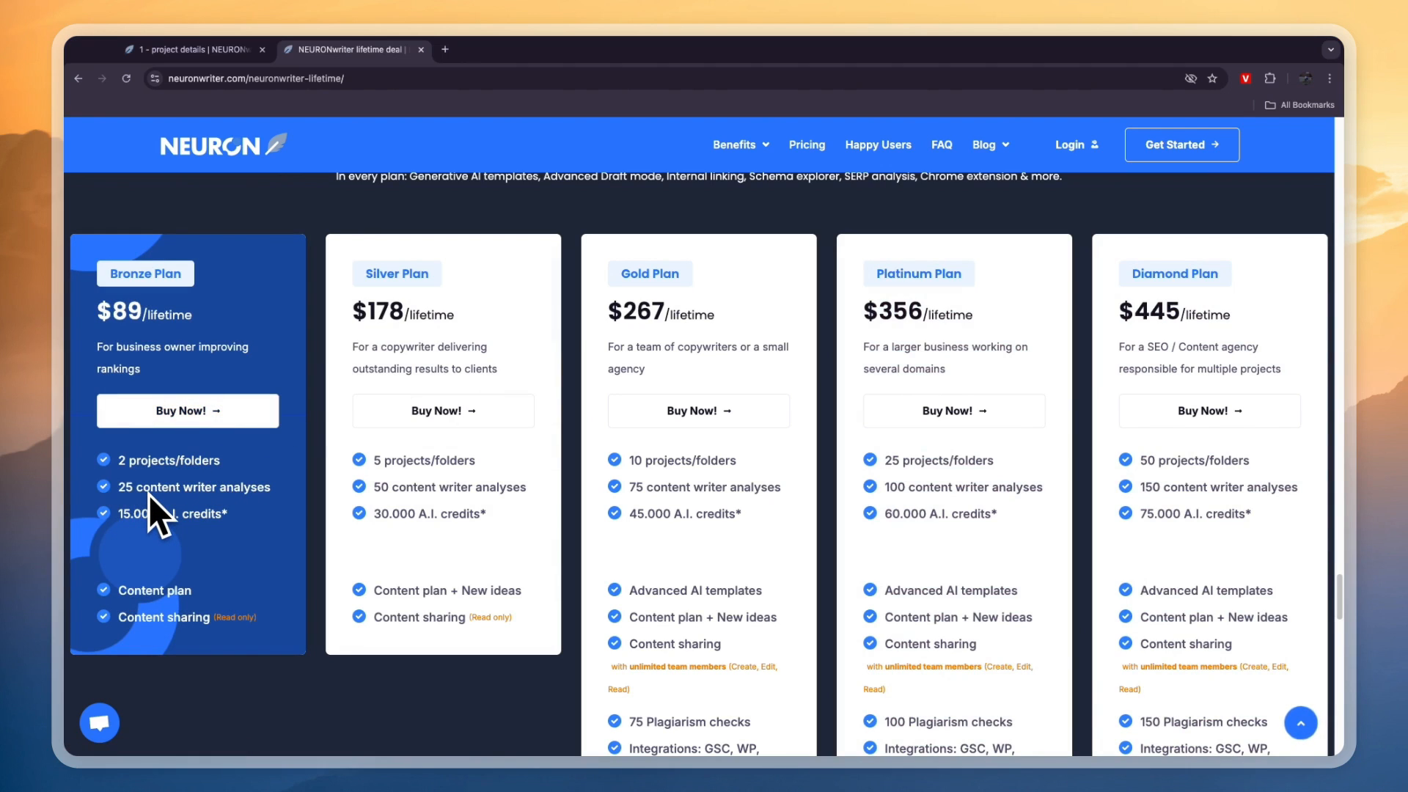